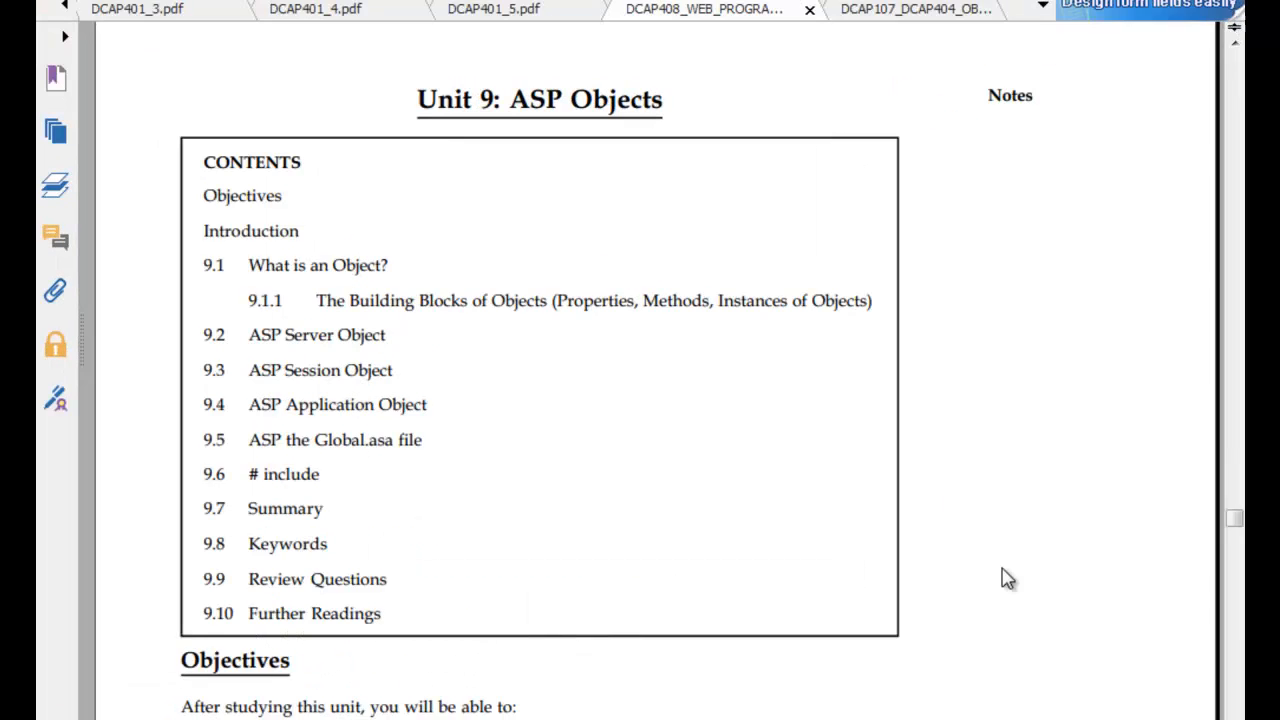
scroll("down", 3)
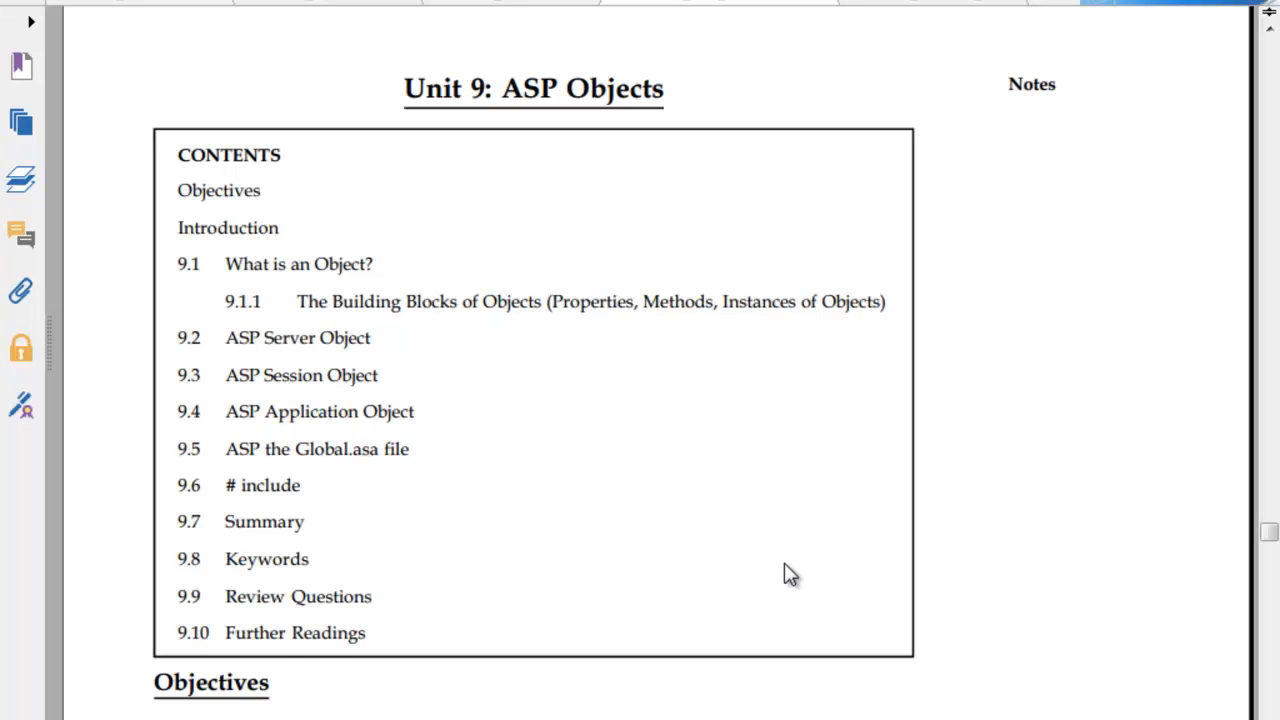
scroll("down", 3)
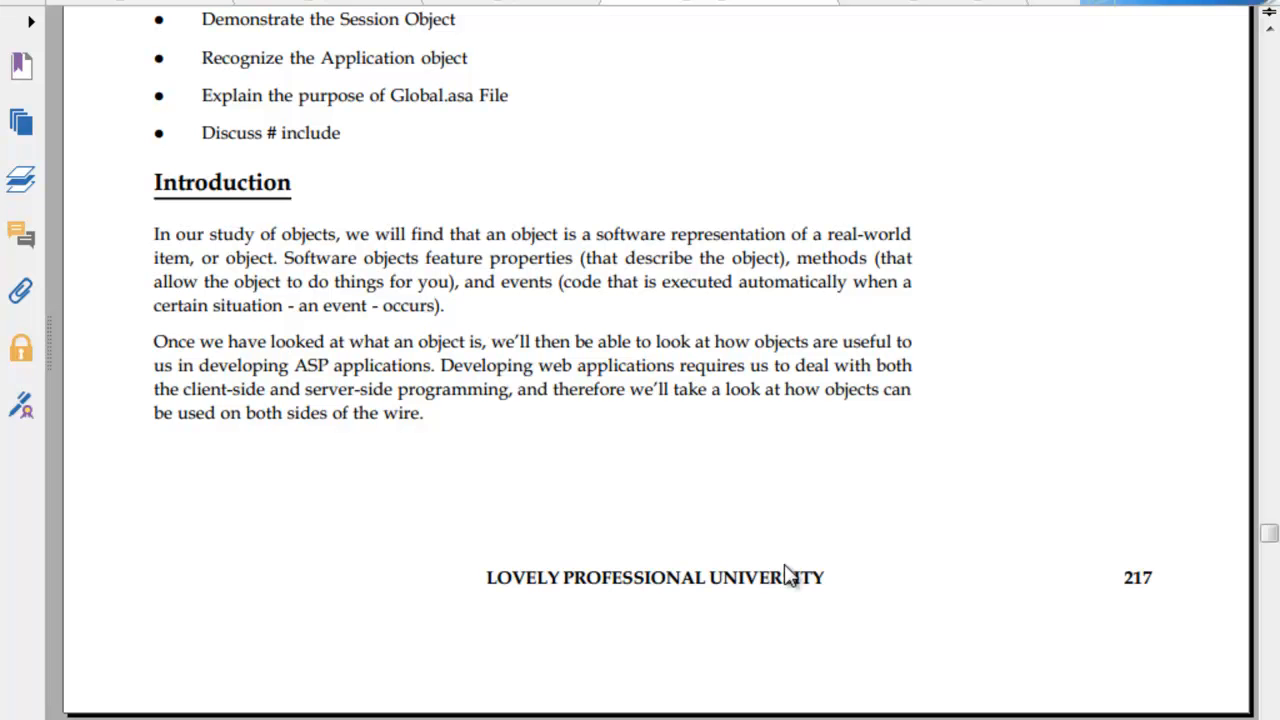
scroll("down", 3)
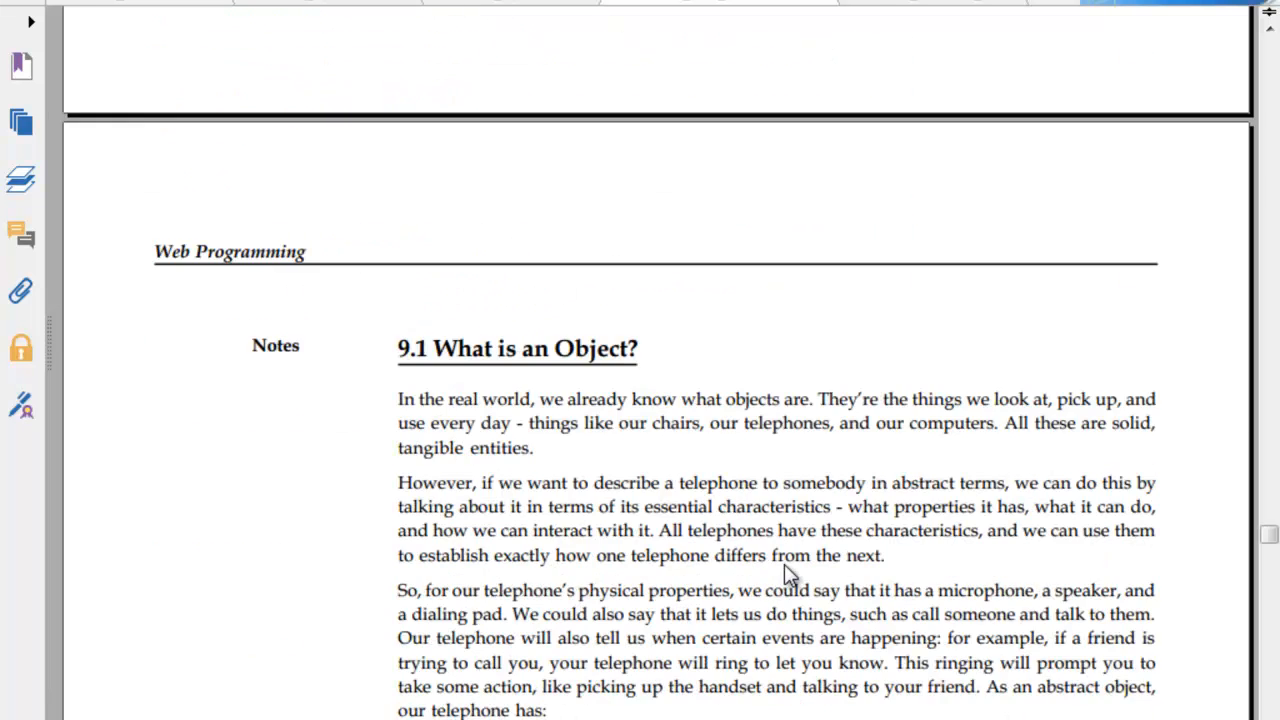
scroll("down", 3)
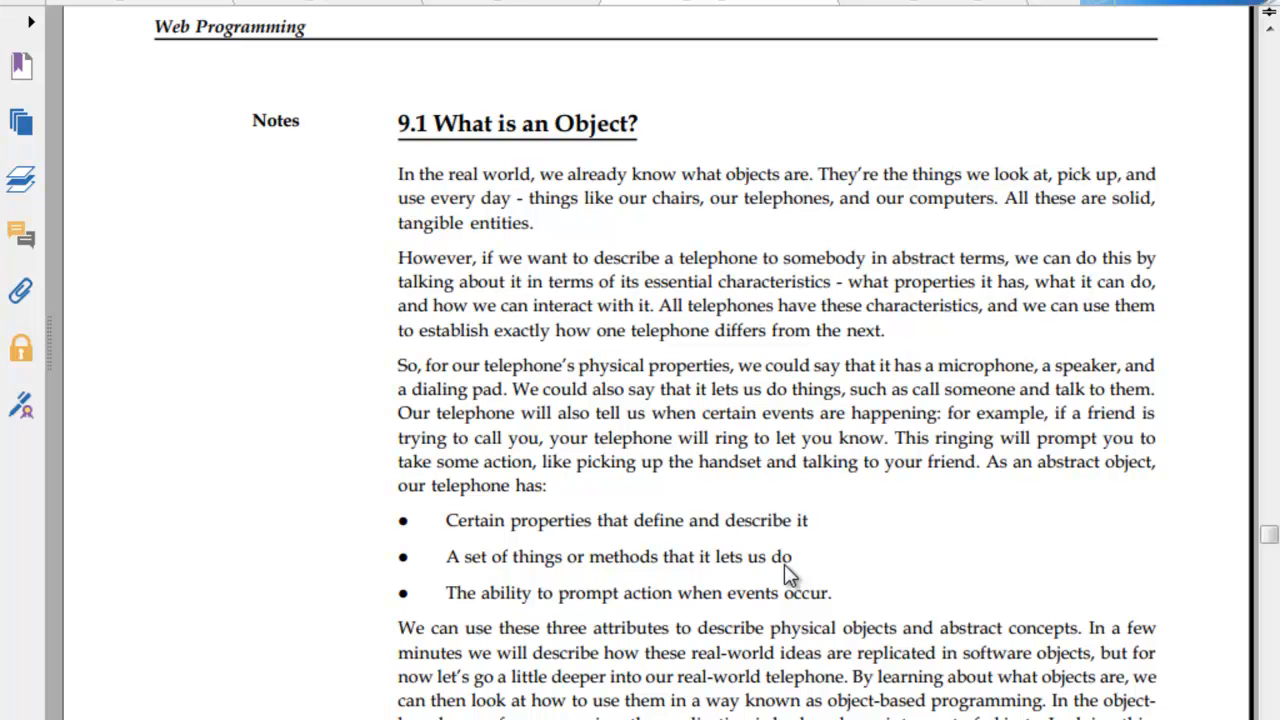
mouse_move(784, 580)
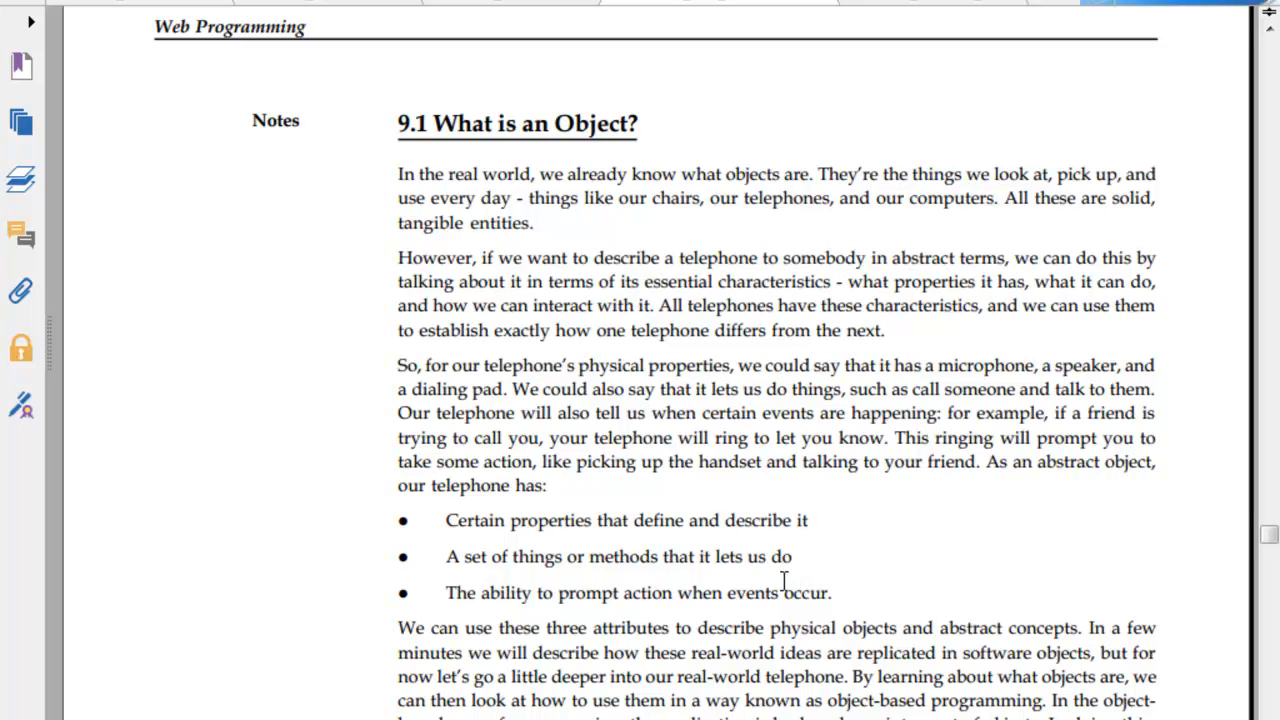
mouse_move(1130, 620)
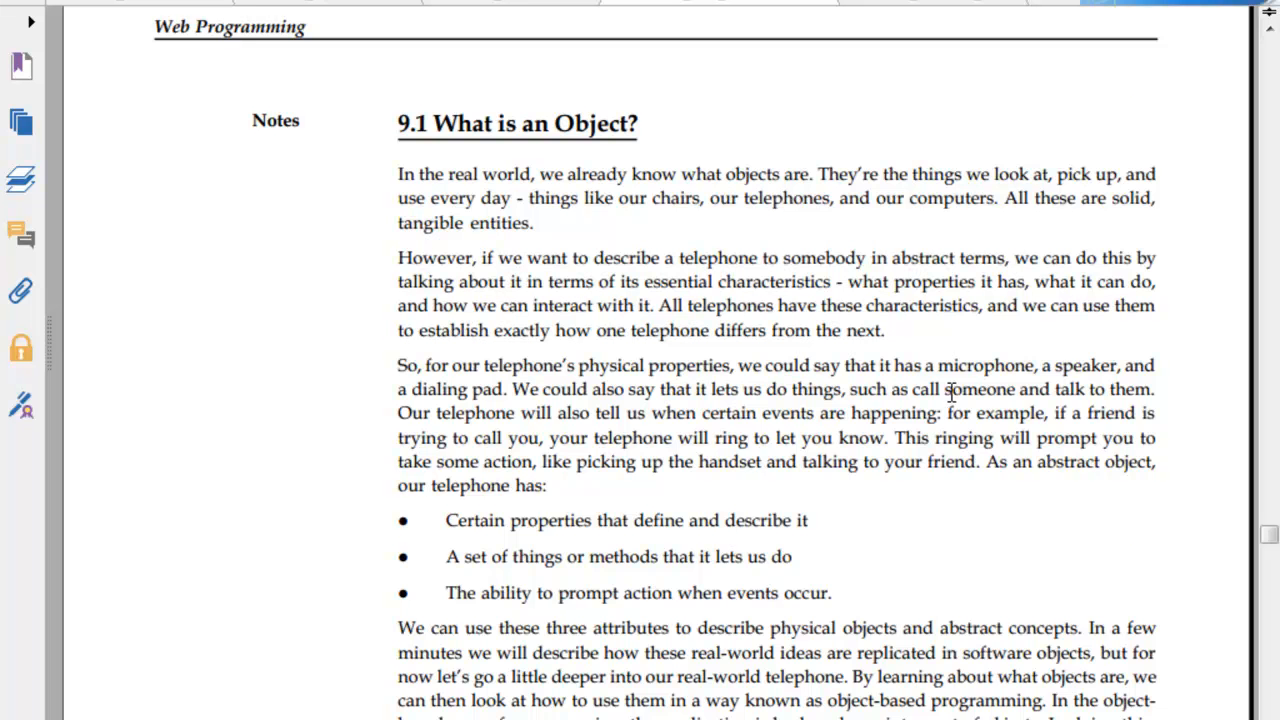
scroll("down", 3)
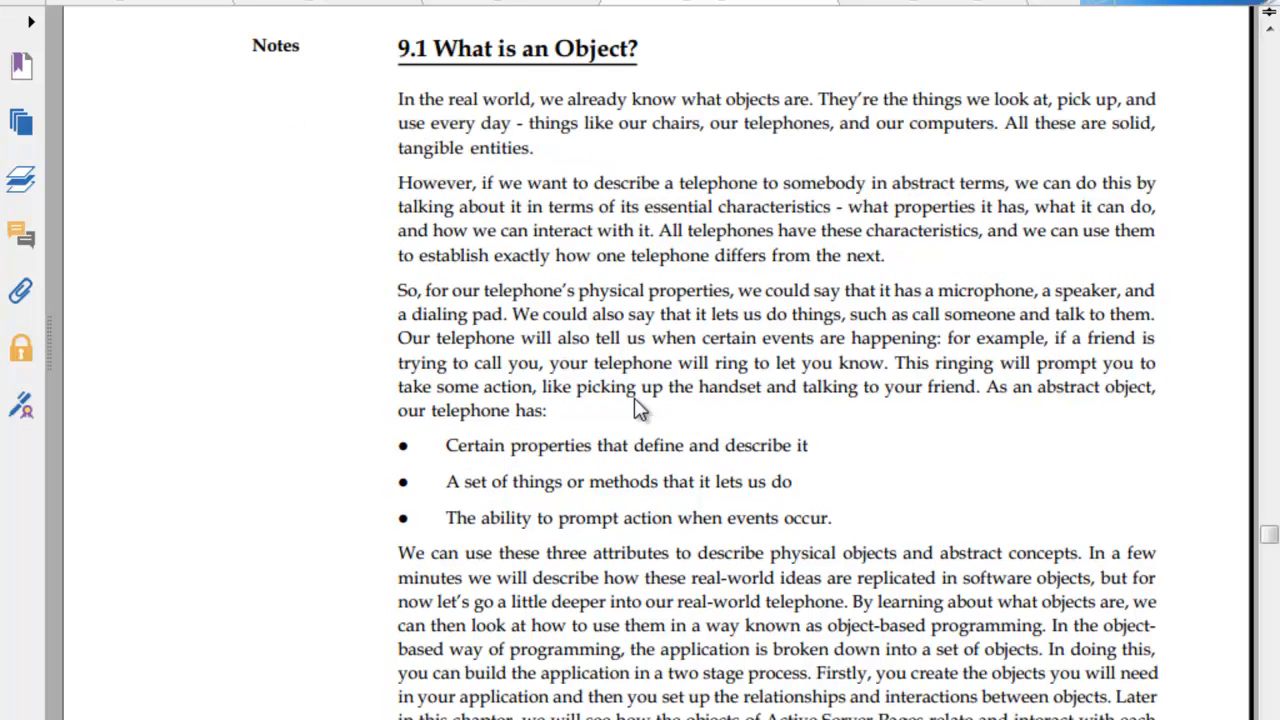
scroll("down", 3)
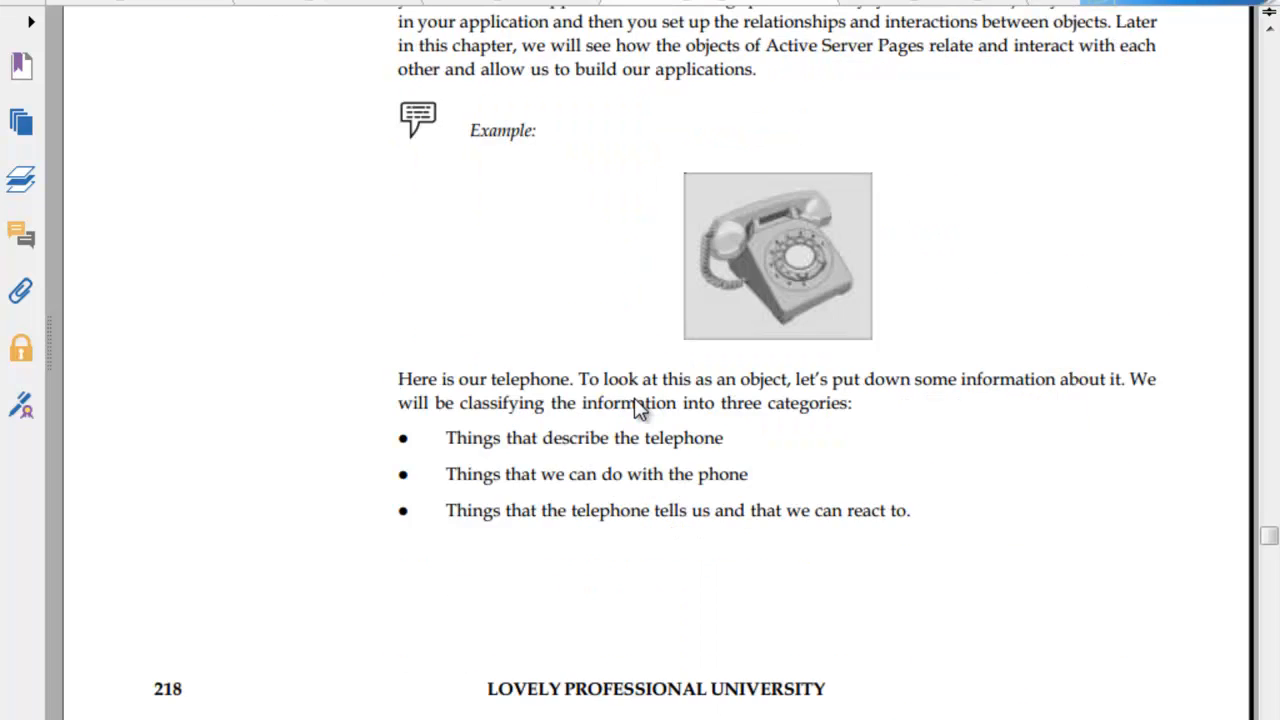
scroll("down", 3)
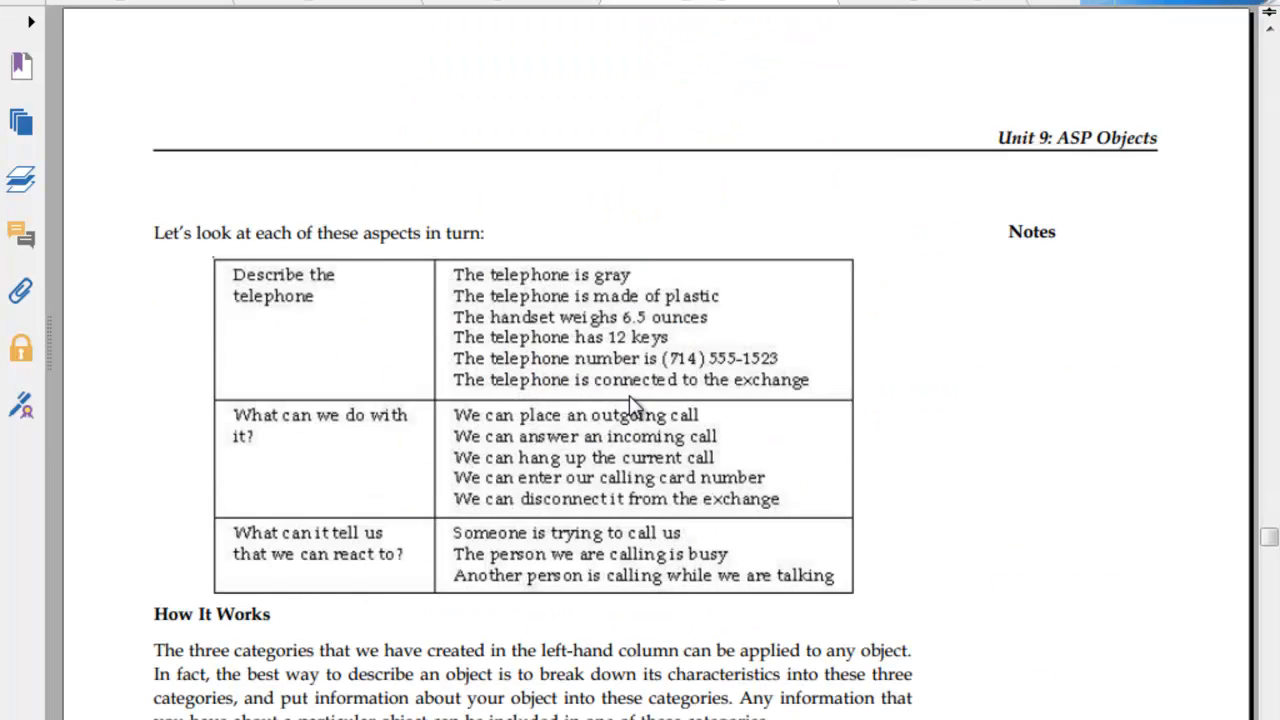
scroll("down", 3)
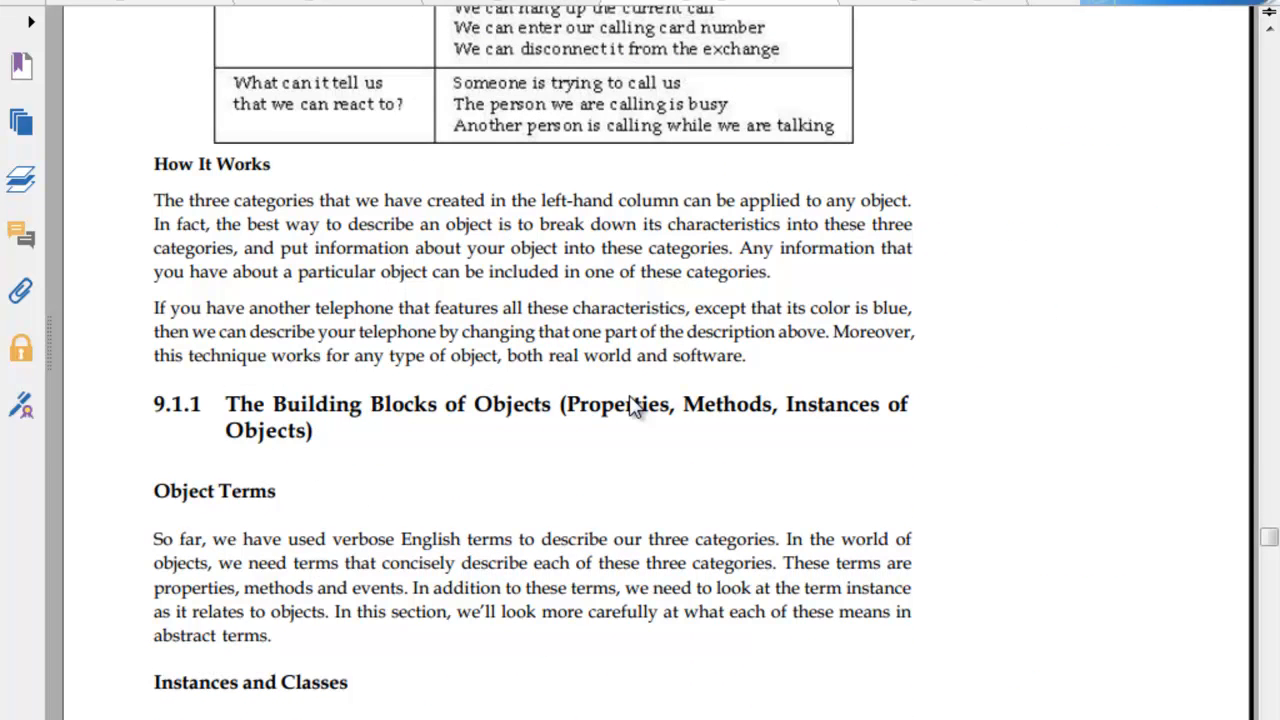
scroll("down", 3)
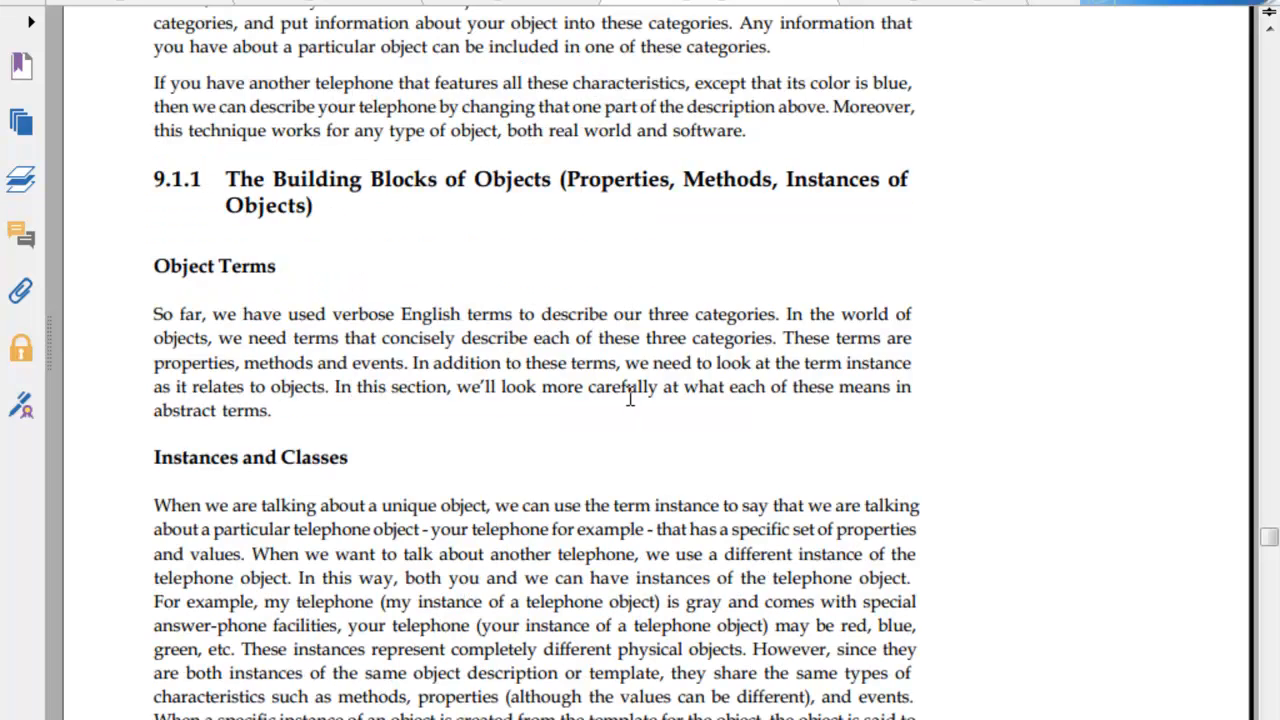
scroll("down", 3)
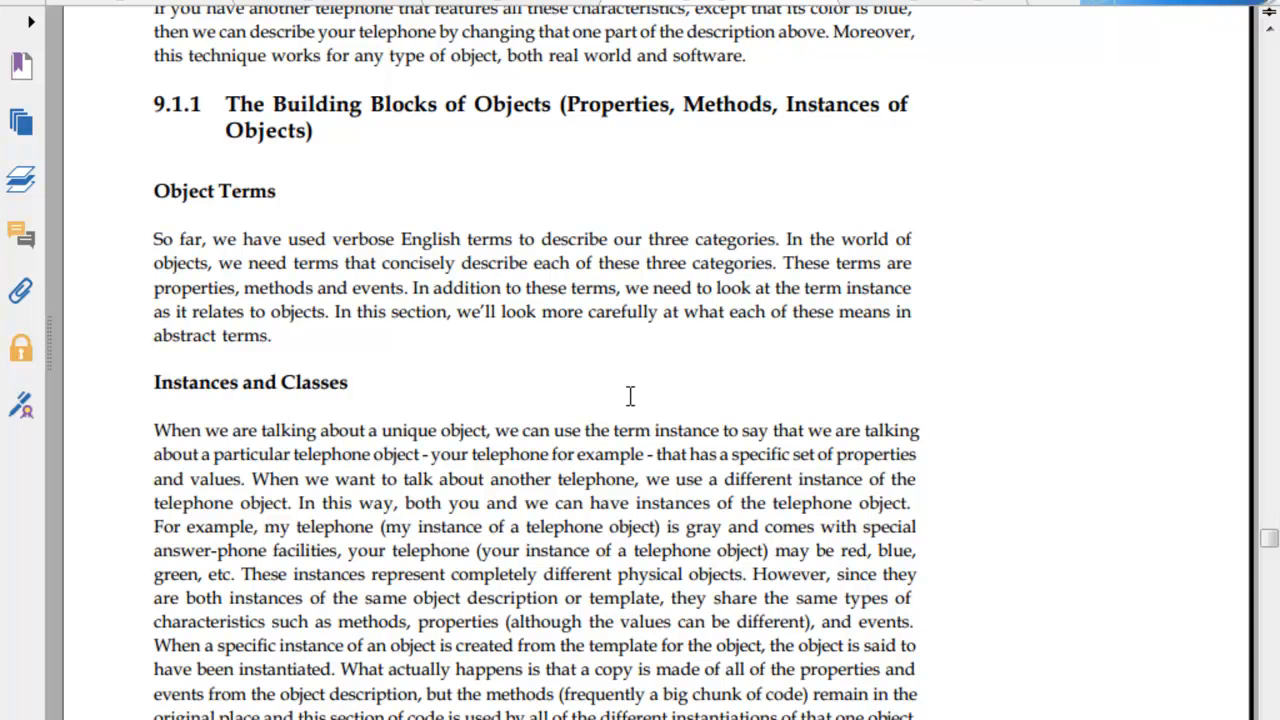
scroll("down", 3)
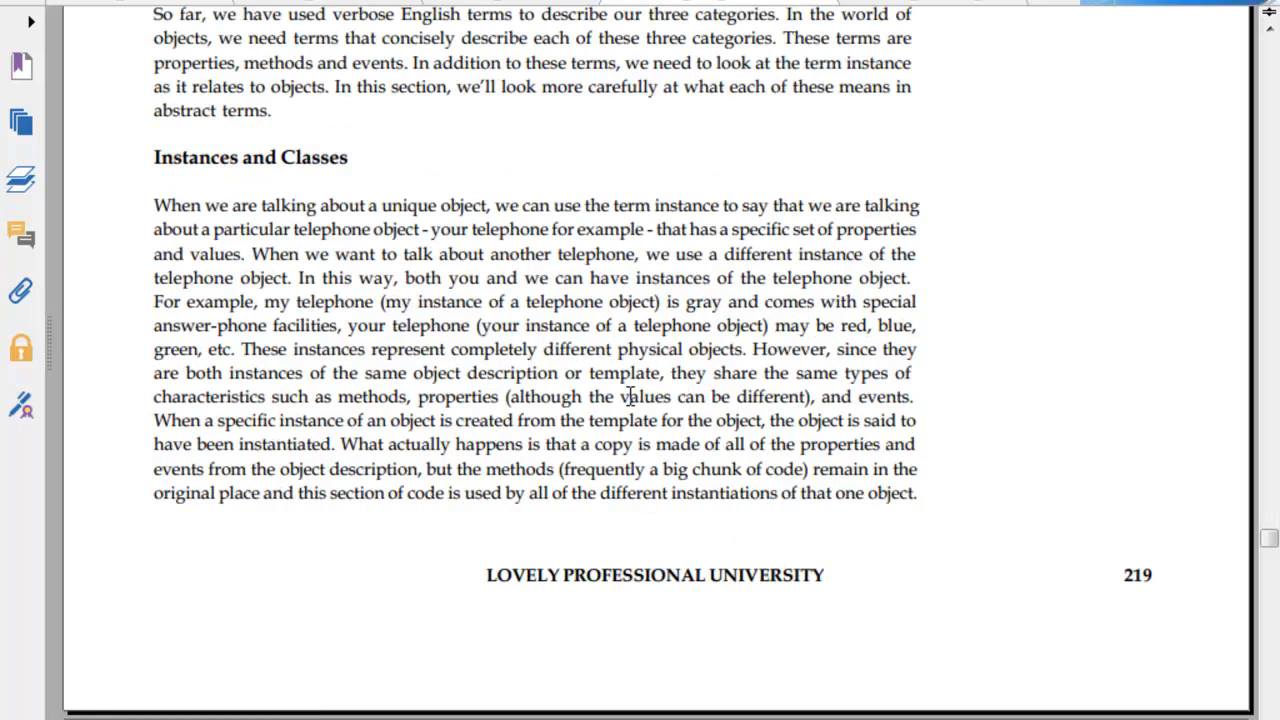
scroll("down", 3)
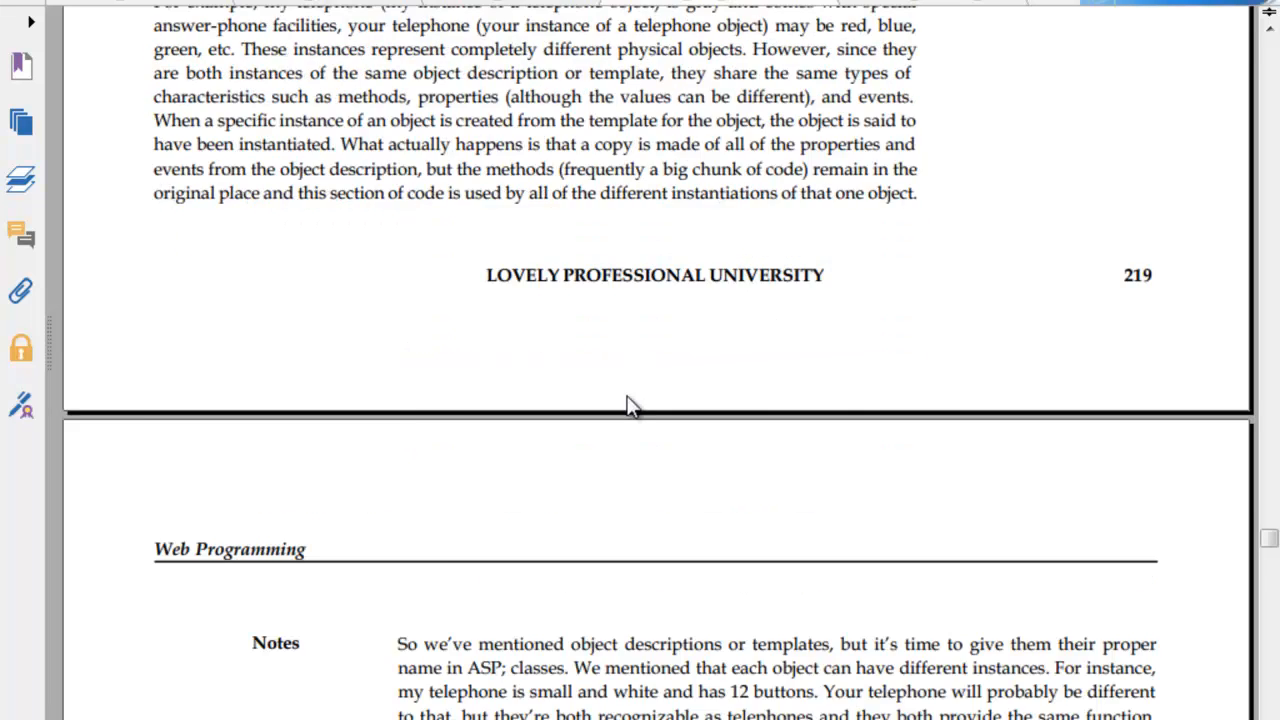
scroll("down", 3)
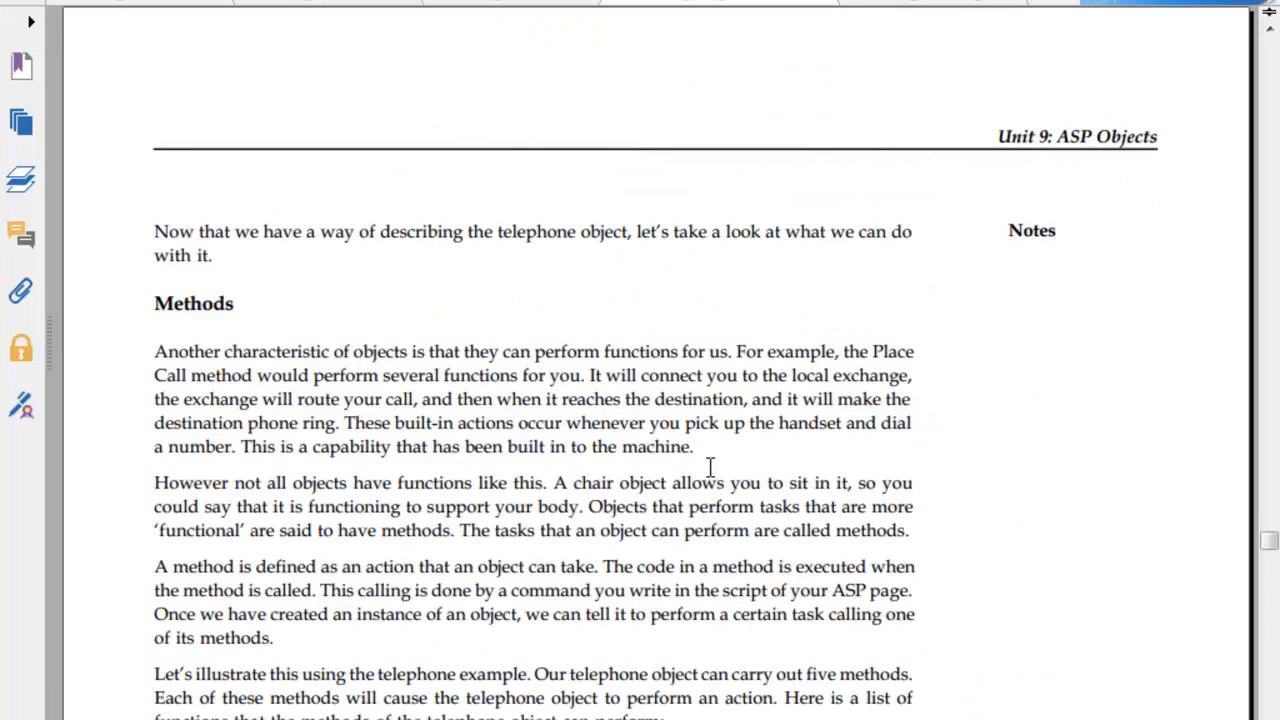
scroll("down", 3)
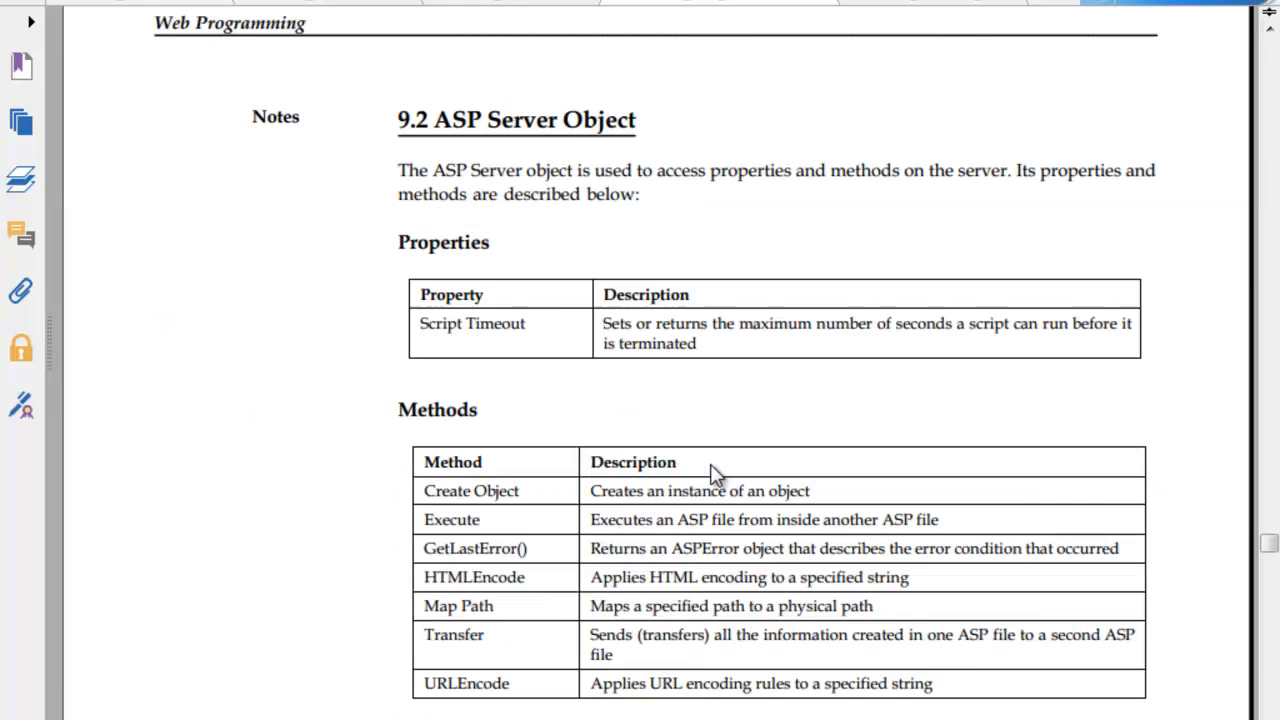
scroll("down", 3)
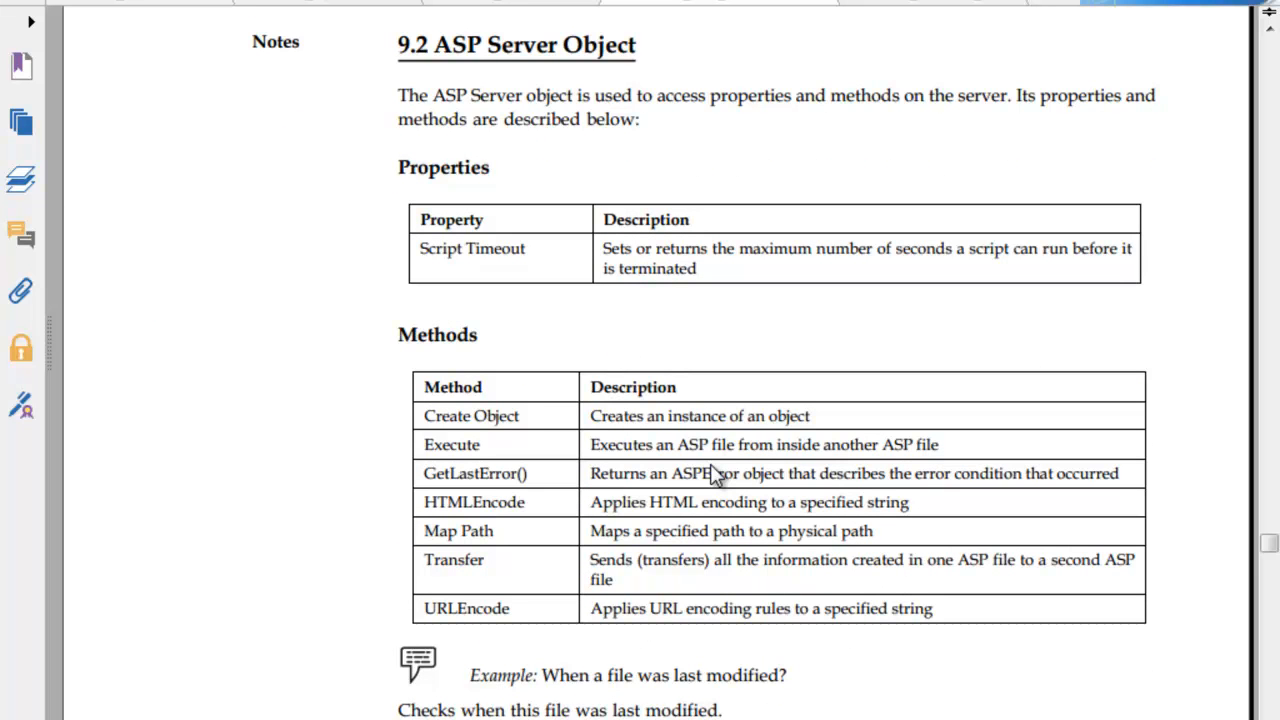
scroll("down", 3)
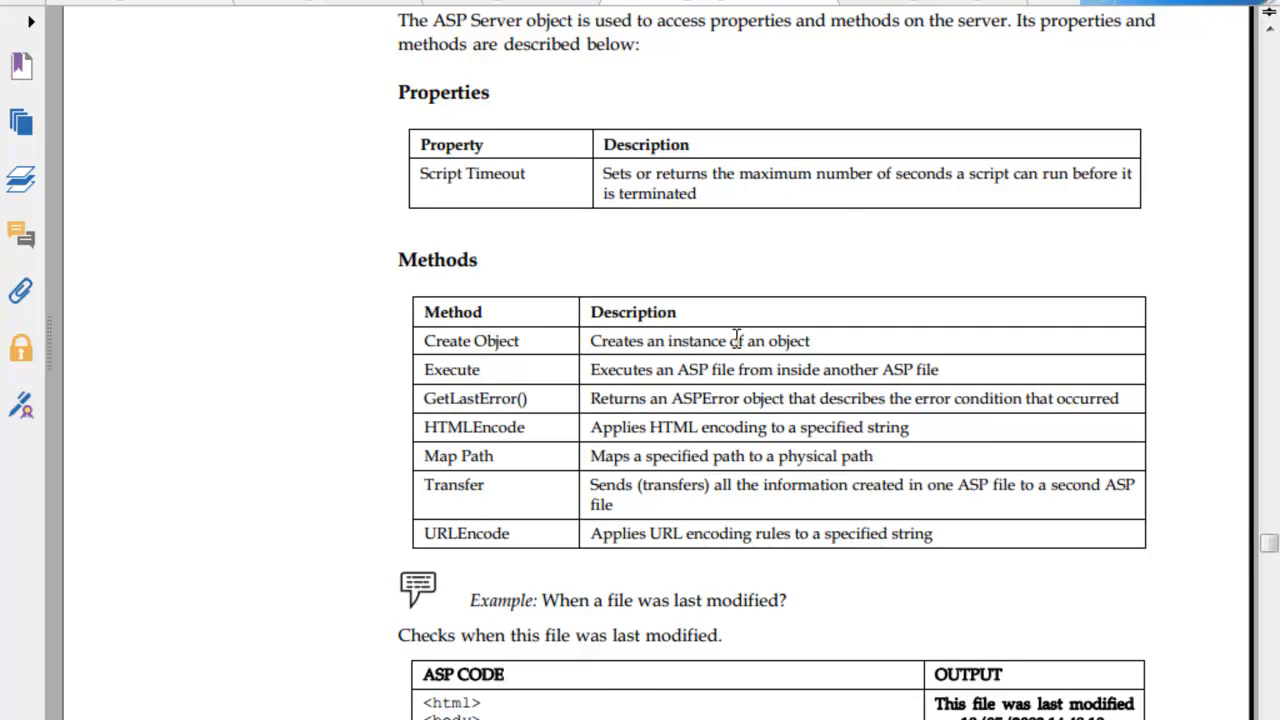
mouse_move(488, 262)
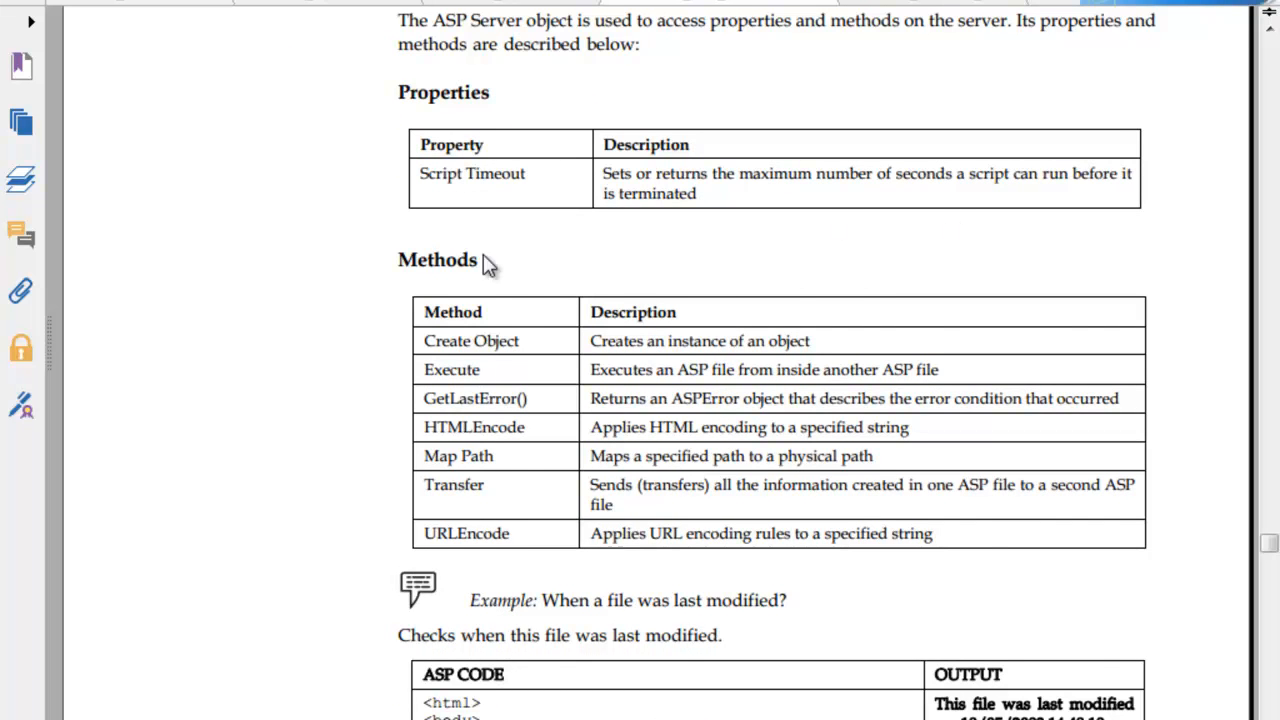
scroll("down", 3)
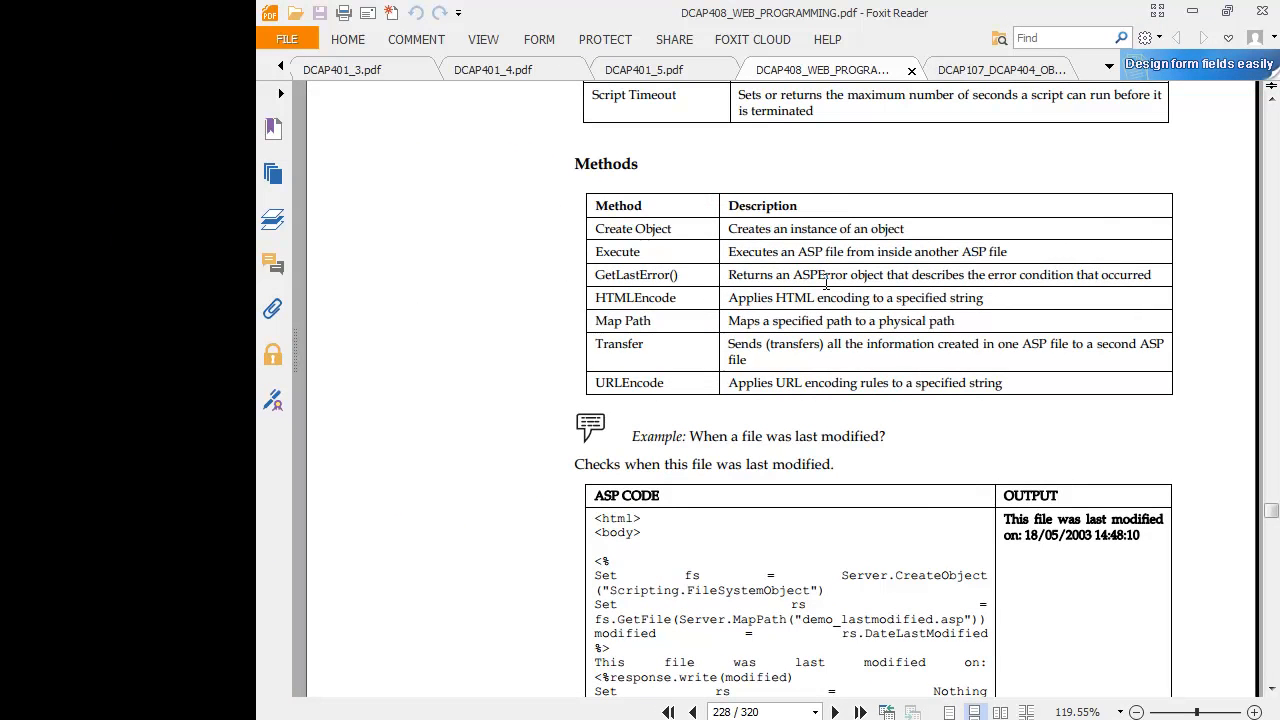
mouse_move(1028, 274)
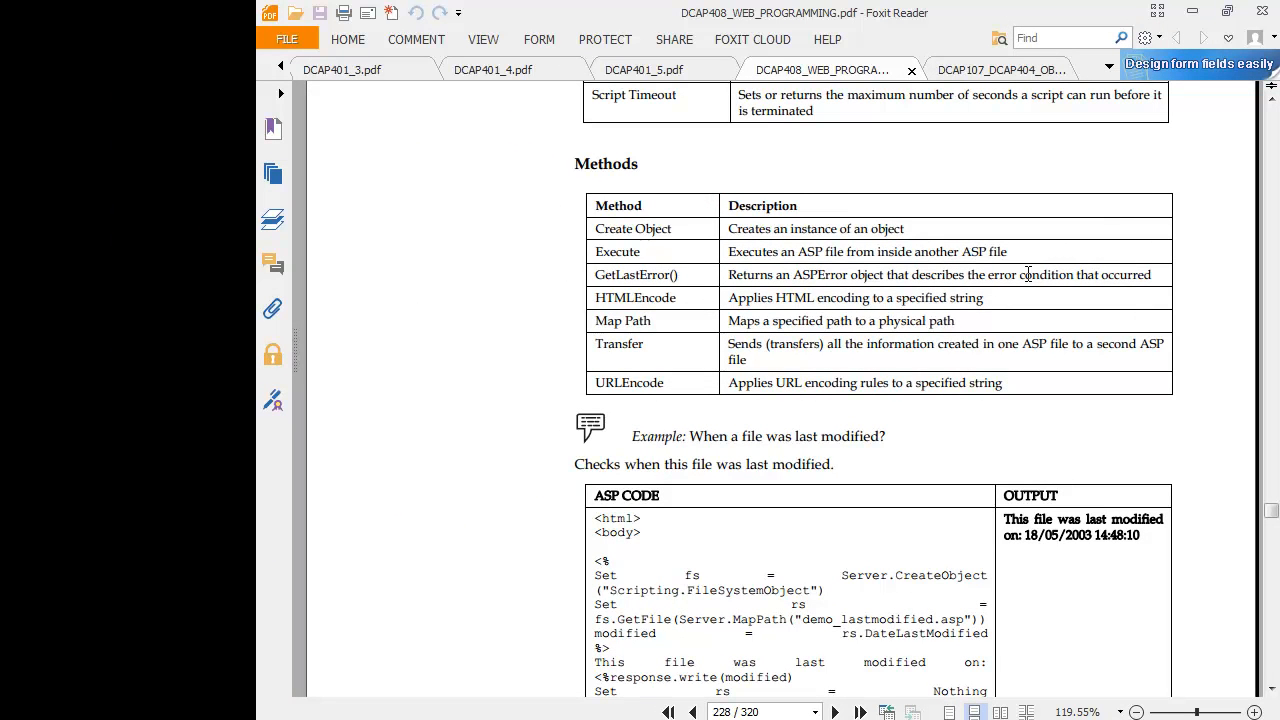
mouse_move(644, 294)
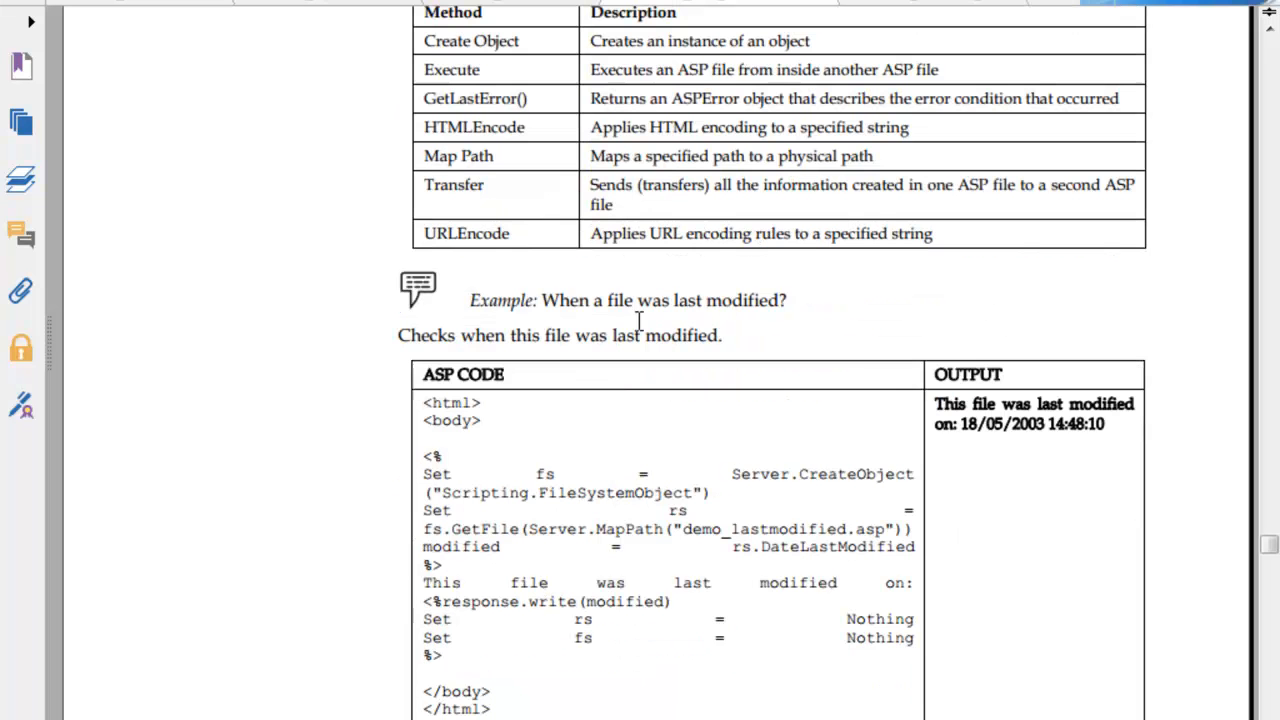
mouse_move(856, 424)
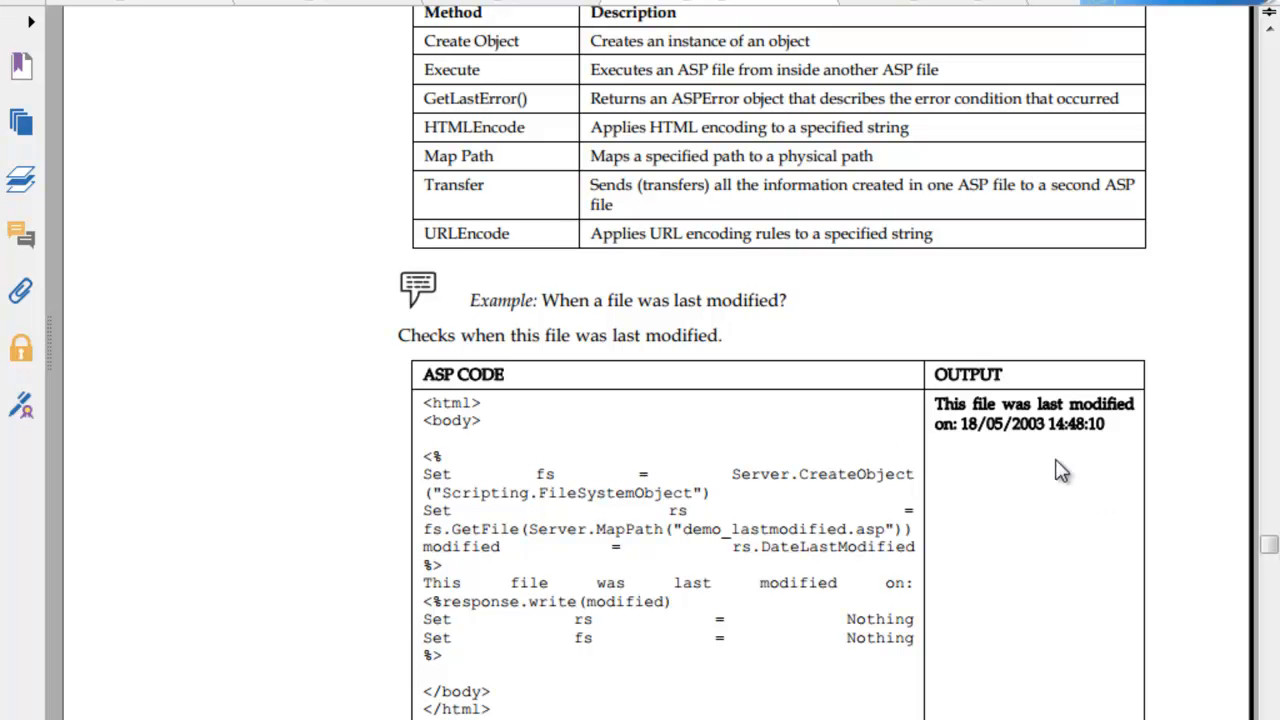
mouse_move(396, 470)
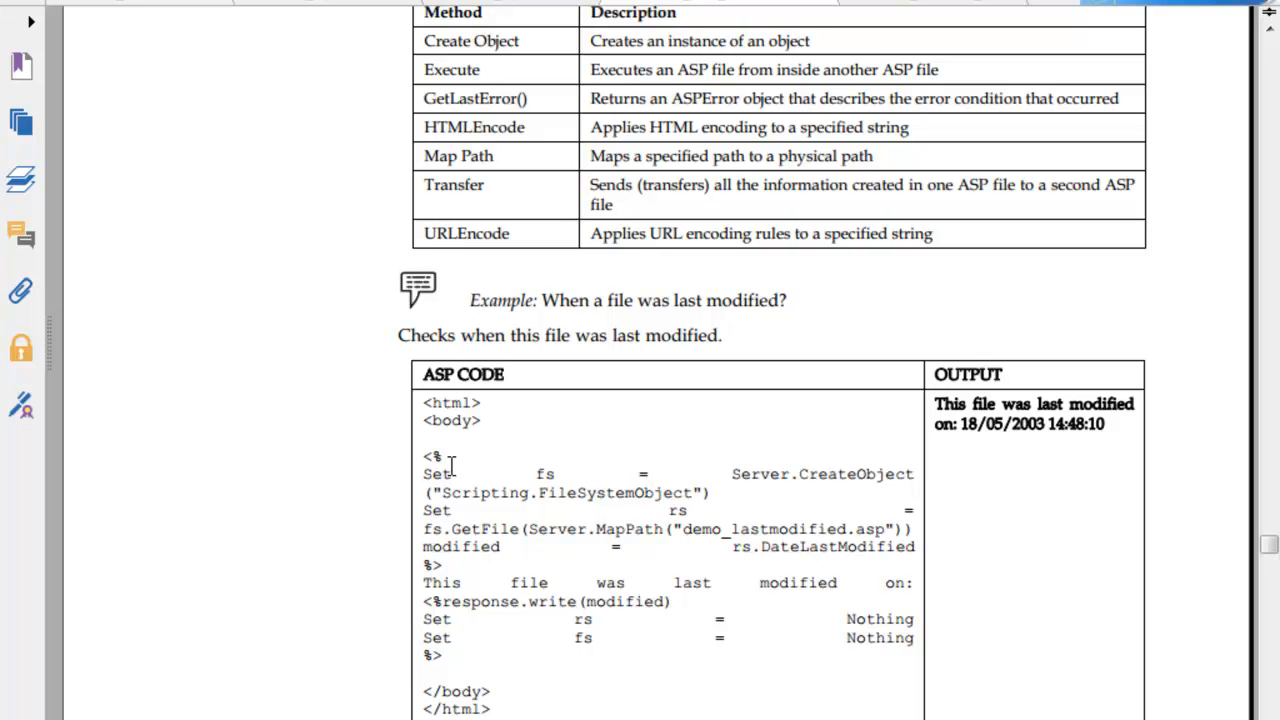
mouse_move(712, 468)
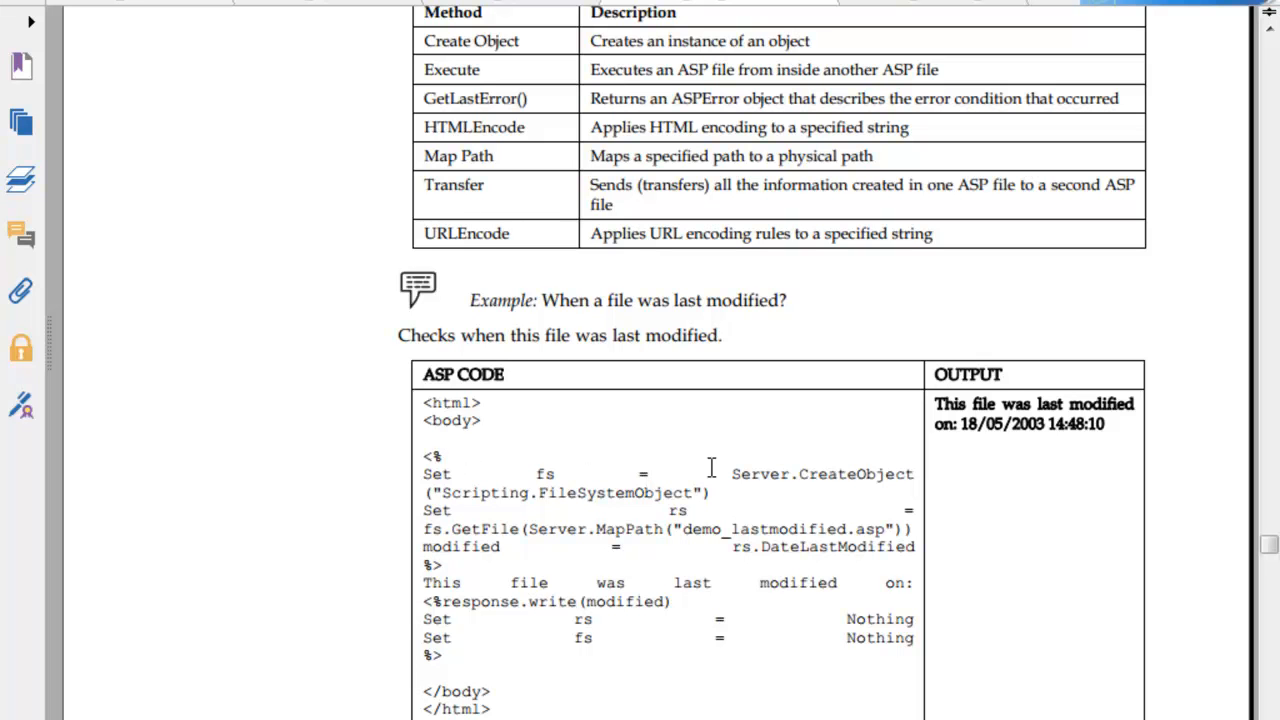
mouse_move(488, 488)
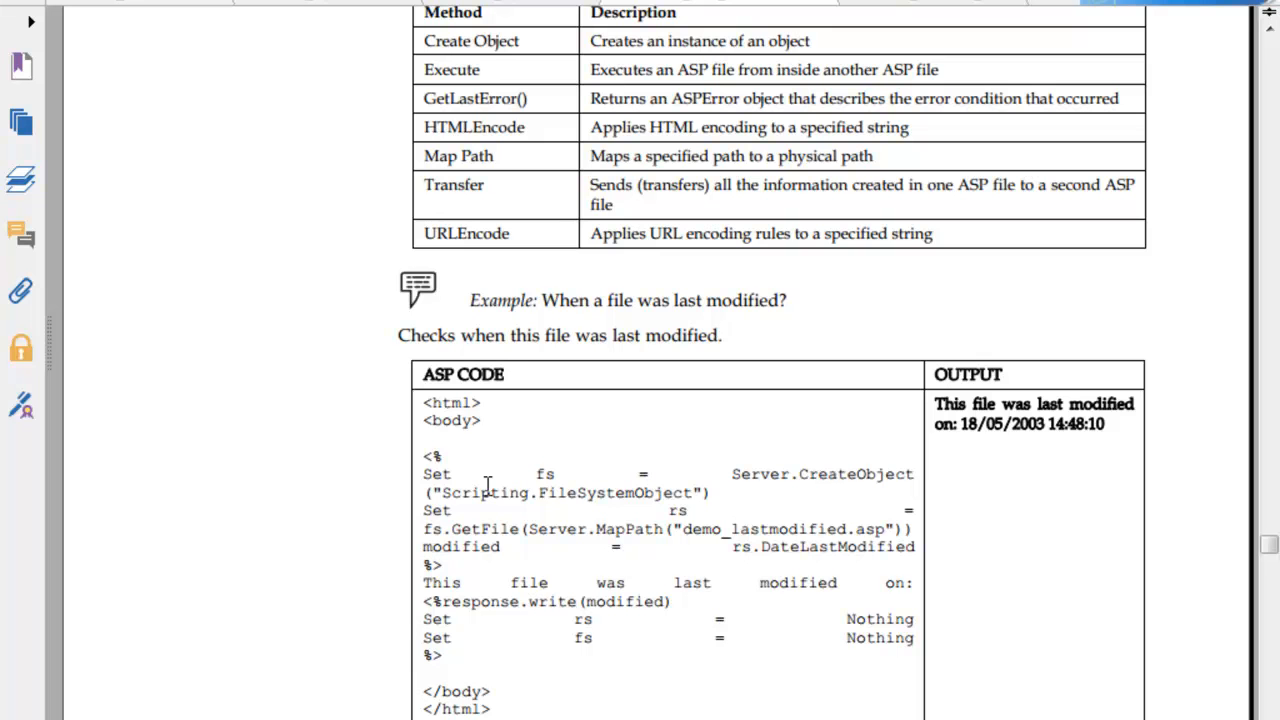
mouse_move(464, 540)
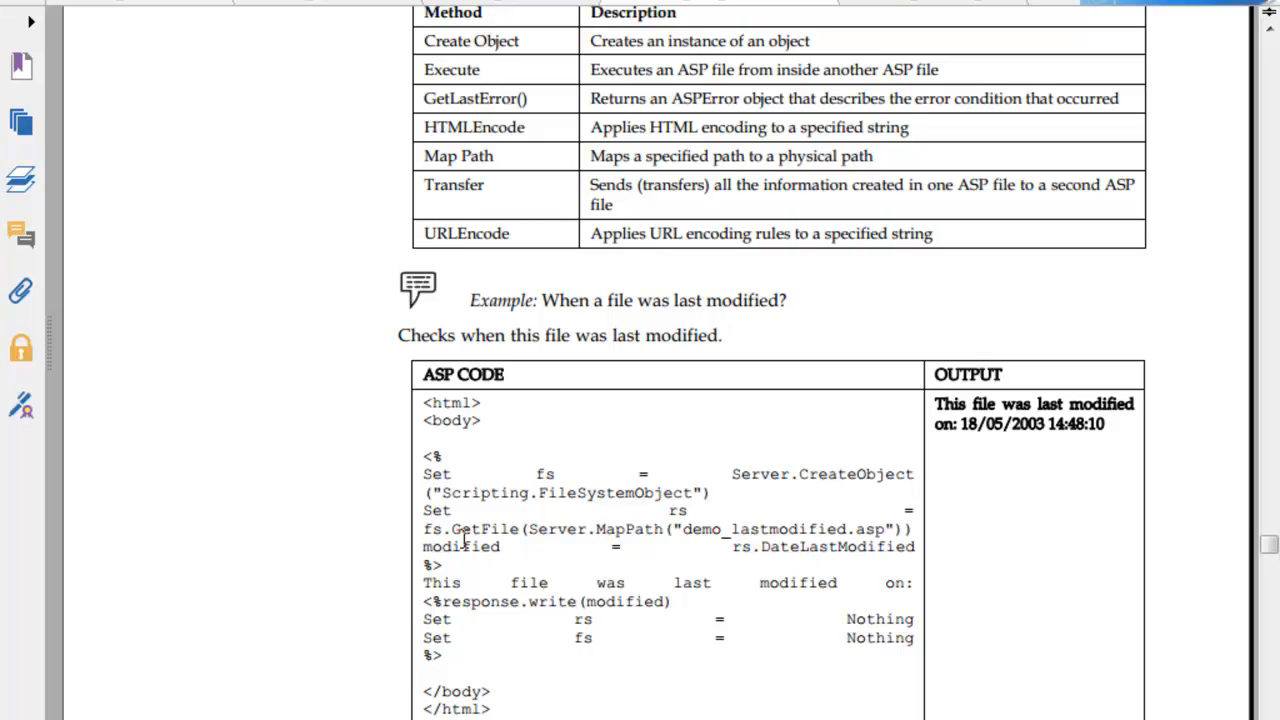
mouse_move(632, 532)
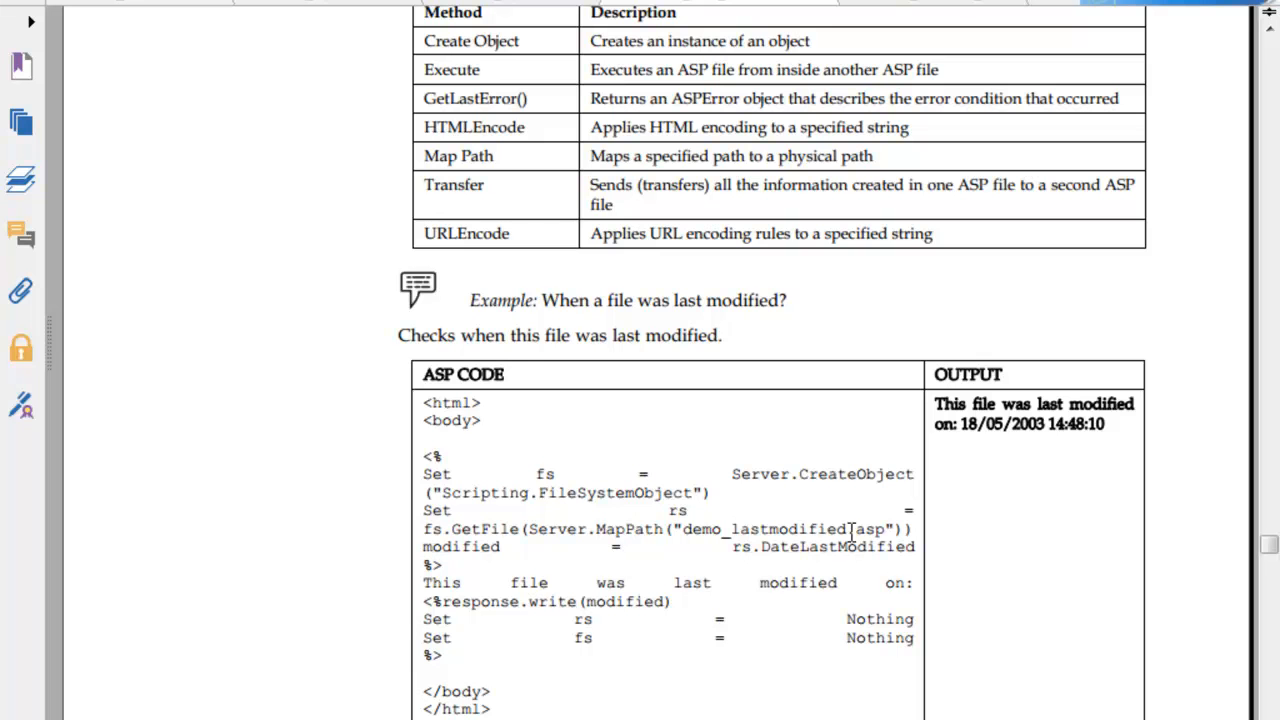
mouse_move(876, 564)
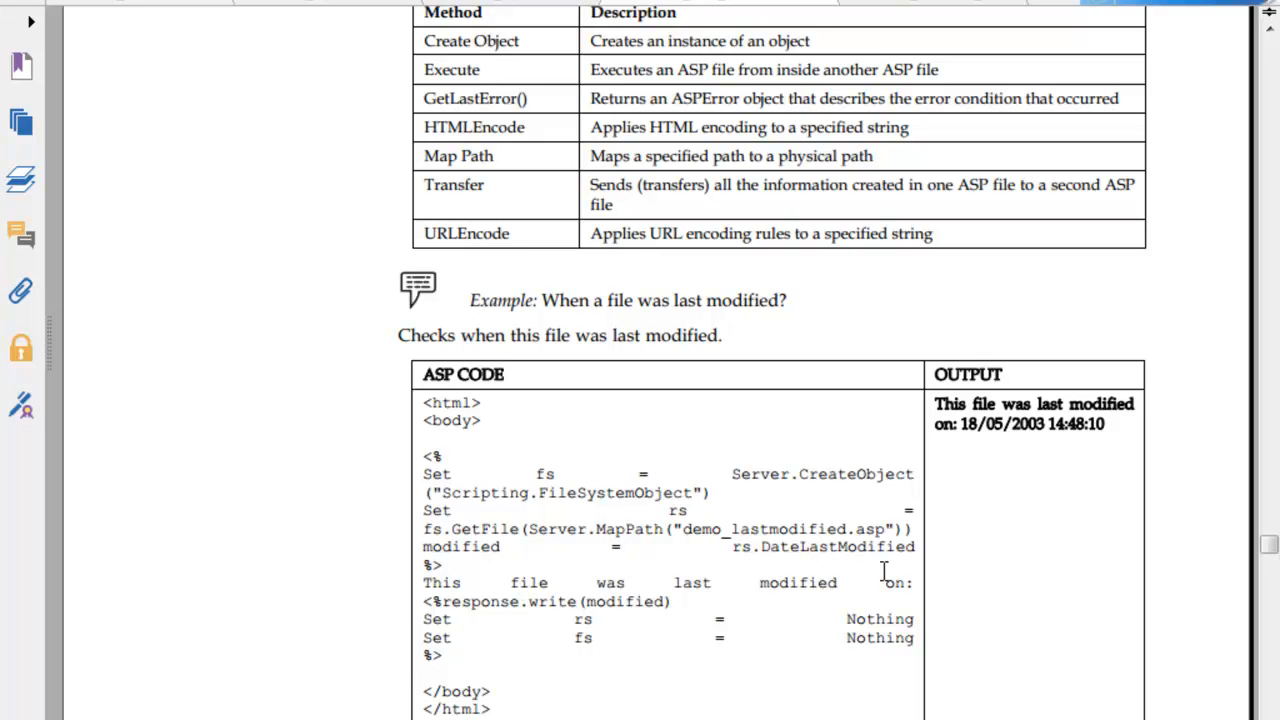
mouse_move(762, 596)
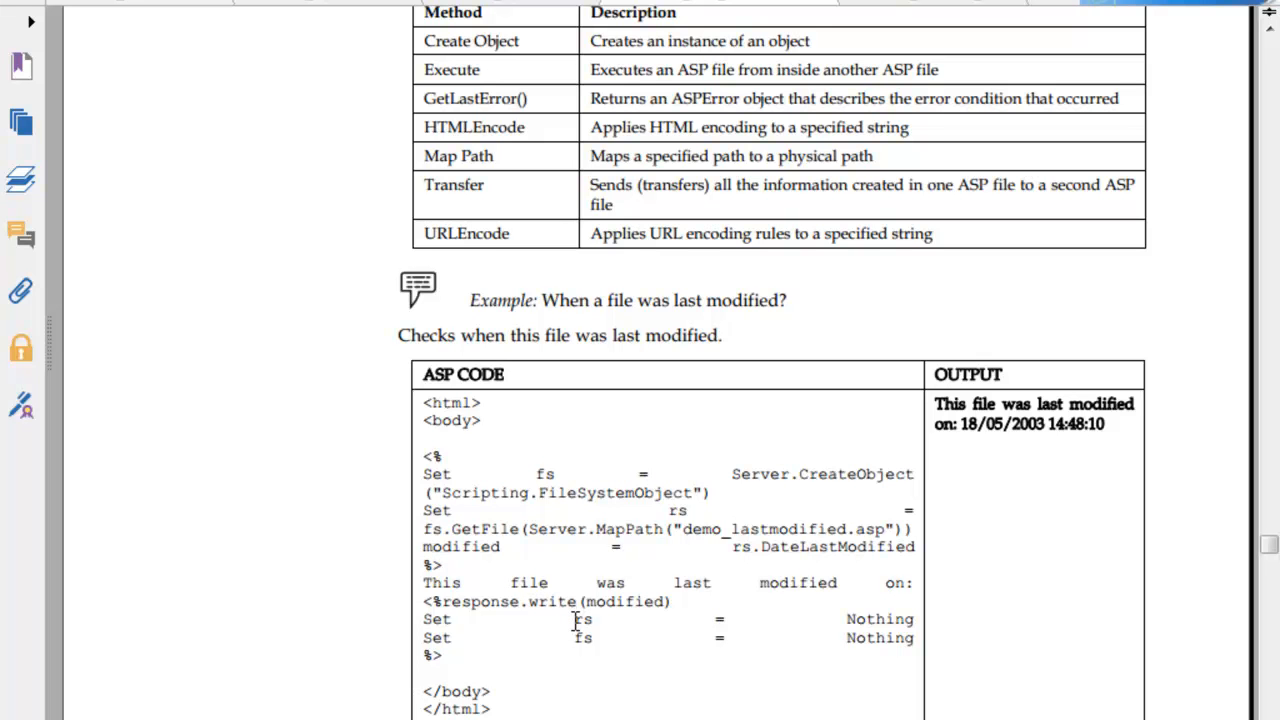
mouse_move(578, 664)
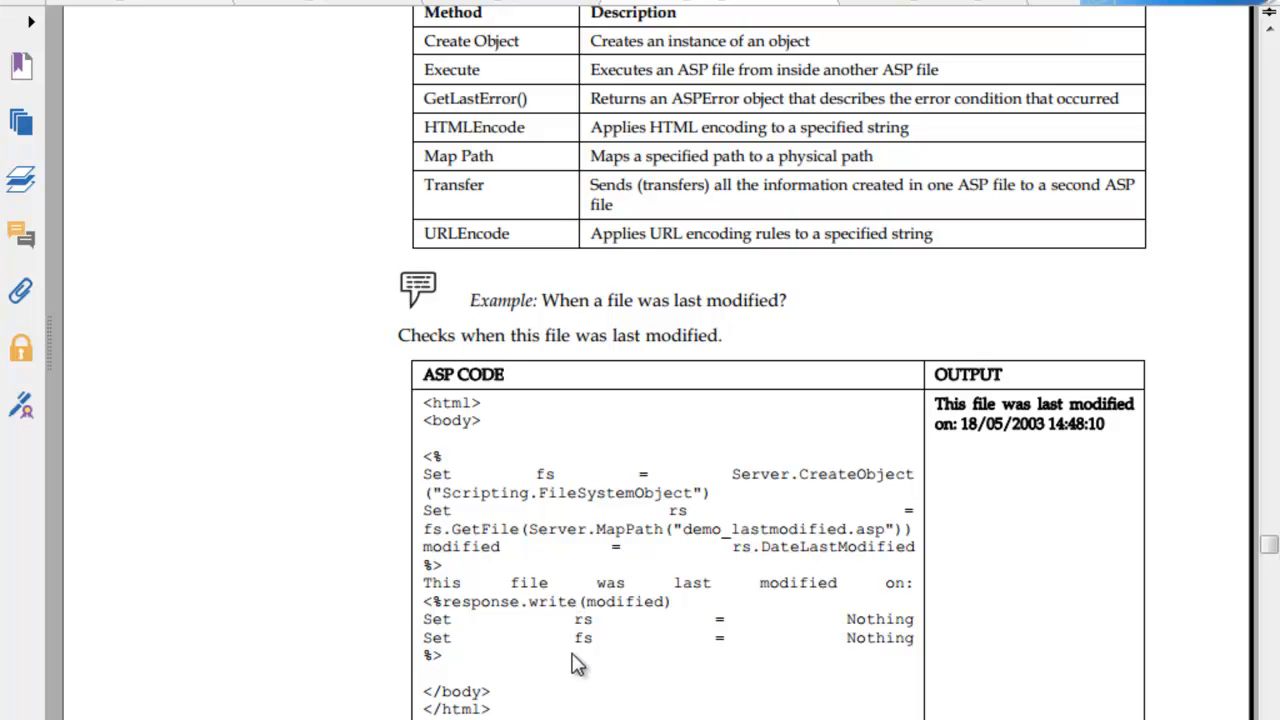
mouse_move(864, 670)
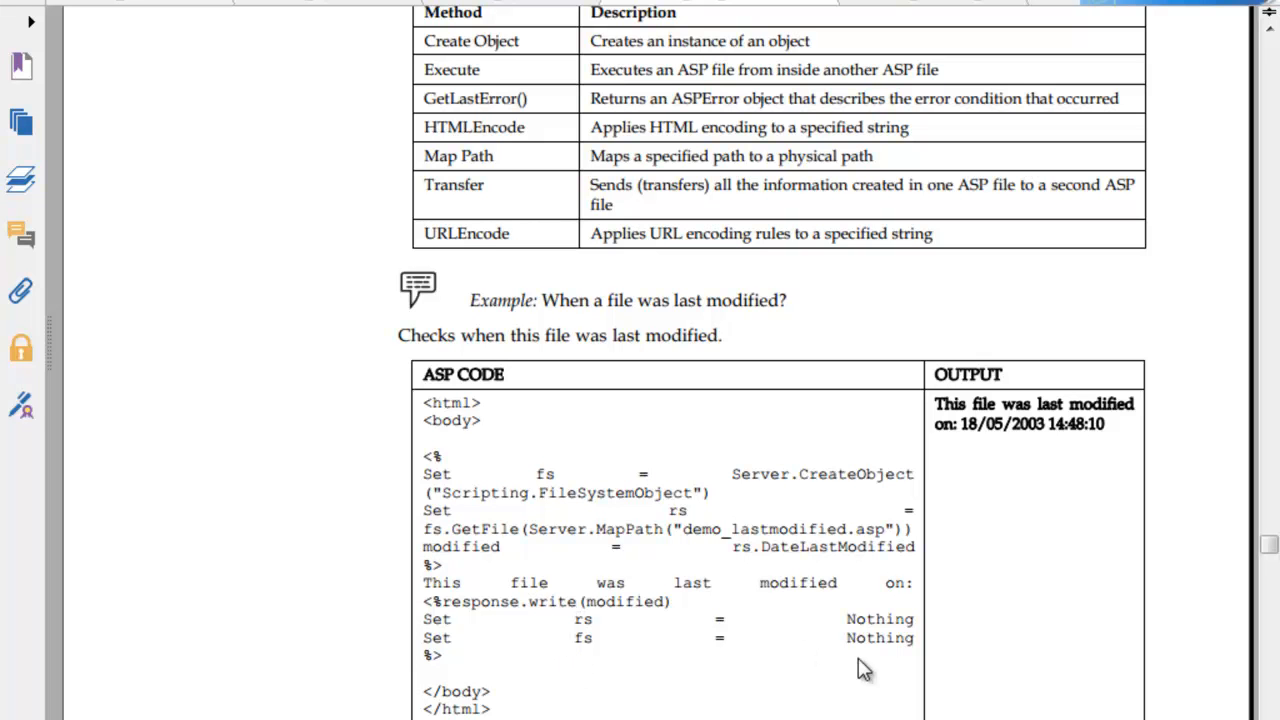
mouse_move(640, 672)
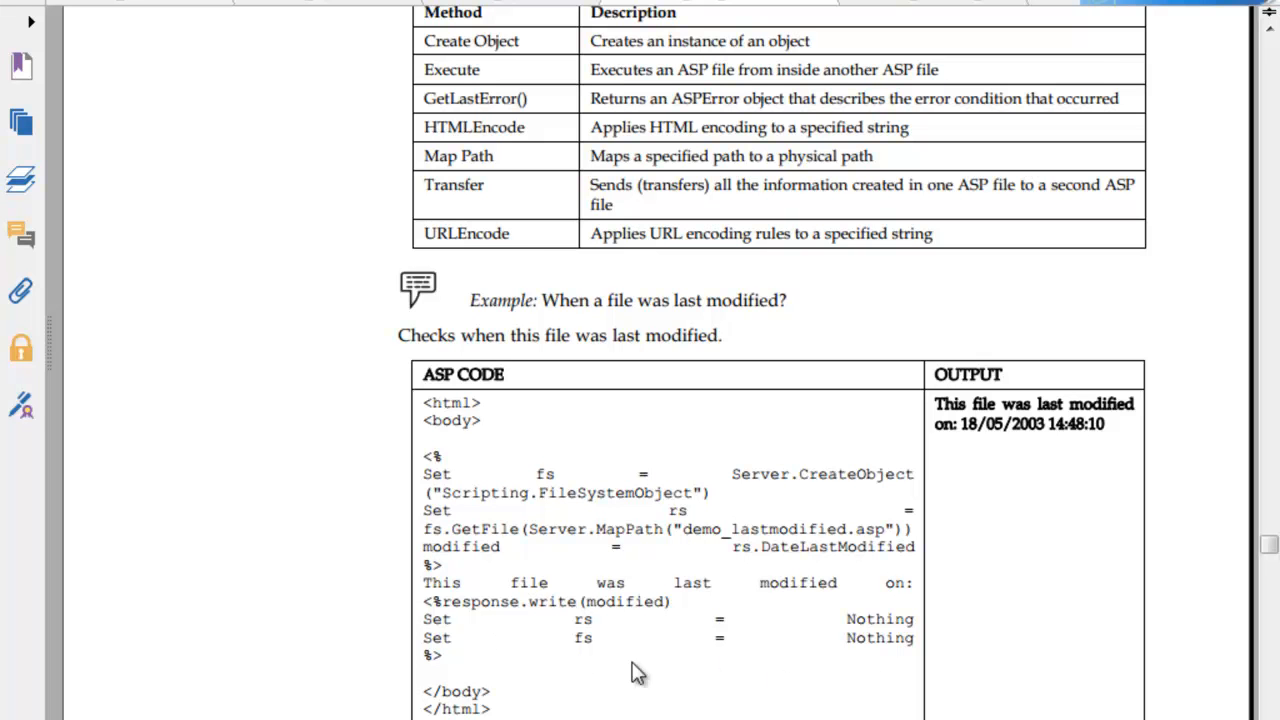
scroll("down", 3)
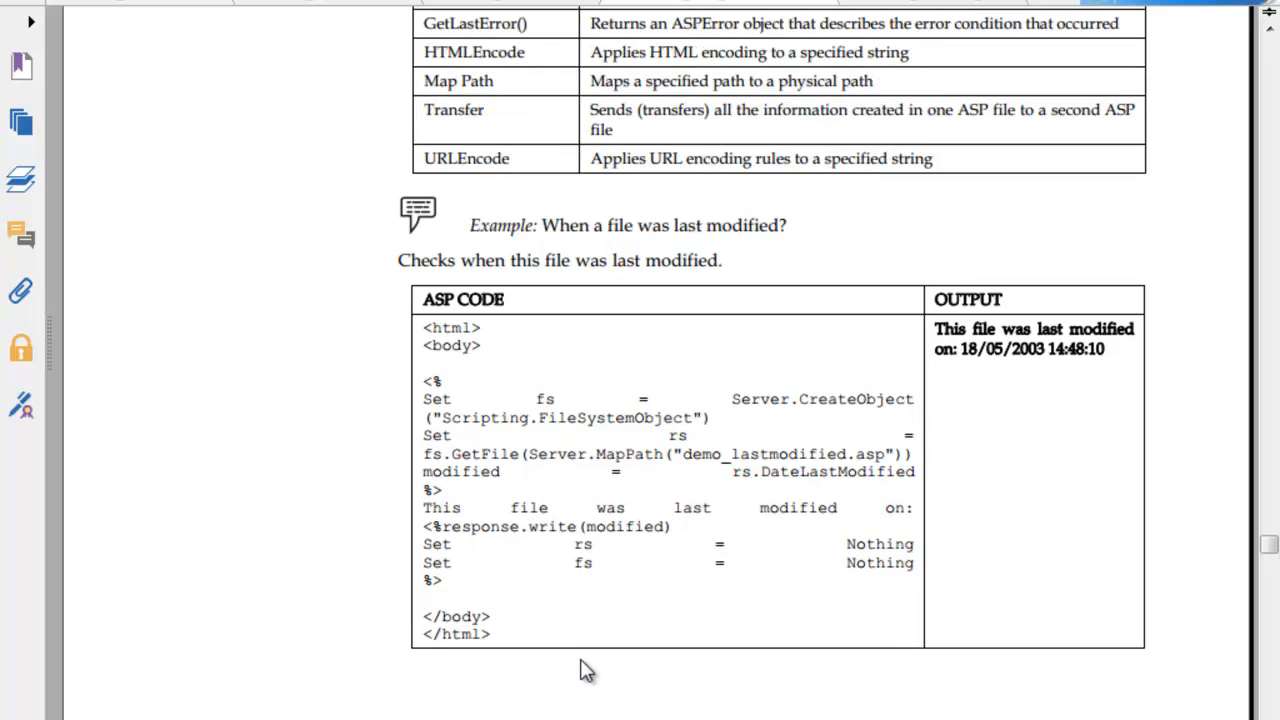
mouse_move(640, 510)
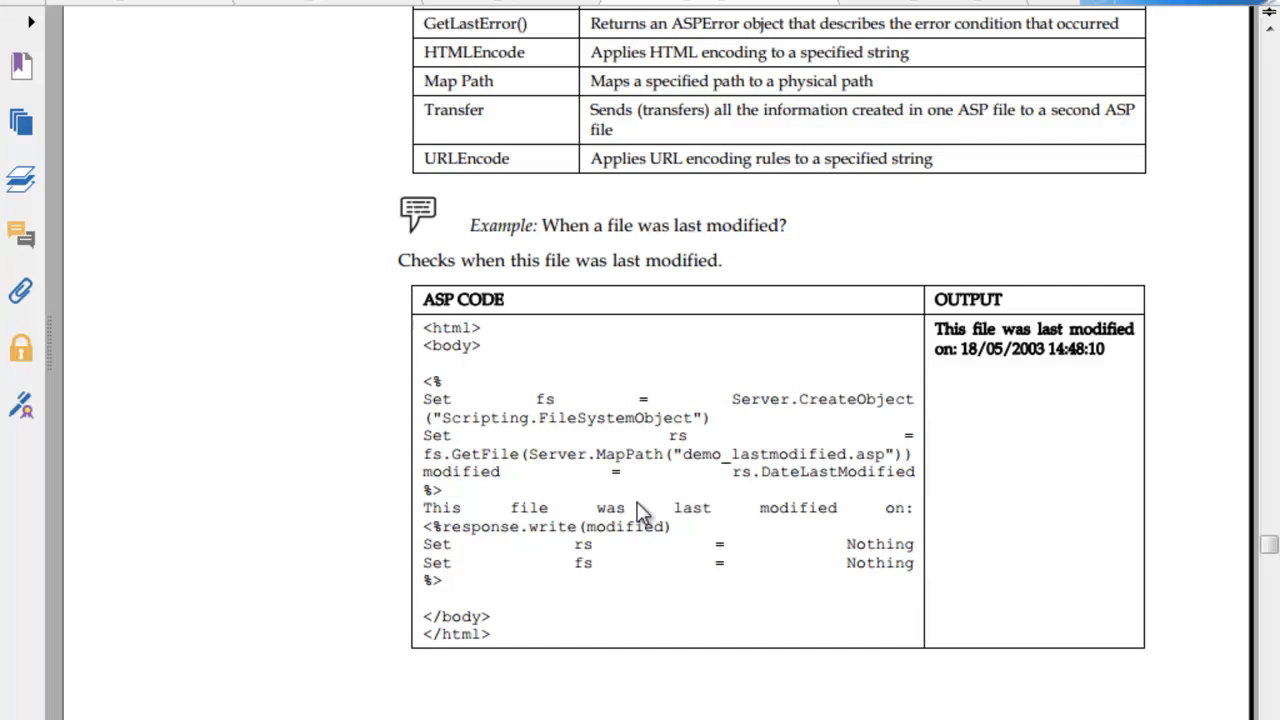
mouse_move(656, 396)
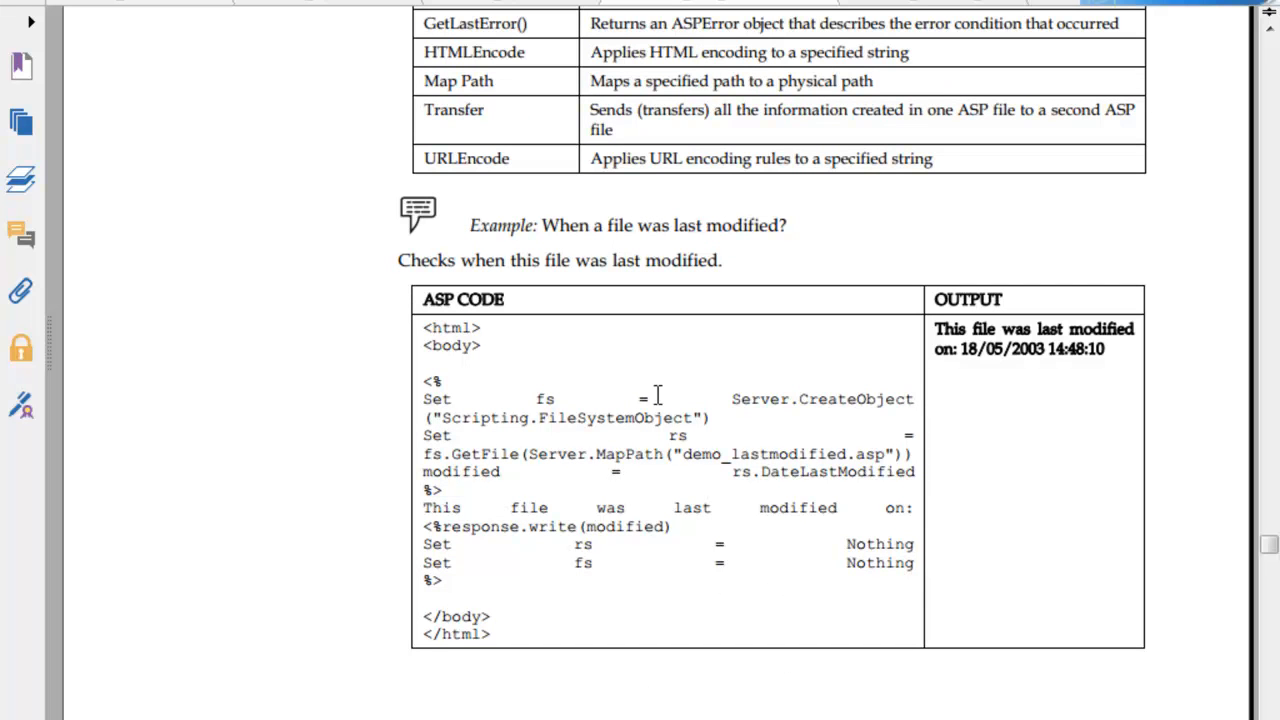
mouse_move(700, 440)
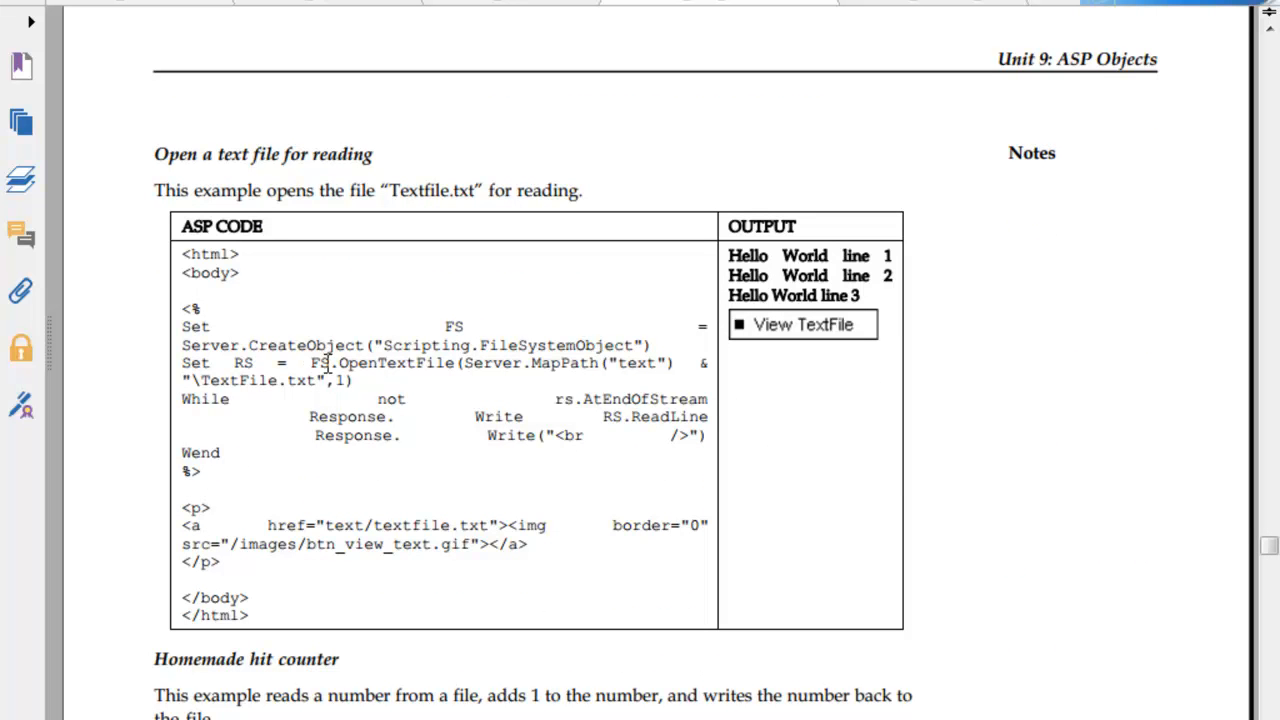
mouse_move(508, 364)
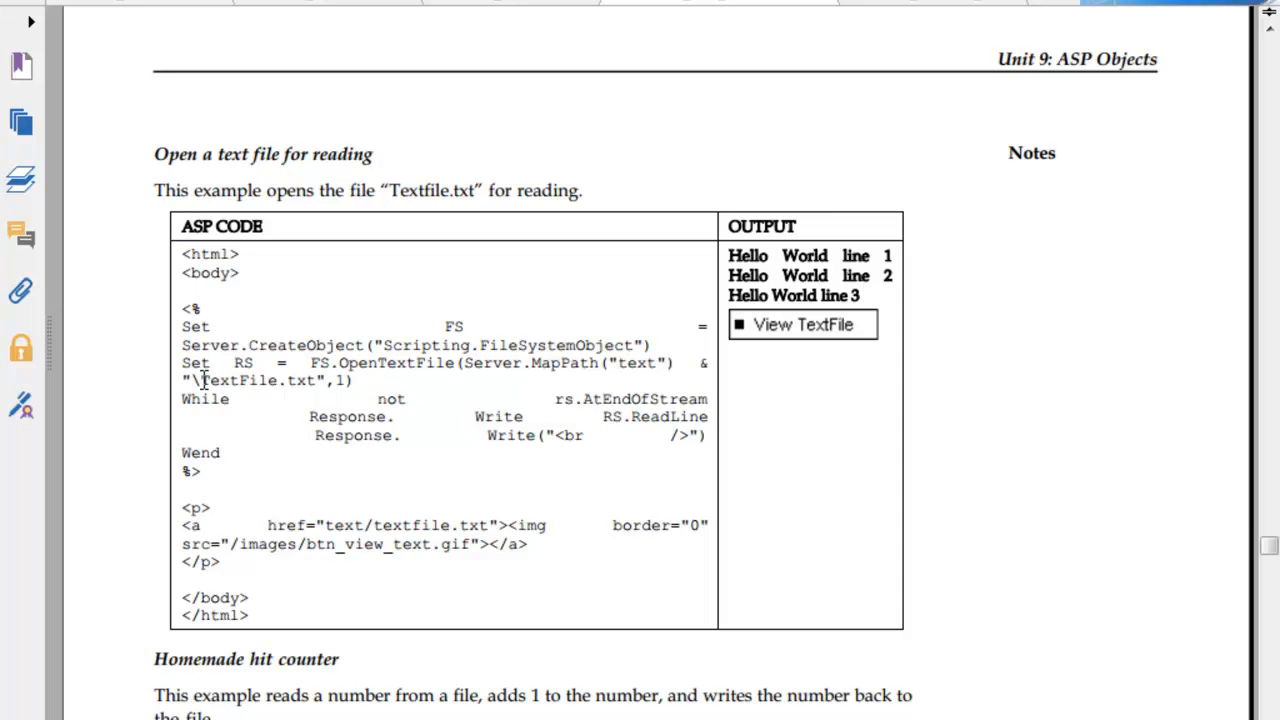
mouse_move(656, 432)
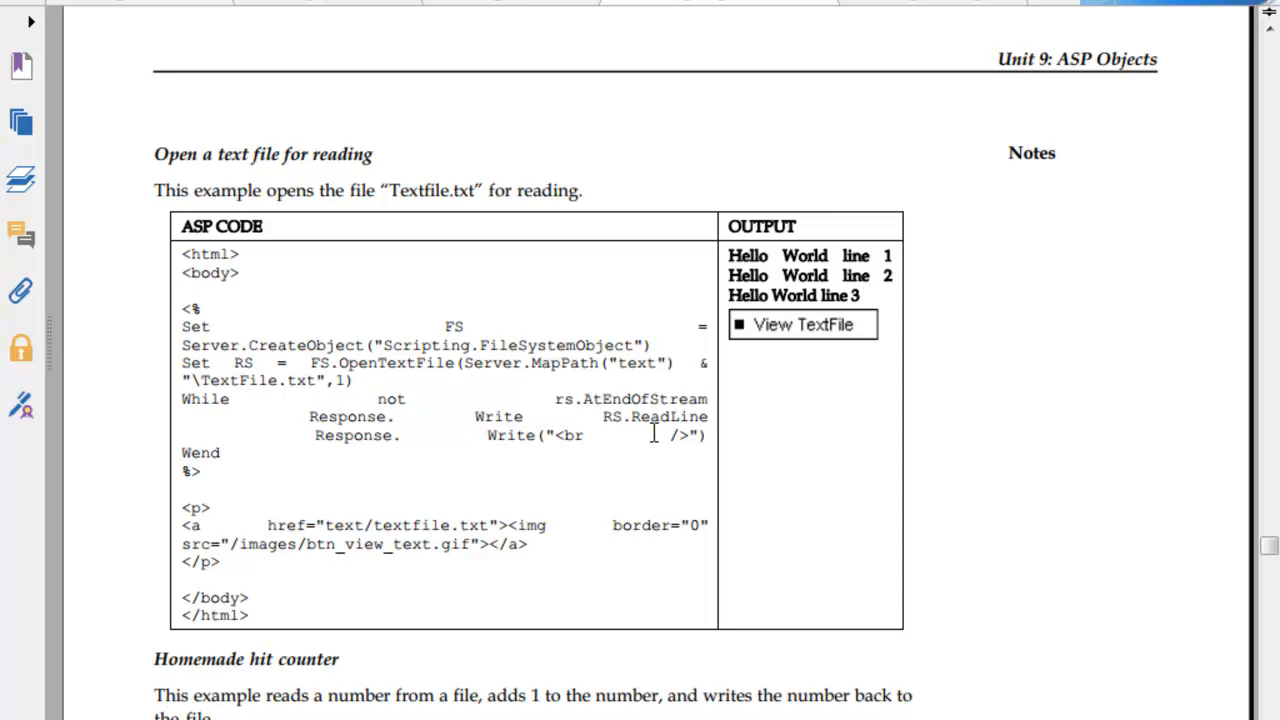
scroll("down", 3)
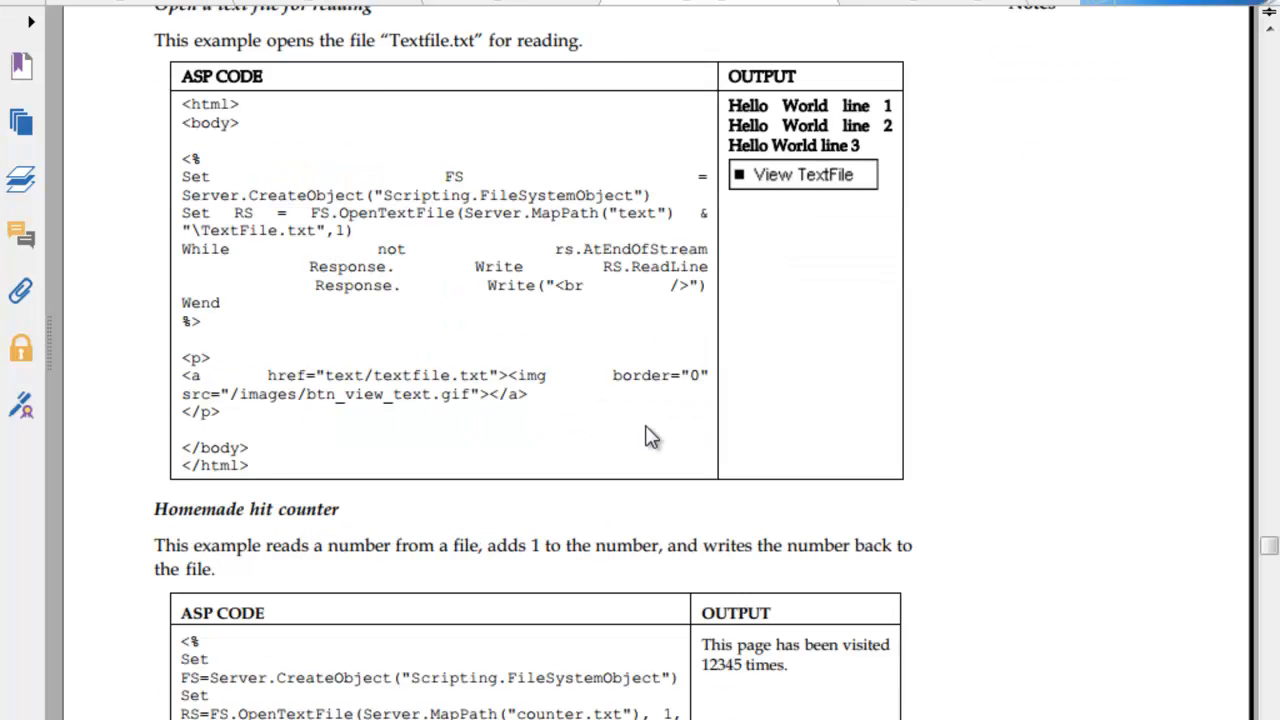
scroll("down", 3)
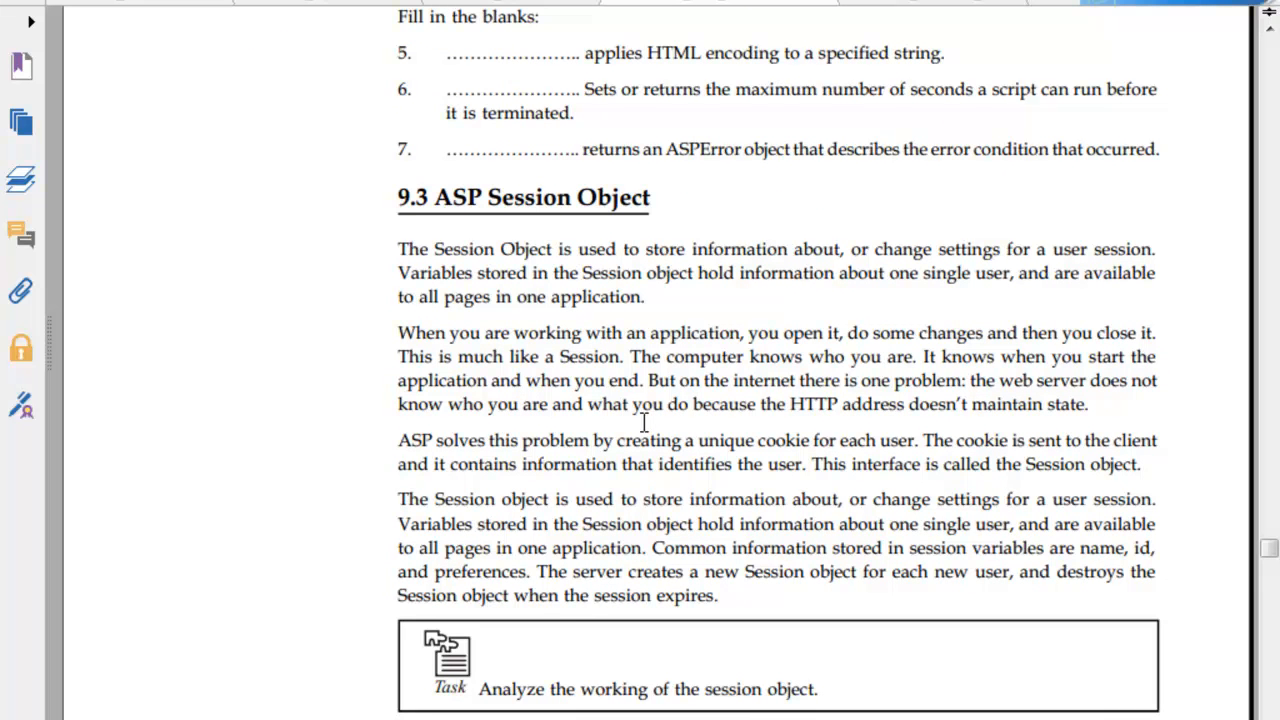
scroll("down", 3)
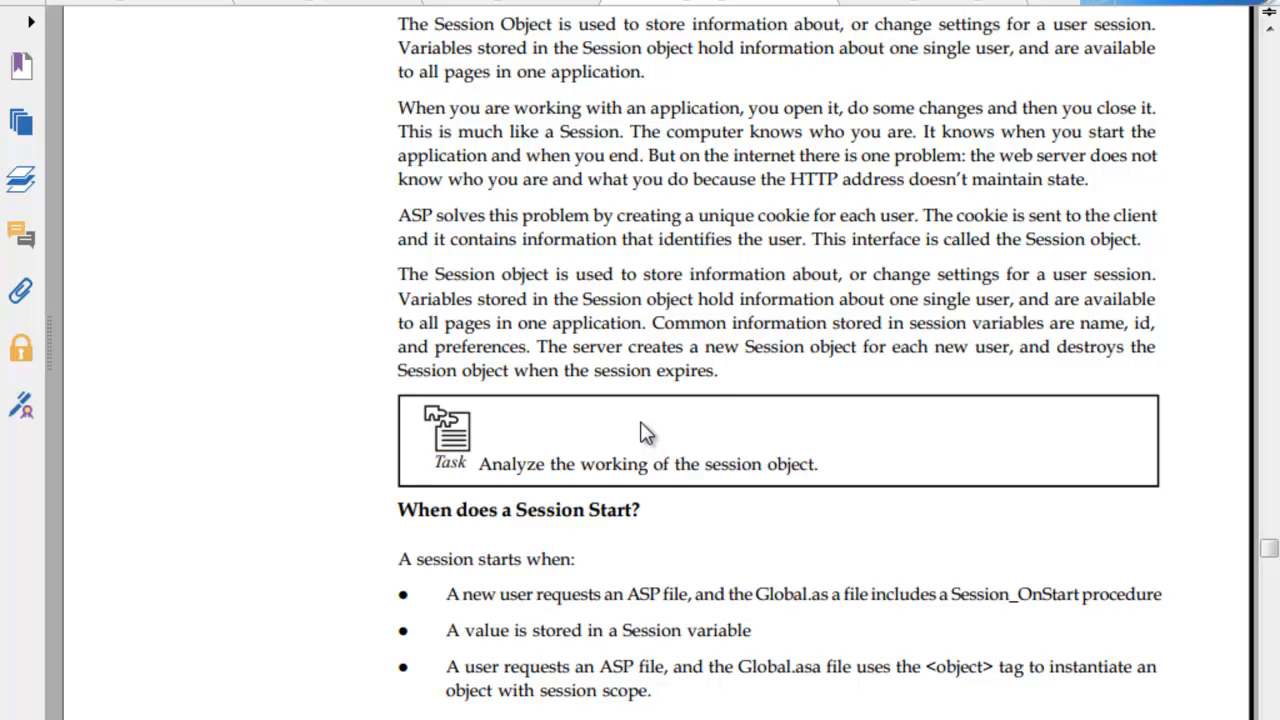
scroll("down", 3)
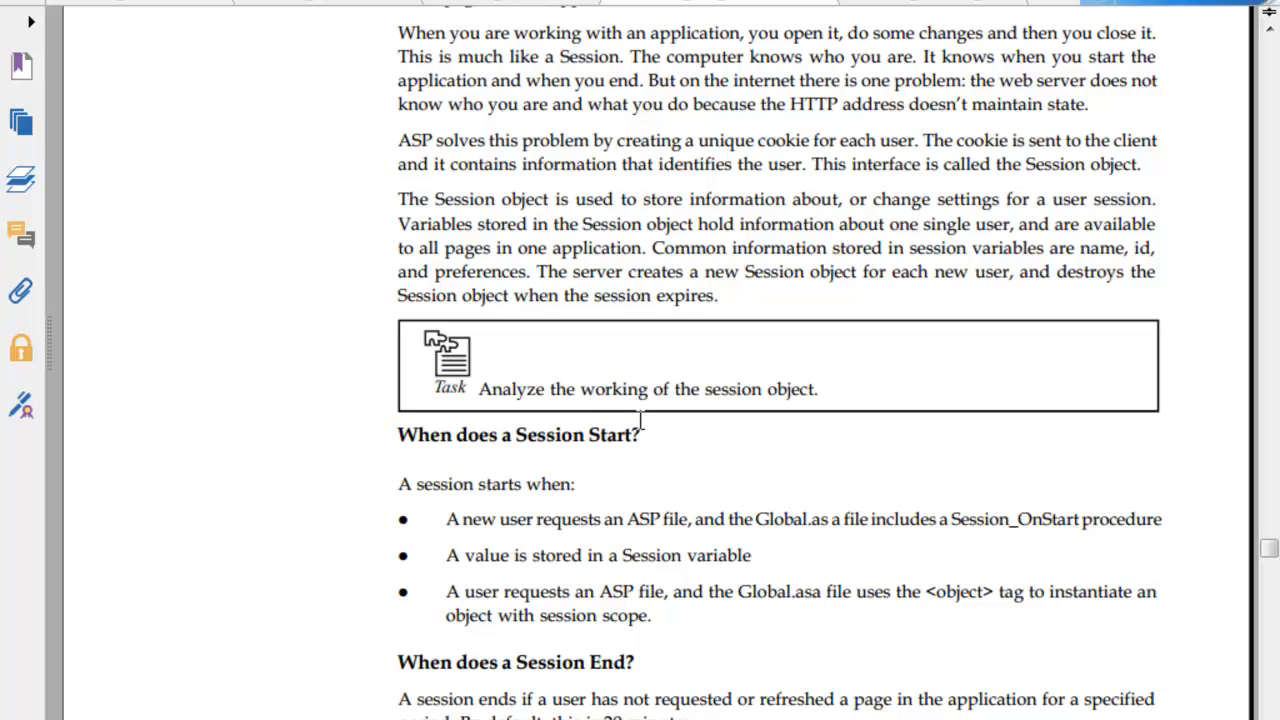
scroll("down", 3)
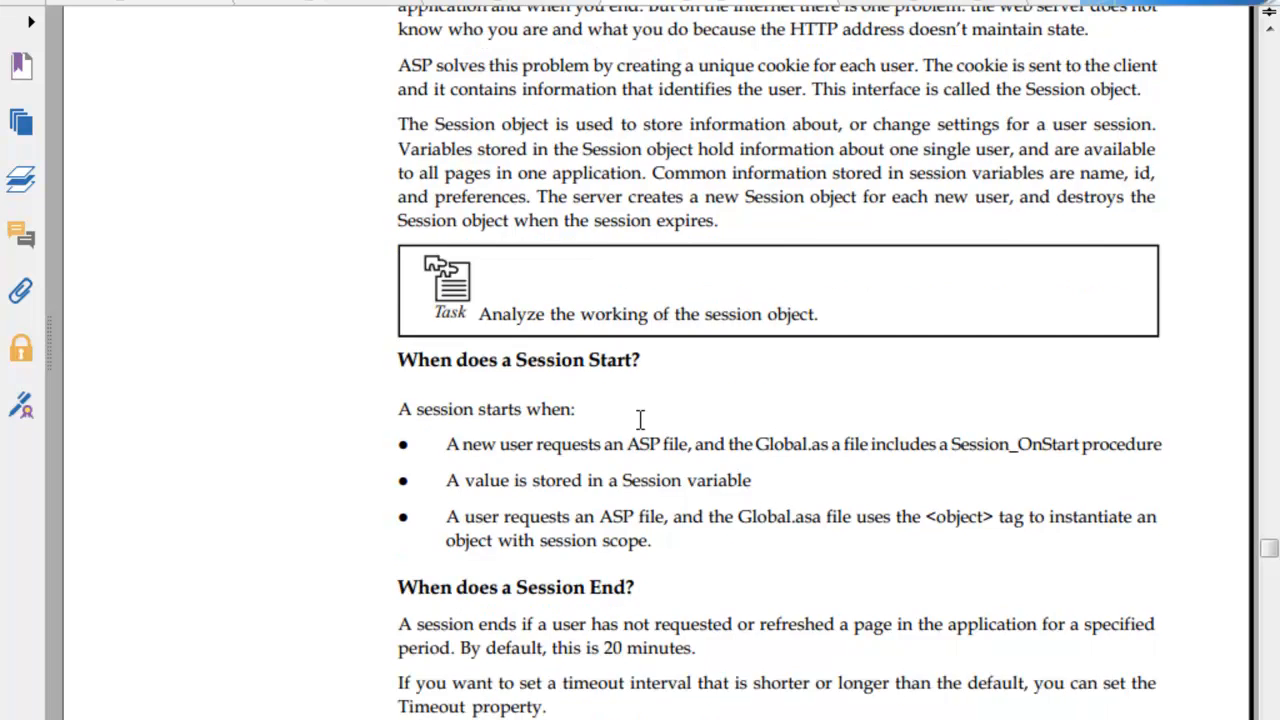
scroll("down", 3)
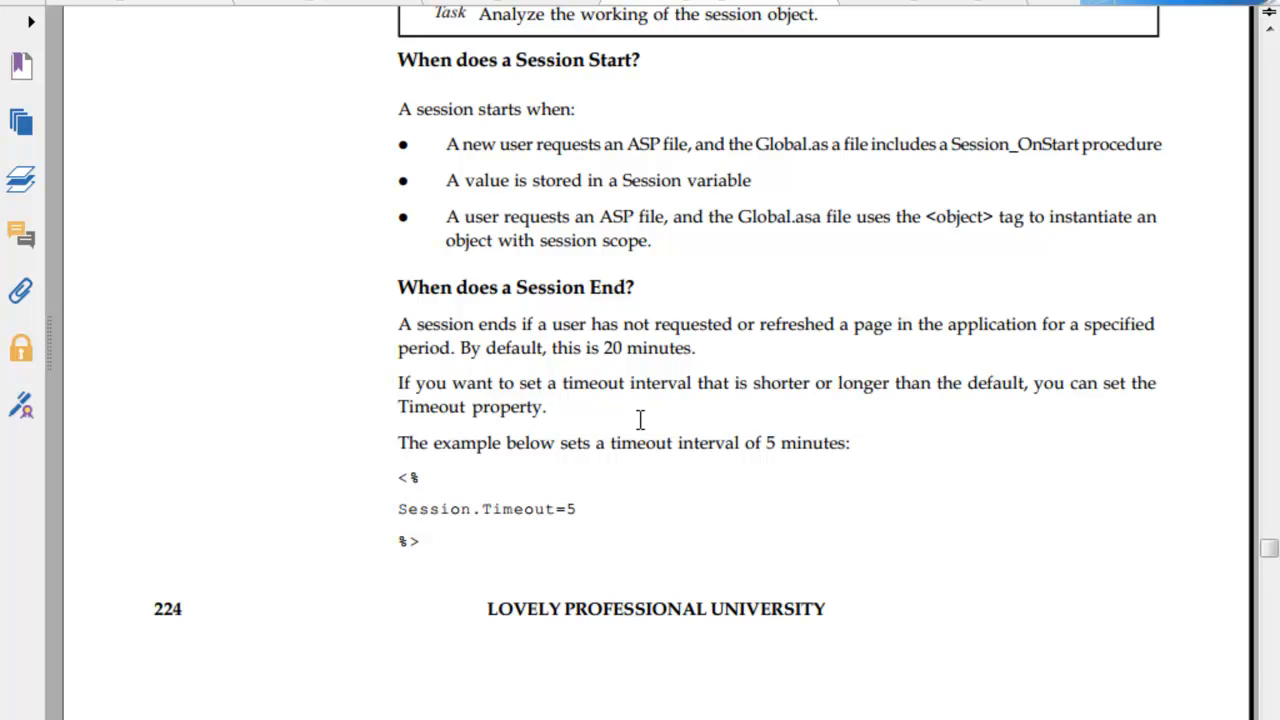
scroll("down", 3)
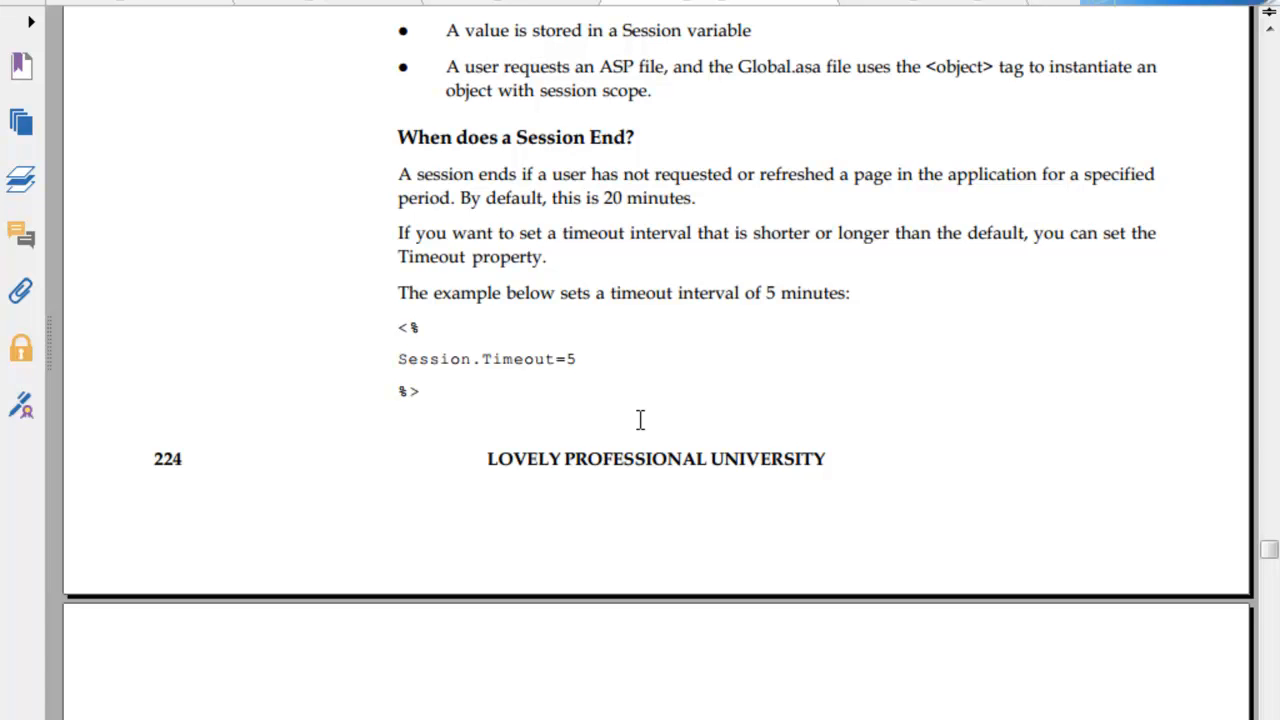
scroll("down", 3)
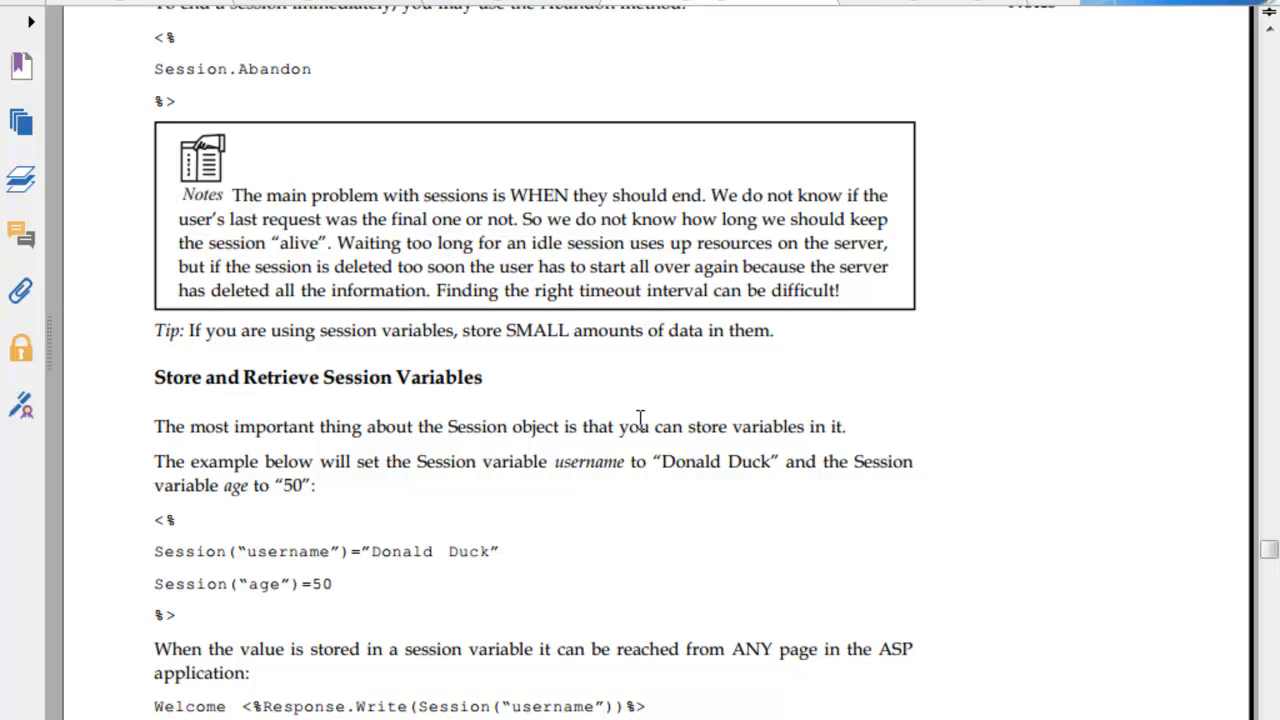
scroll("down", 3)
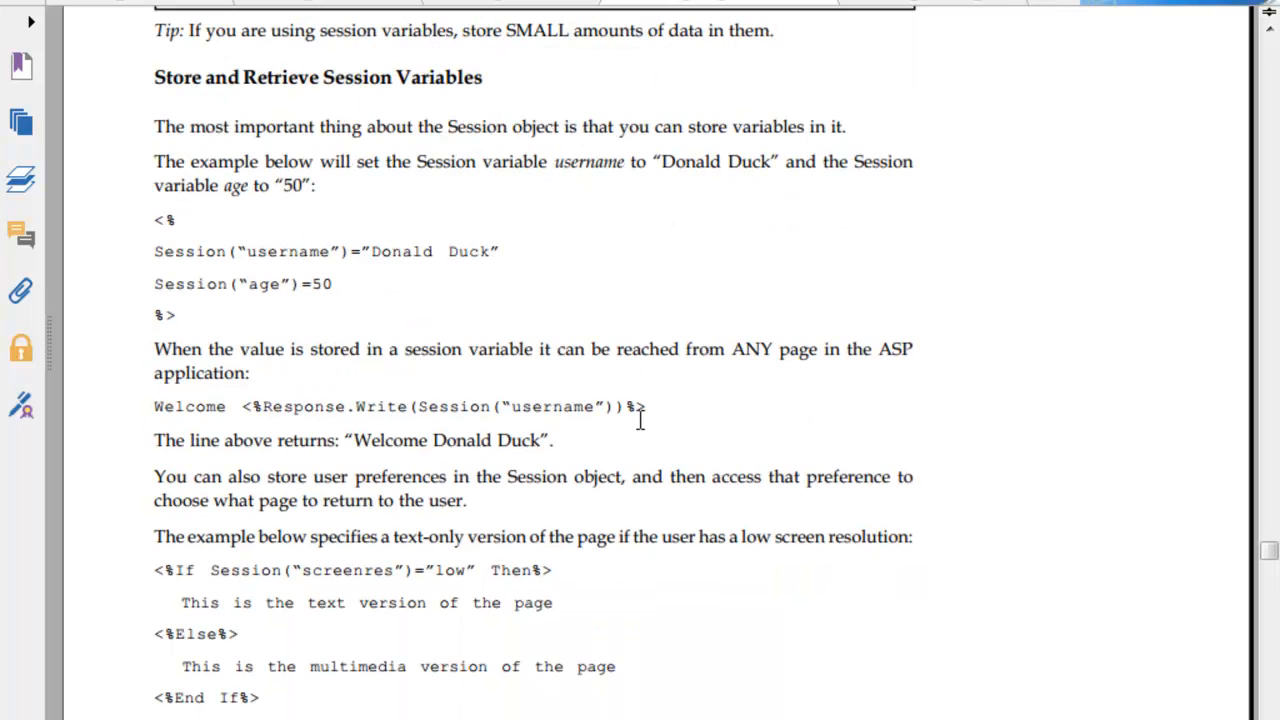
scroll("down", 3)
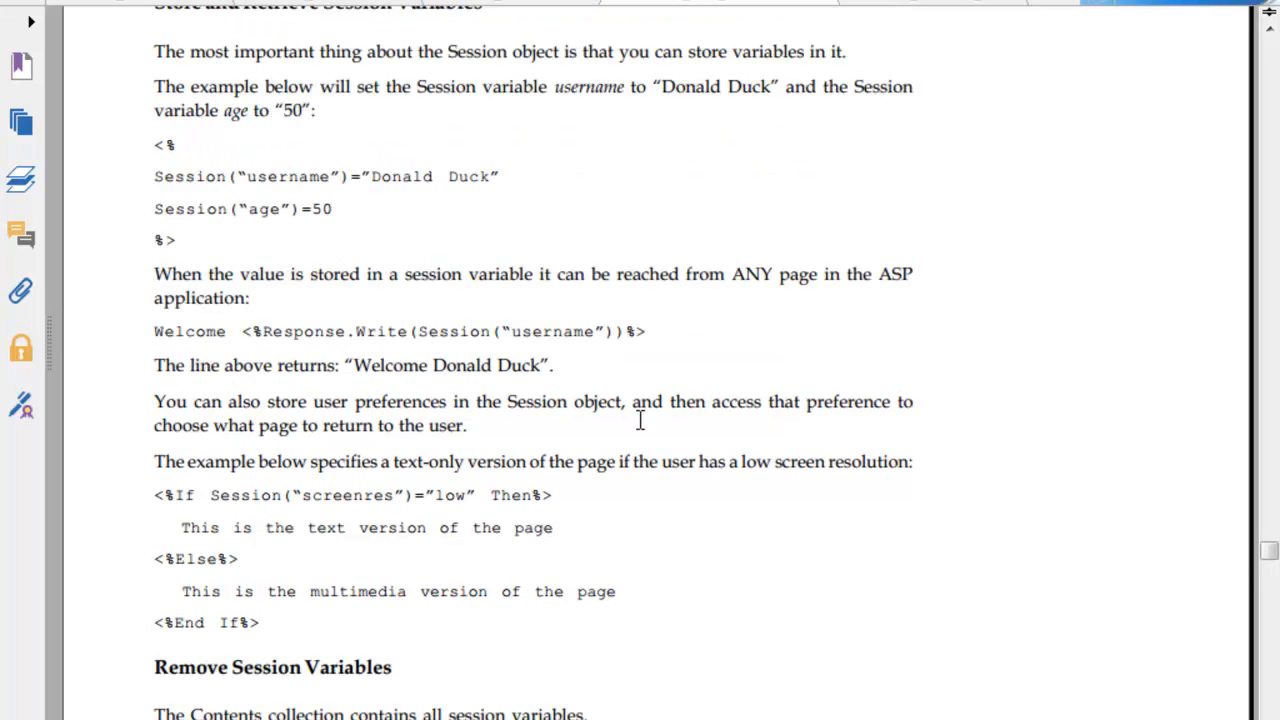
scroll("down", 3)
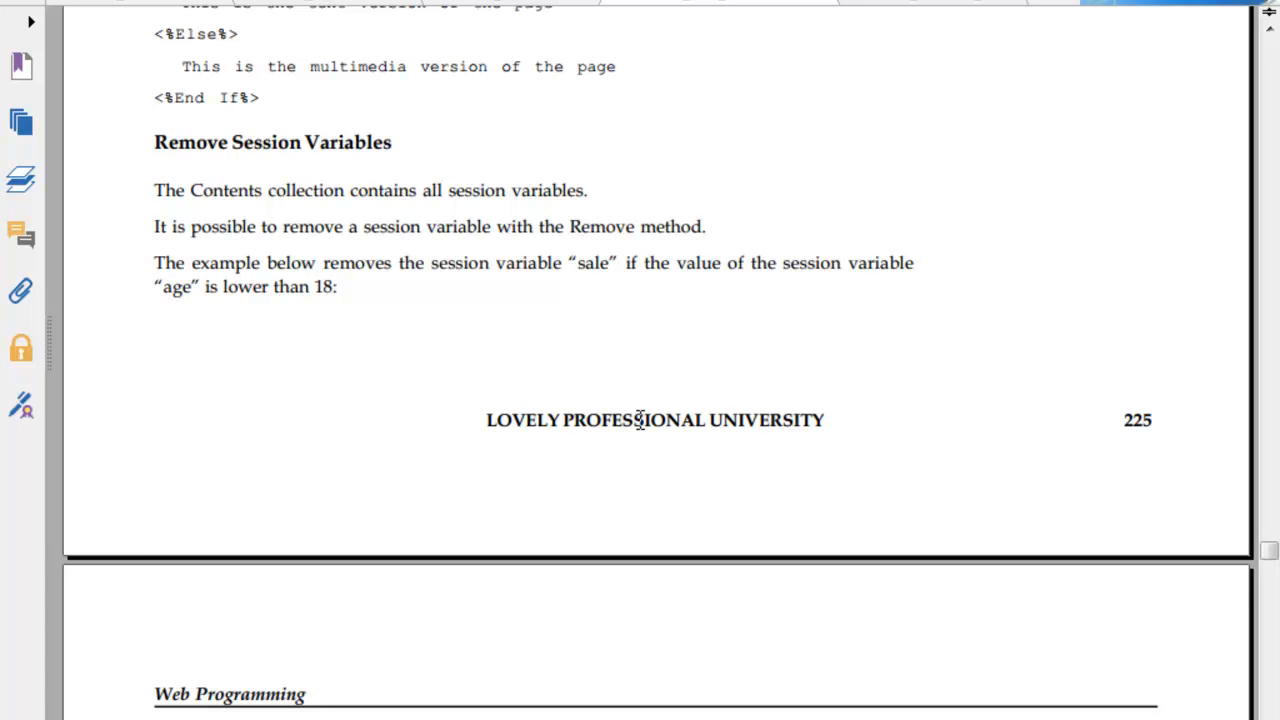
scroll("down", 3)
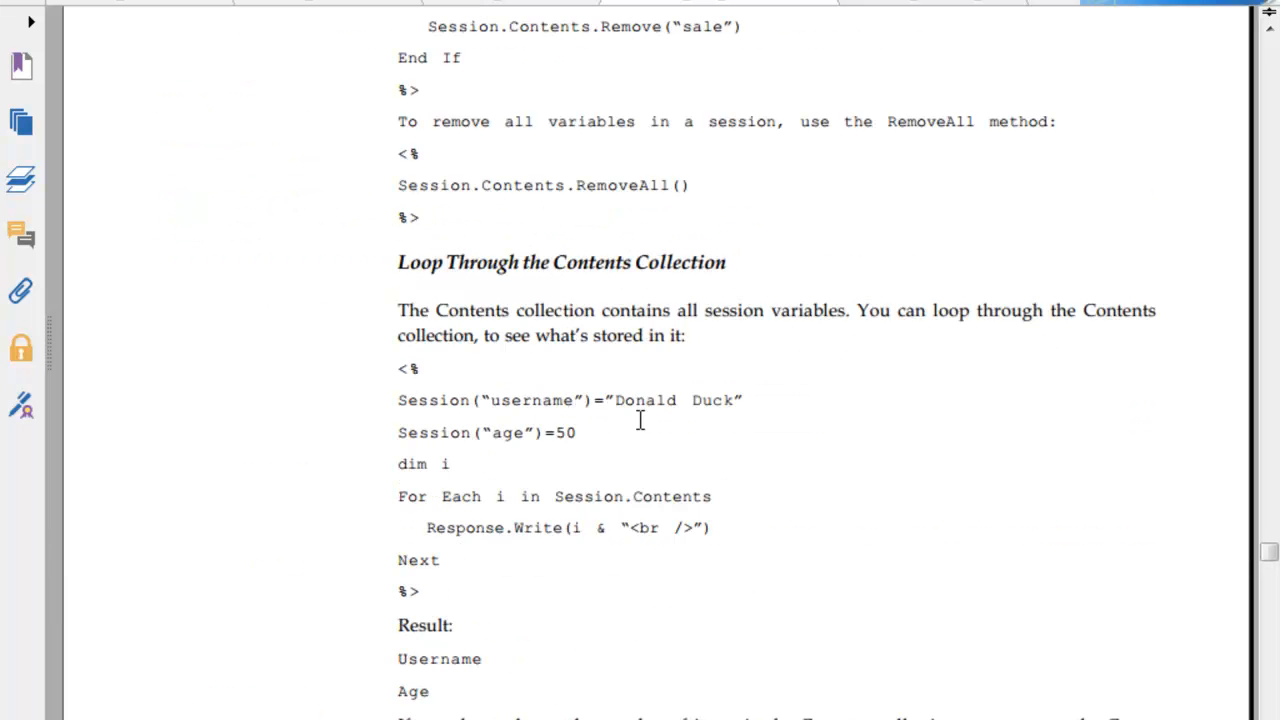
scroll("down", 3)
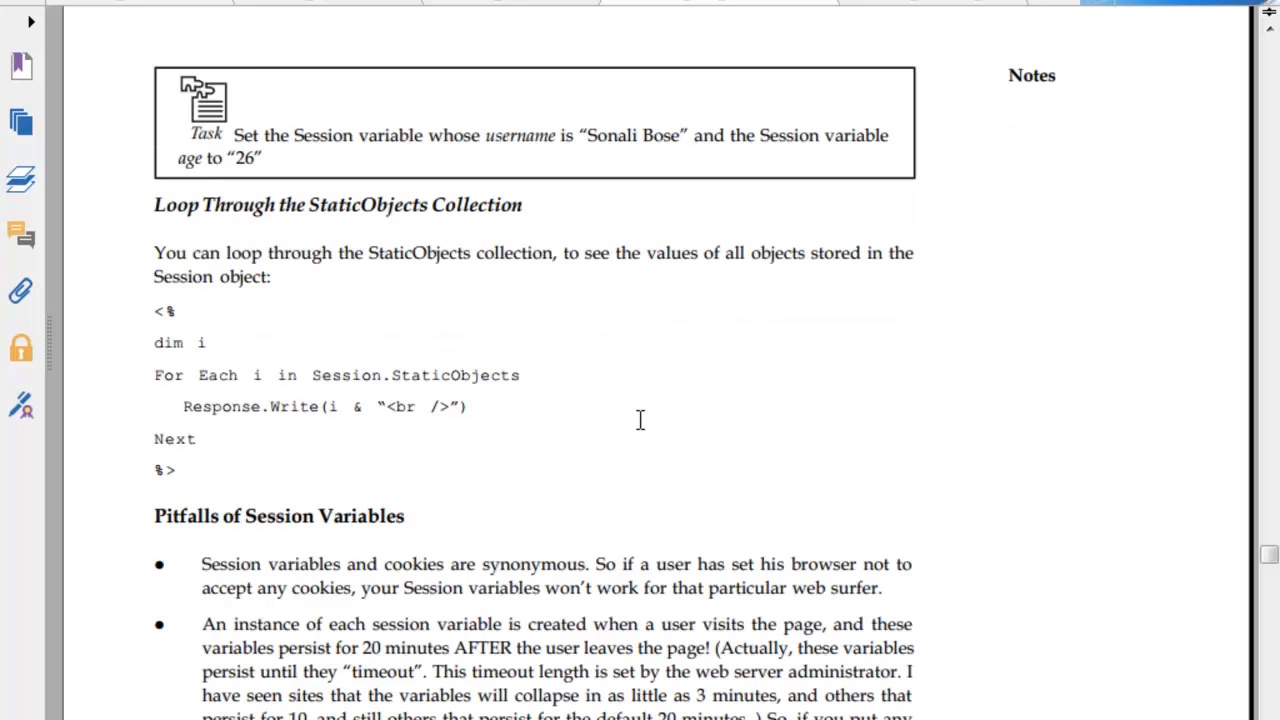
scroll("down", 3)
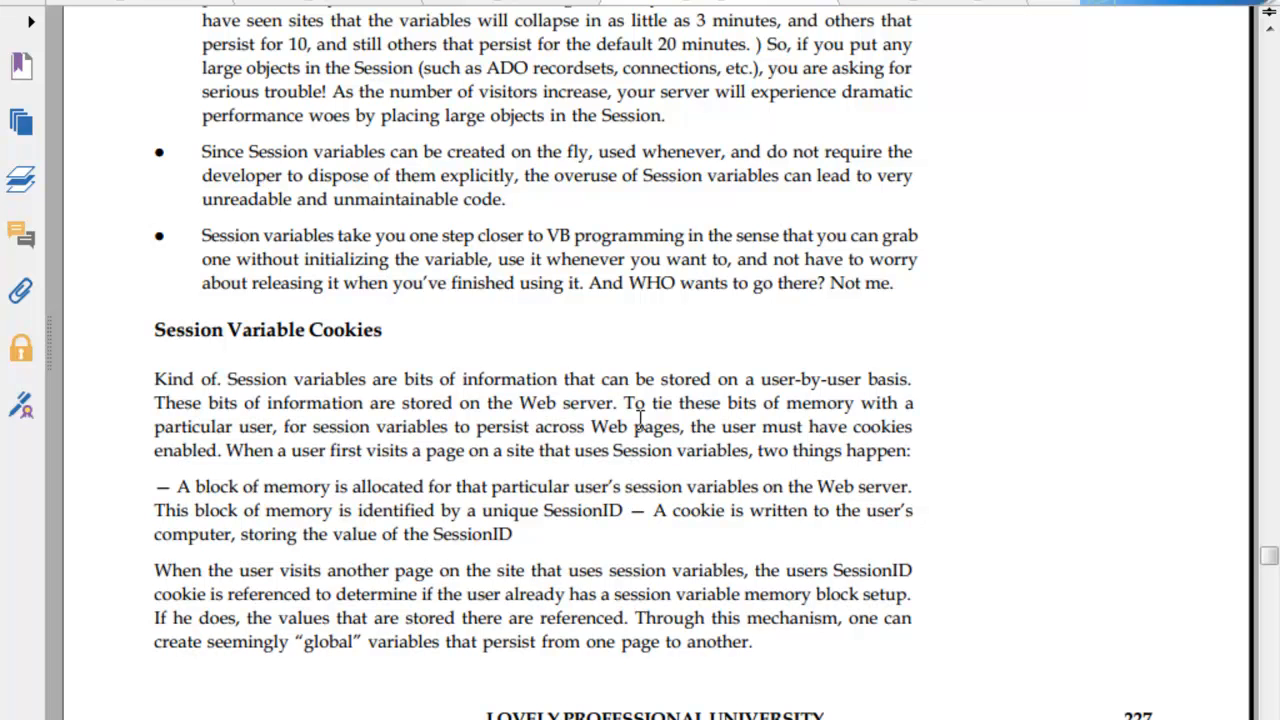
scroll("down", 3)
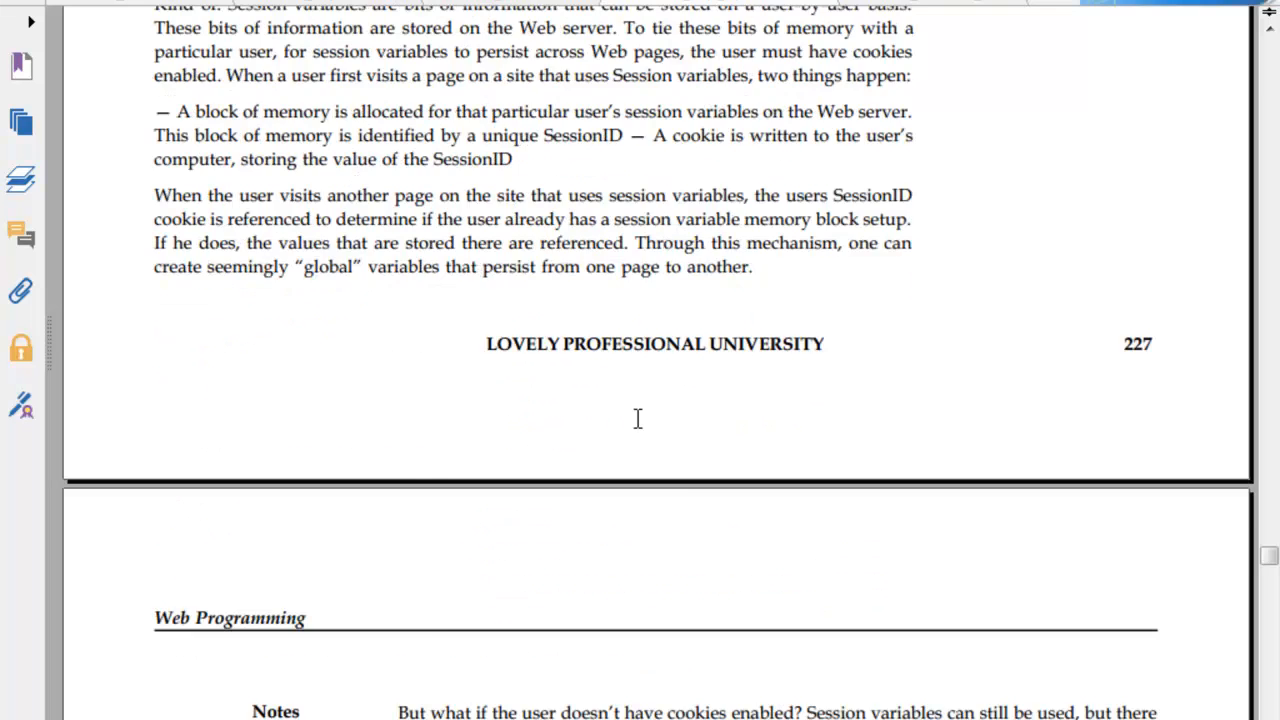
scroll("down", 3)
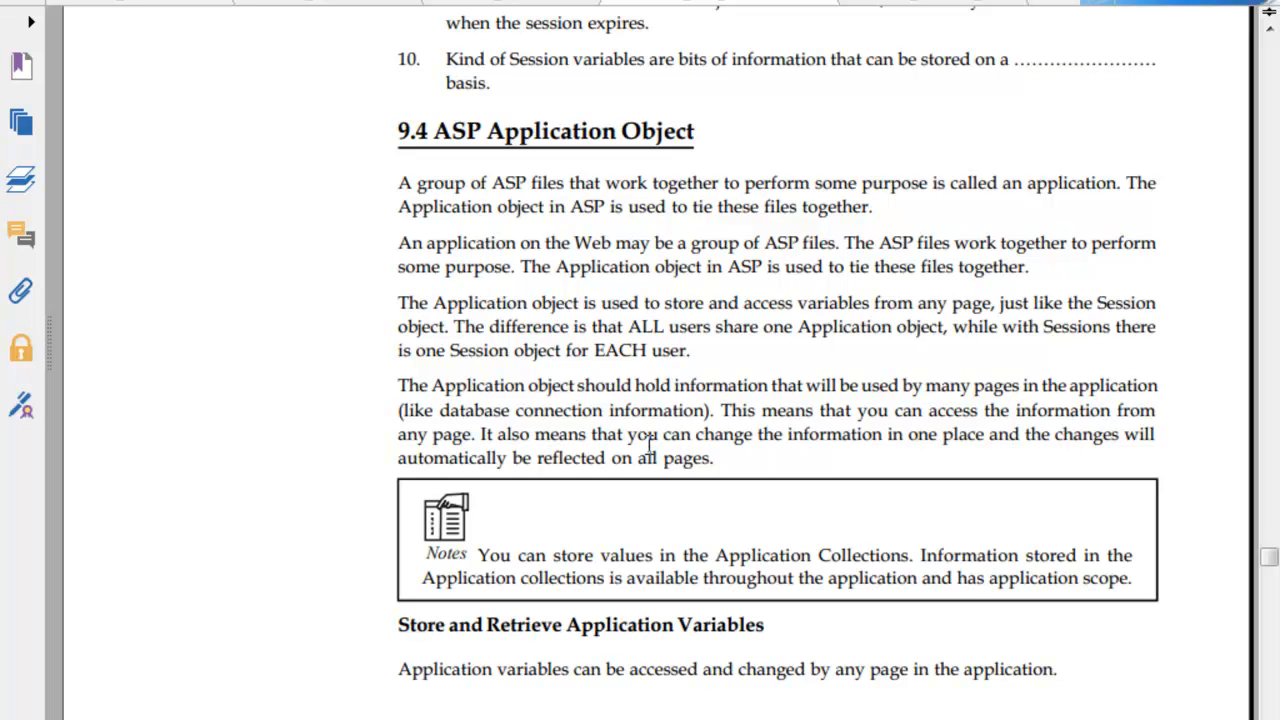
scroll("down", 3)
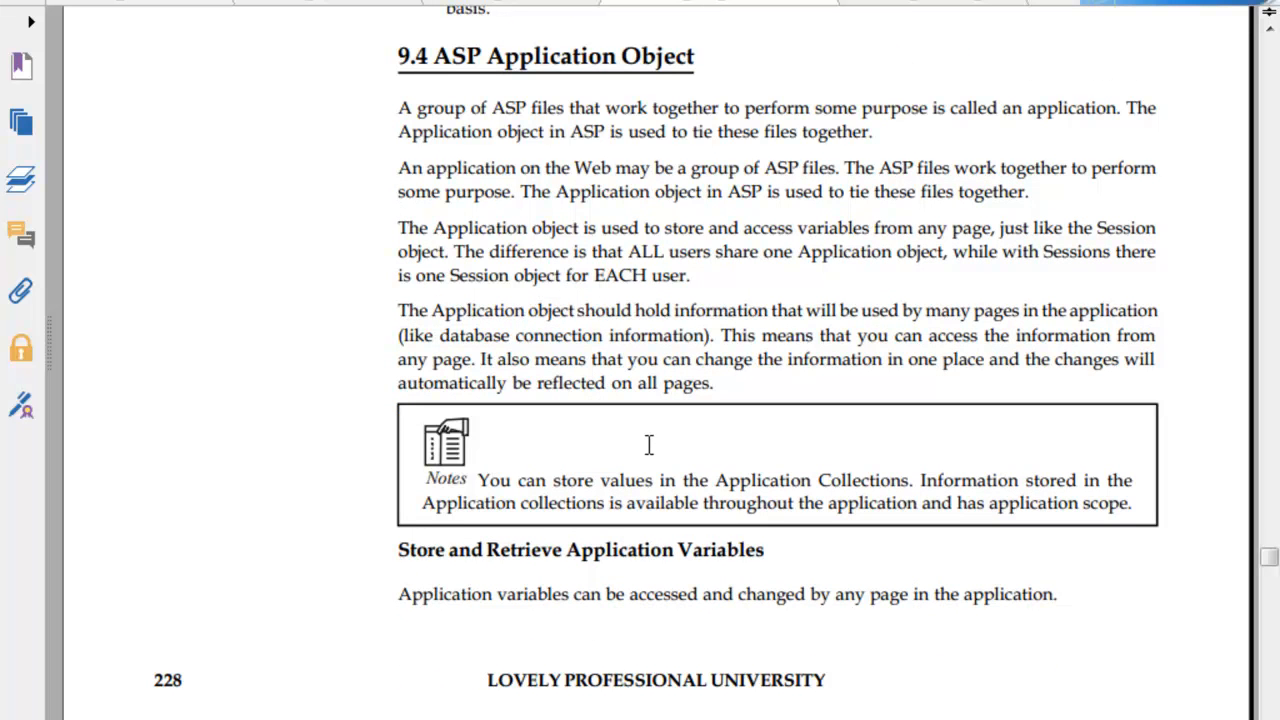
scroll("down", 3)
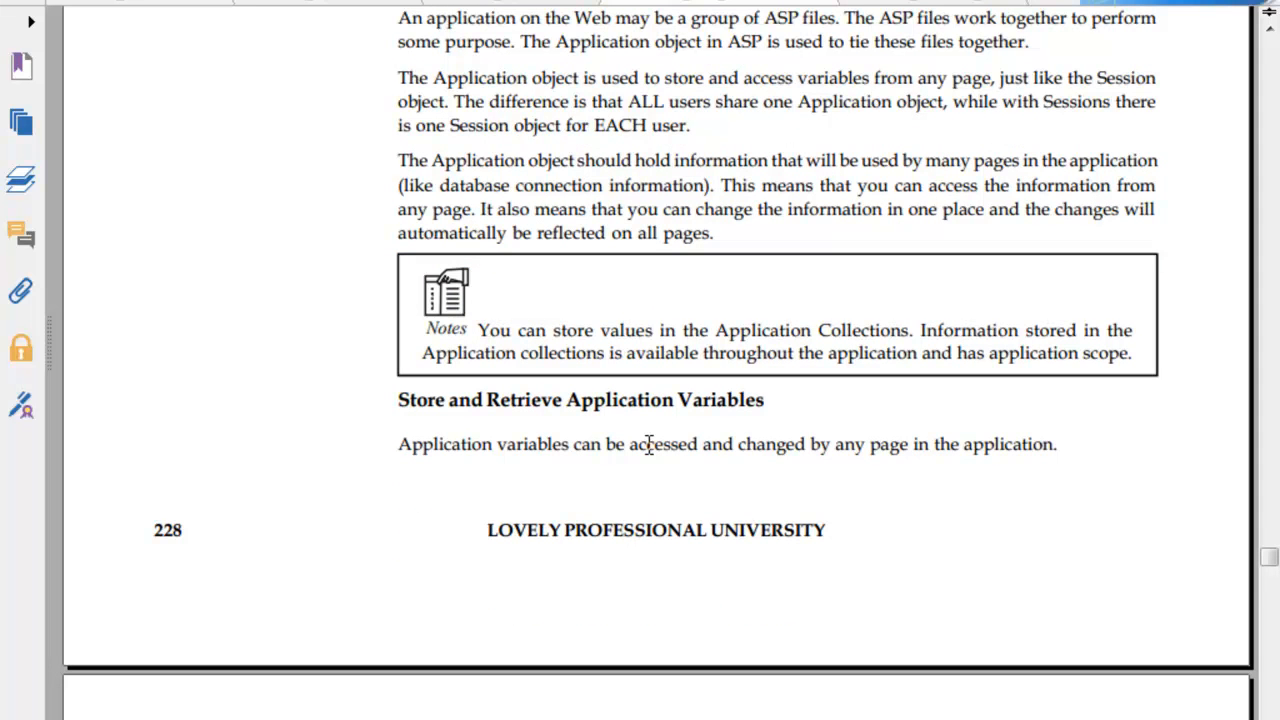
scroll("down", 3)
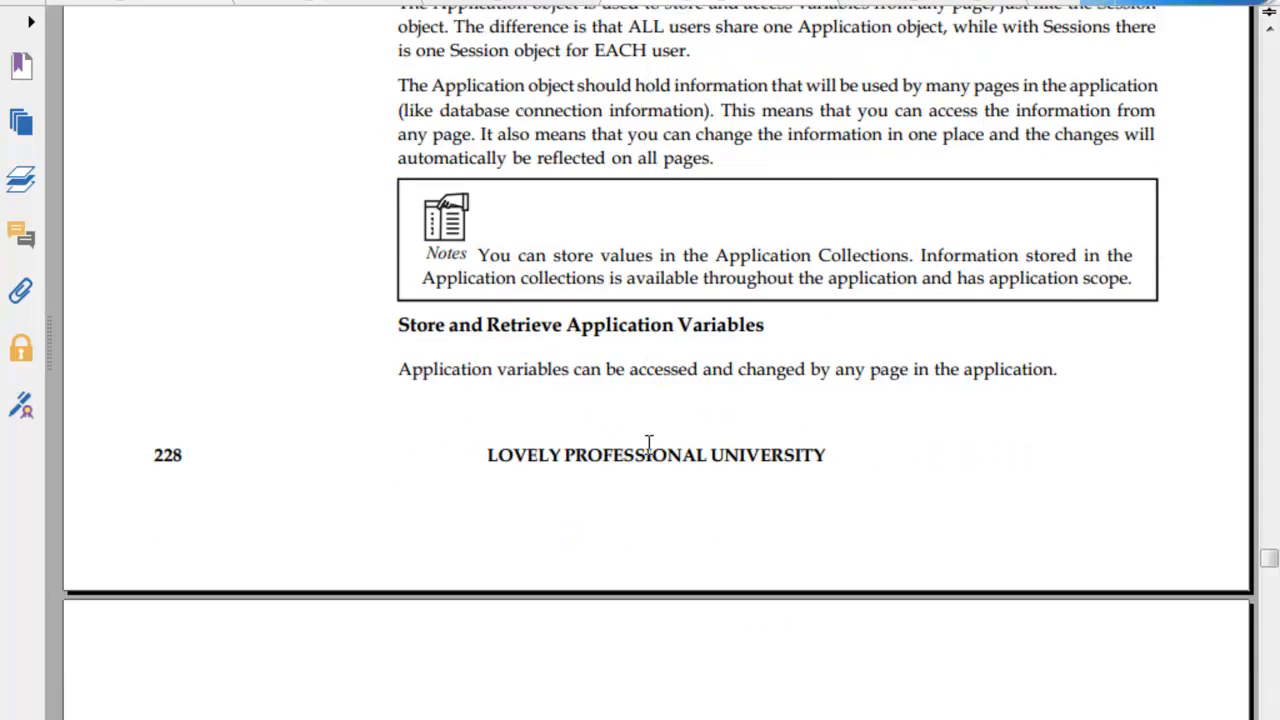
scroll("down", 3)
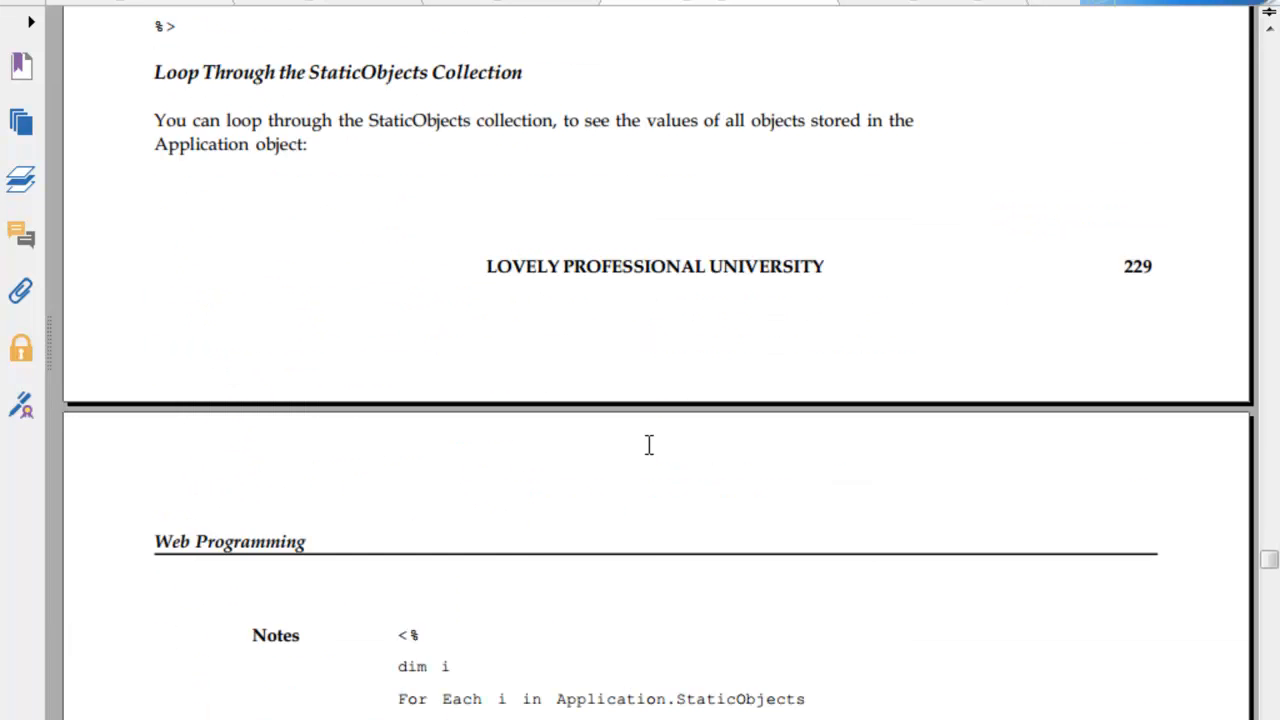
scroll("down", 3)
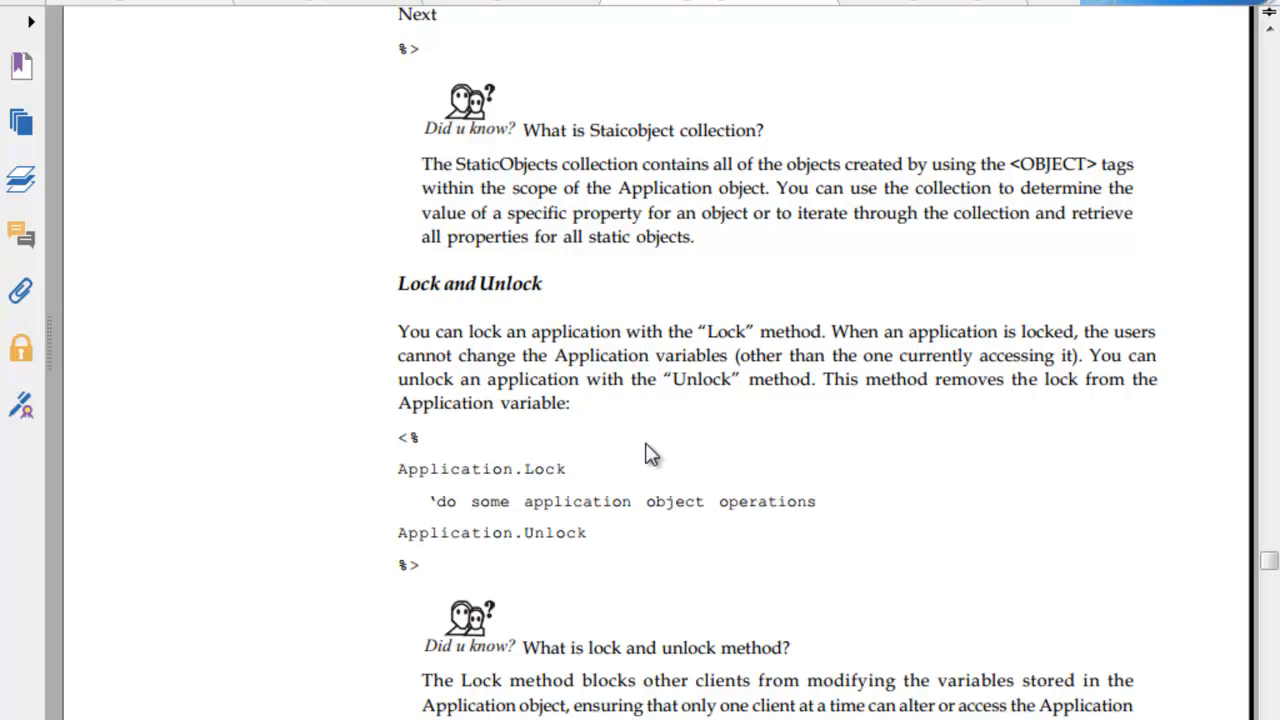
scroll("down", 3)
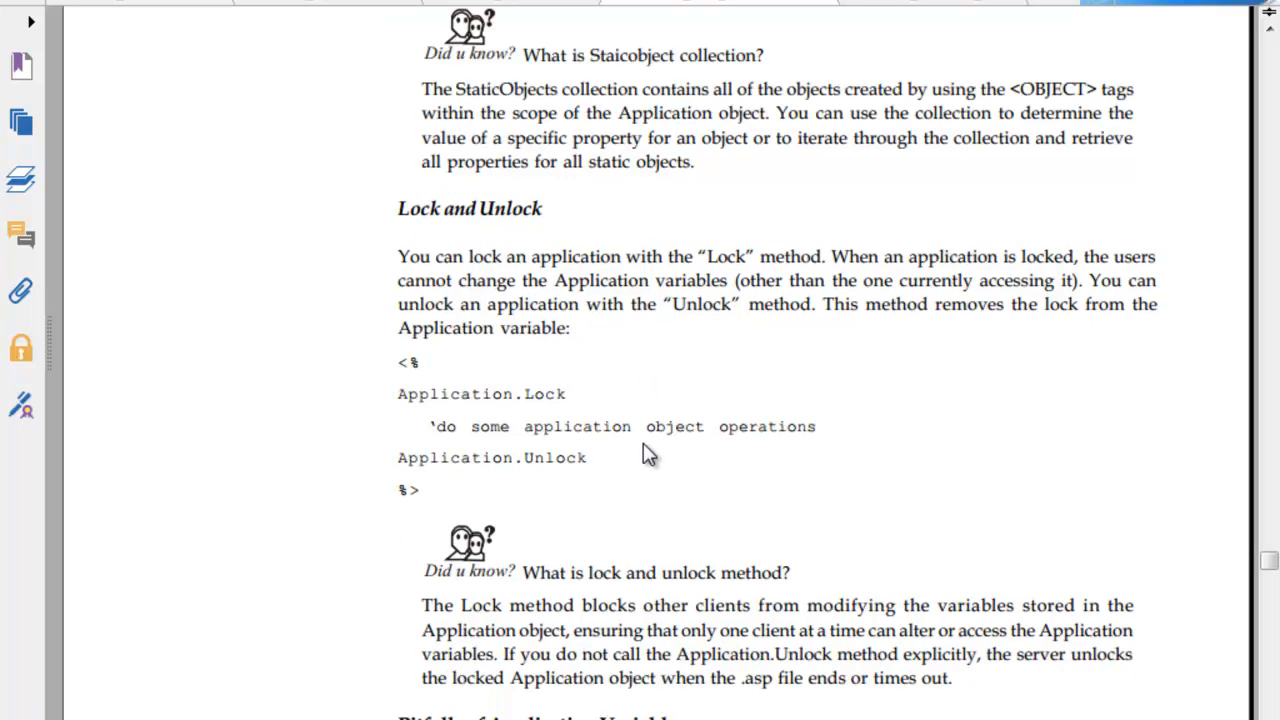
scroll("down", 3)
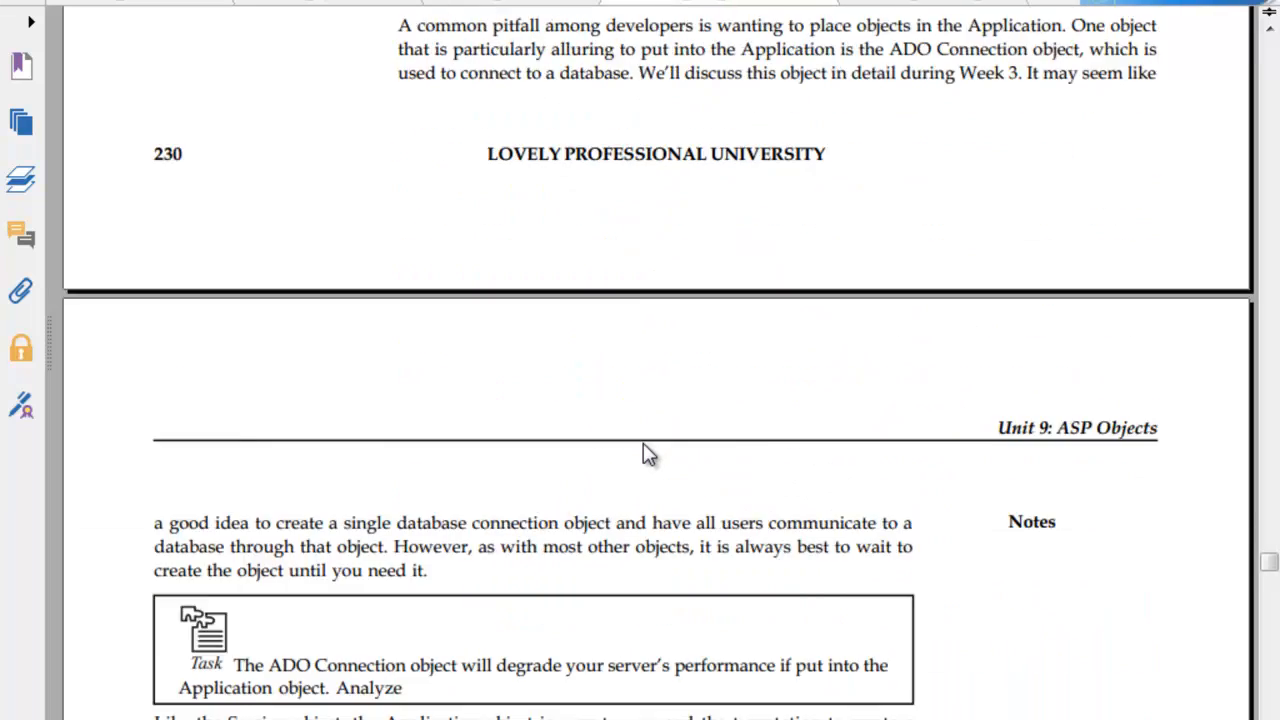
scroll("down", 3)
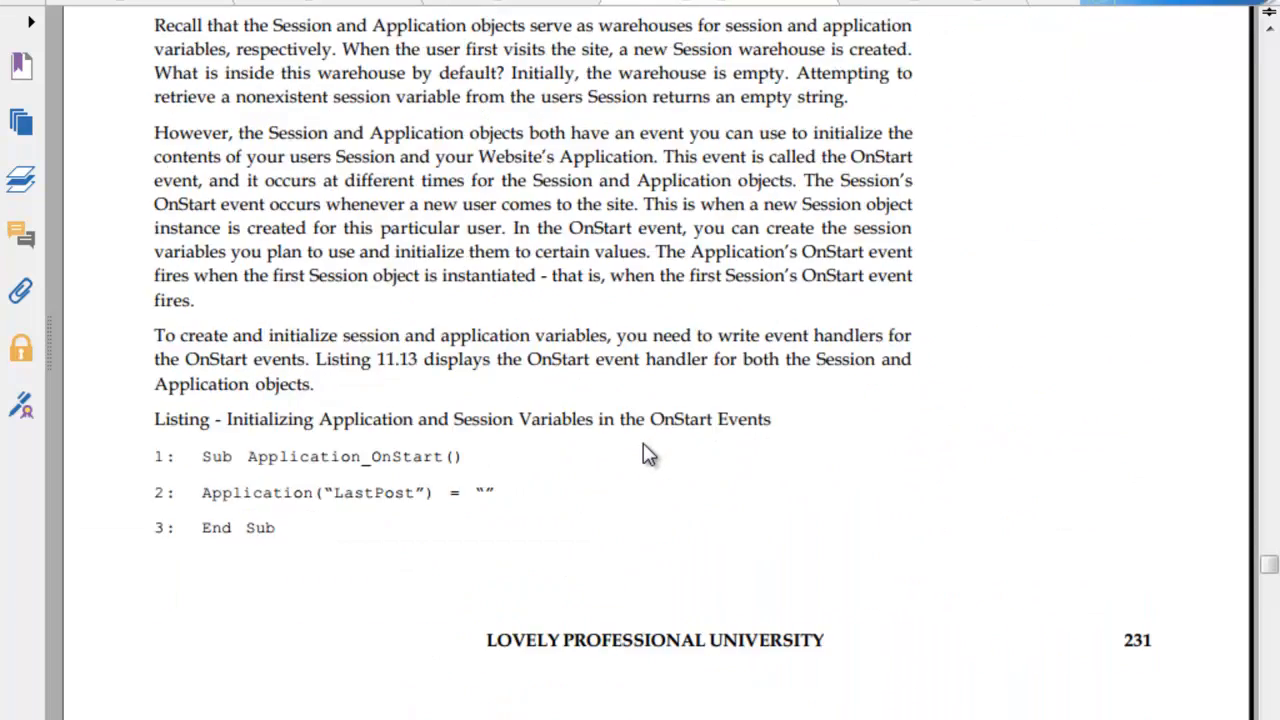
scroll("down", 3)
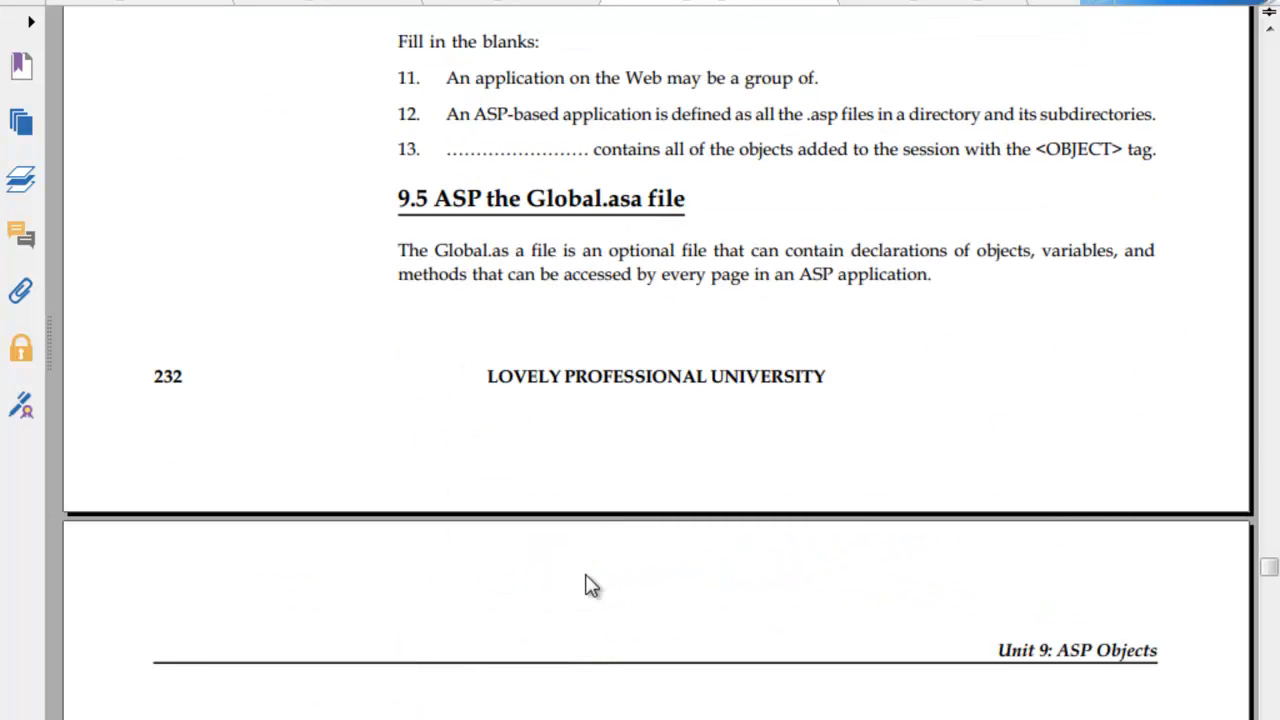
scroll("down", 3)
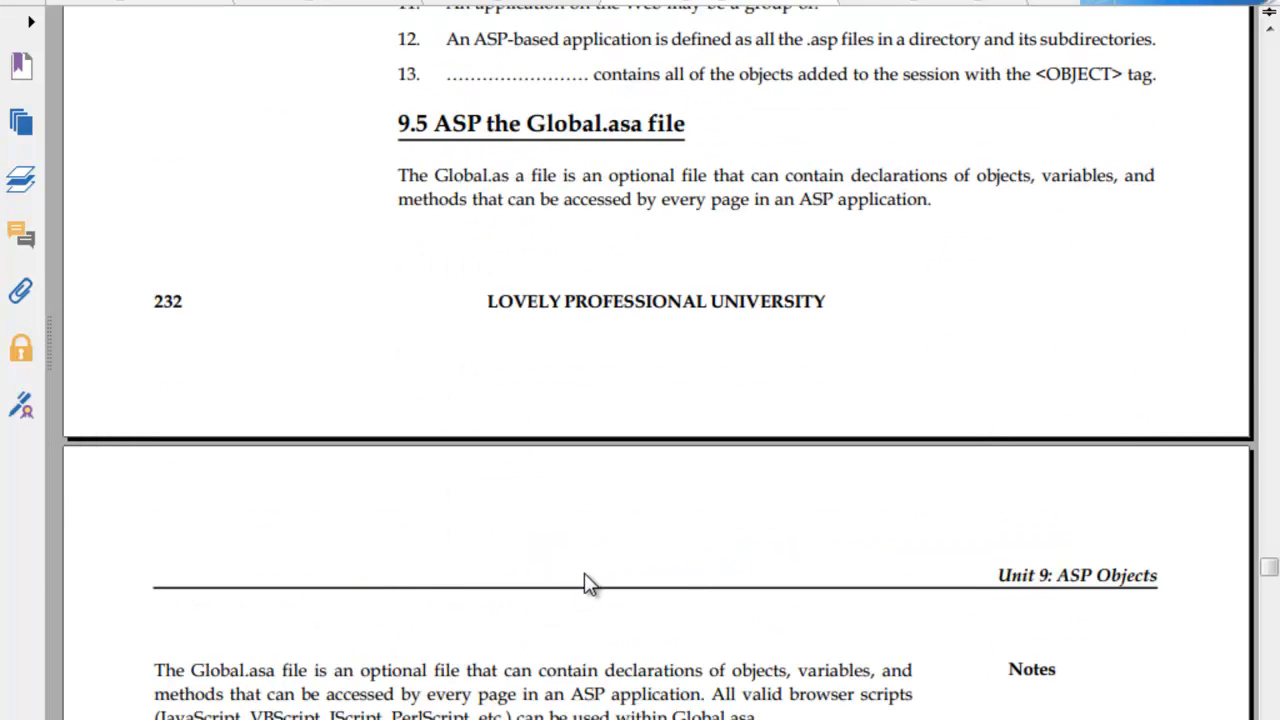
scroll("down", 3)
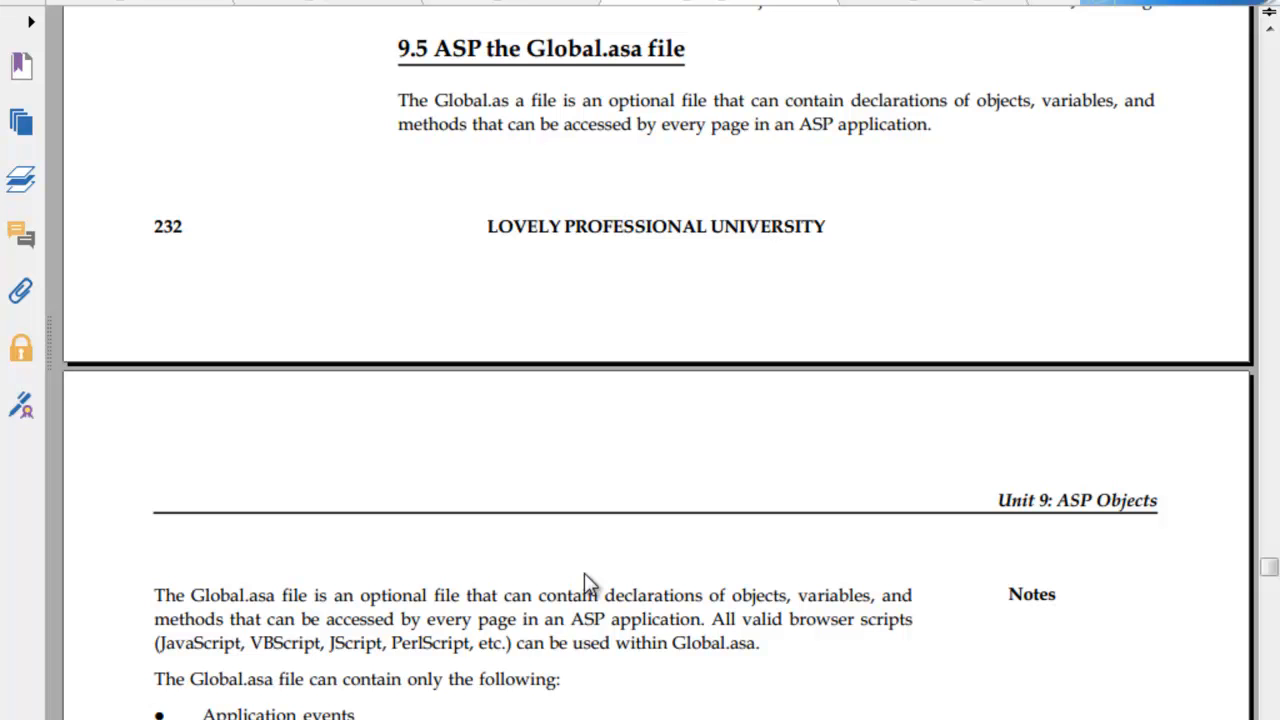
scroll("down", 3)
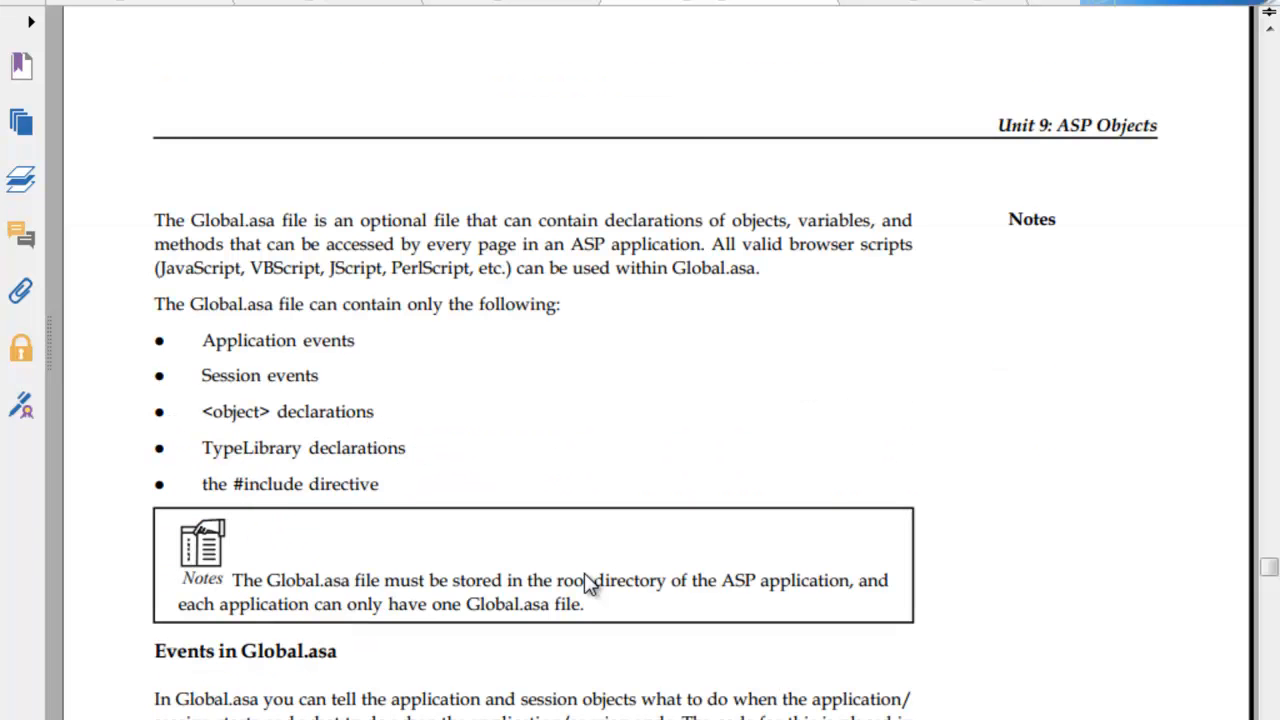
scroll("down", 3)
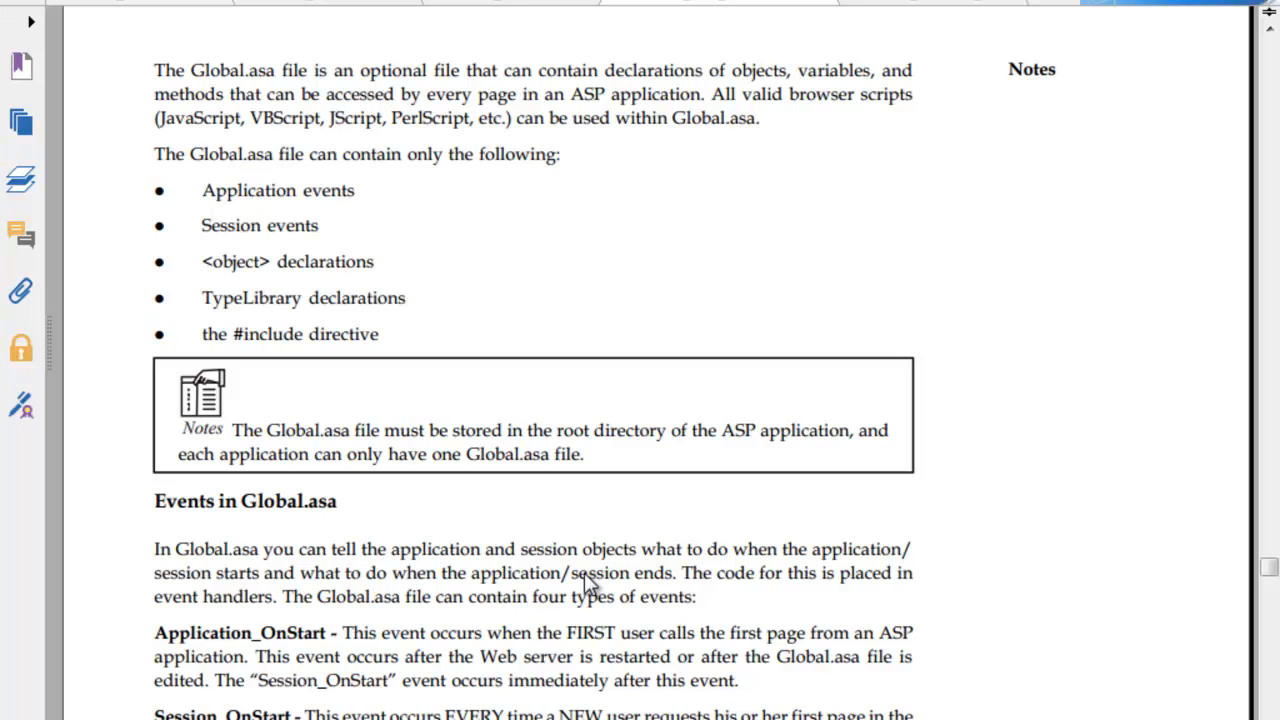
scroll("down", 3)
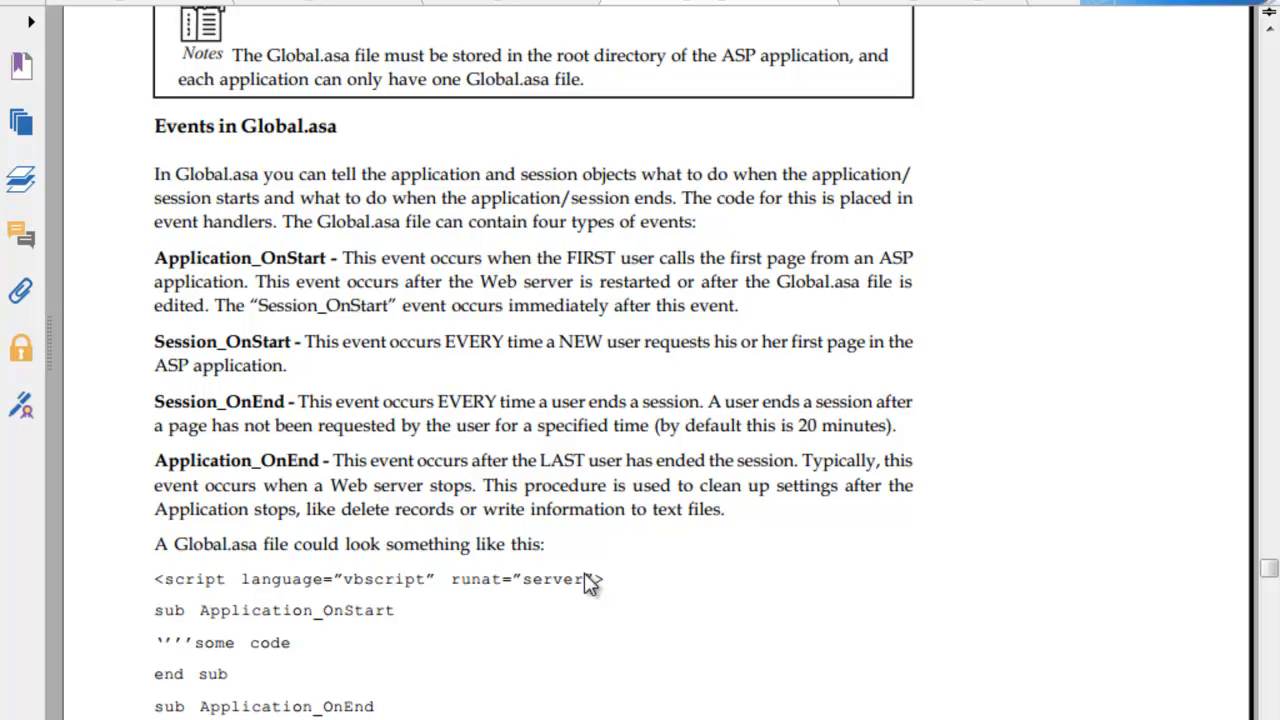
scroll("down", 3)
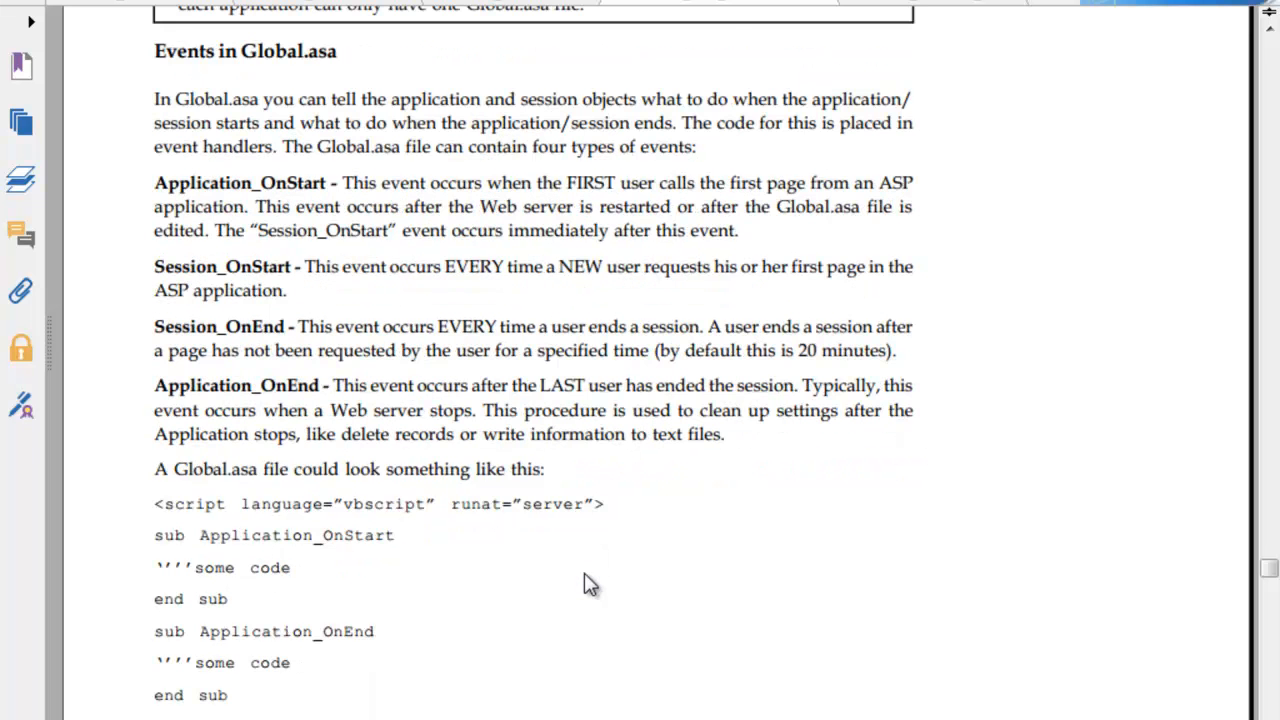
scroll("down", 3)
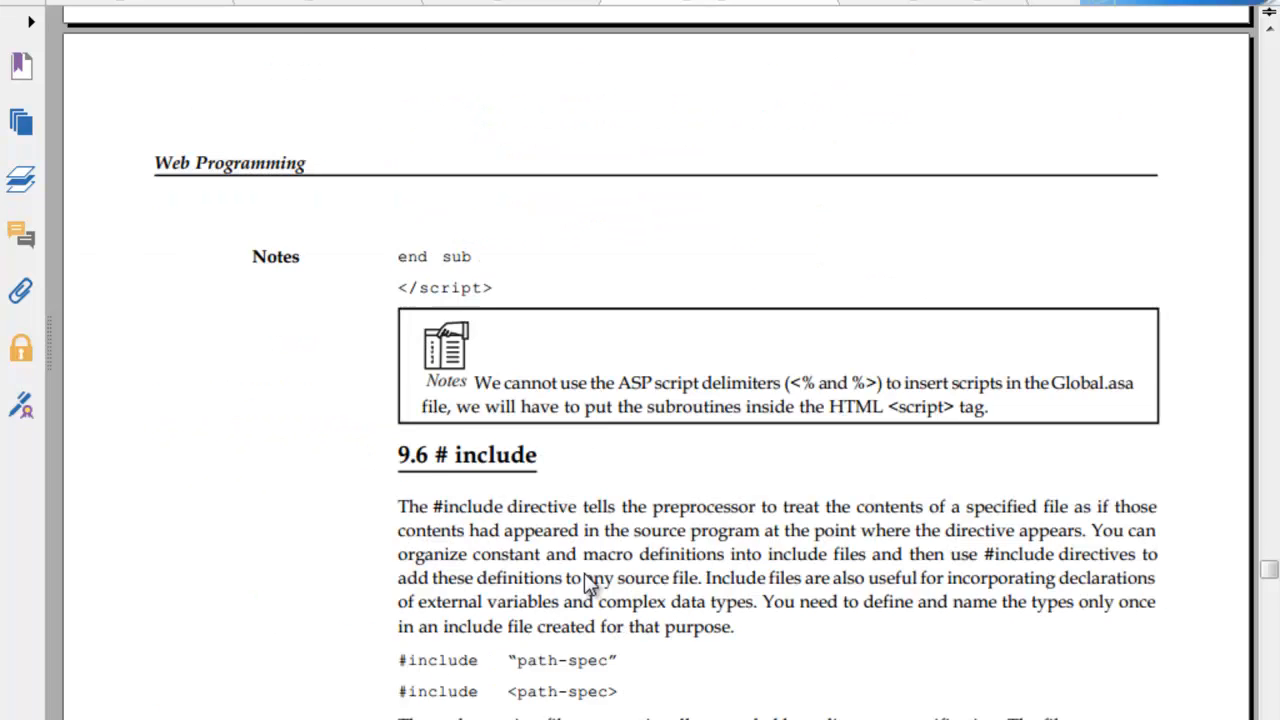
scroll("down", 3)
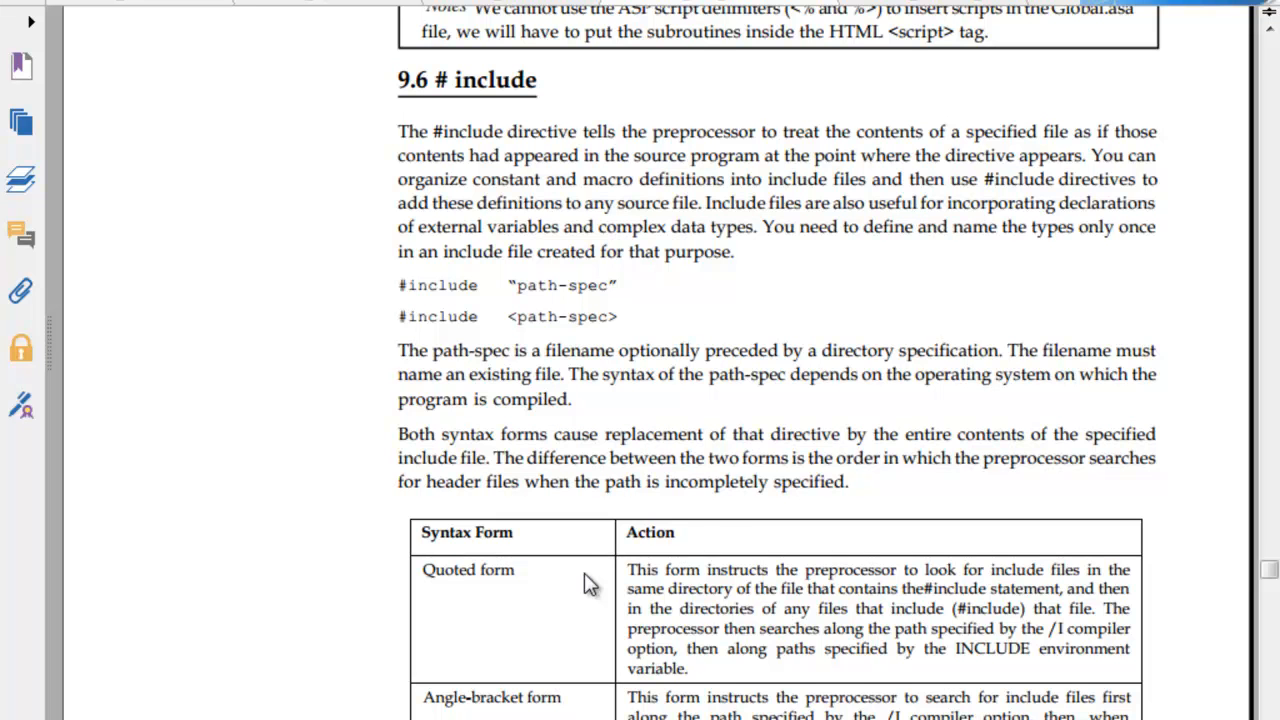
scroll("down", 3)
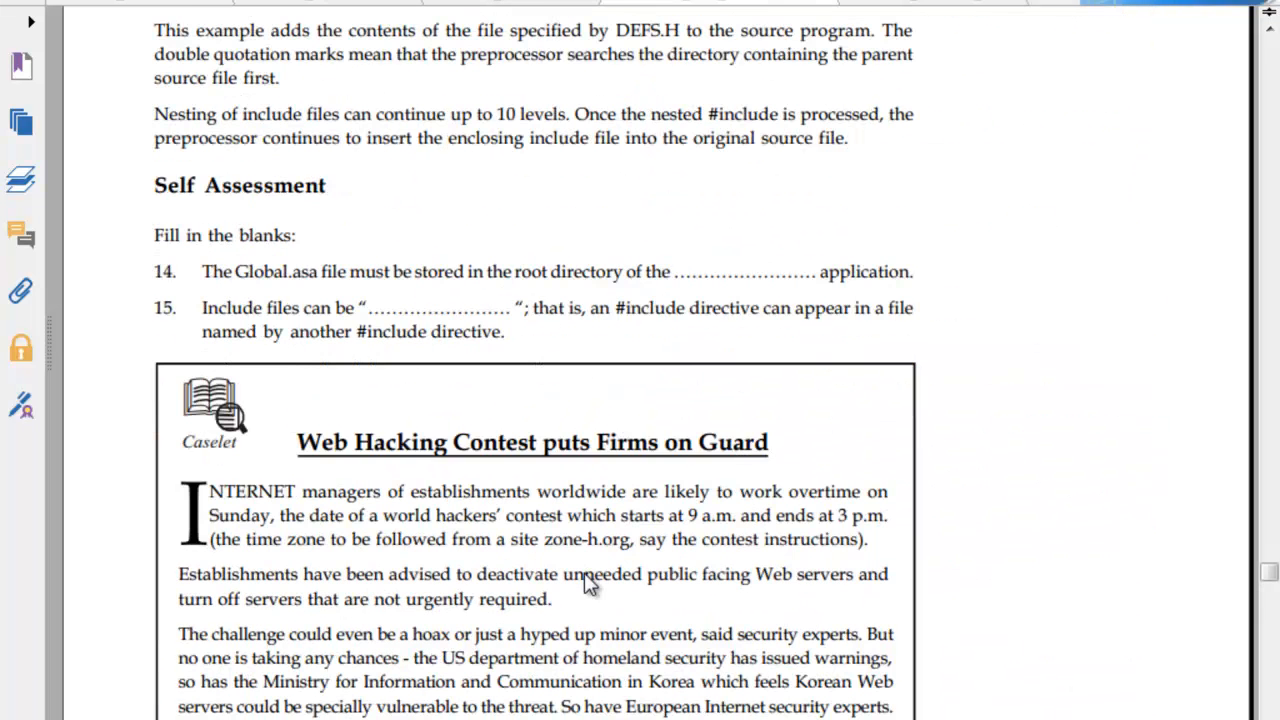
scroll("down", 3)
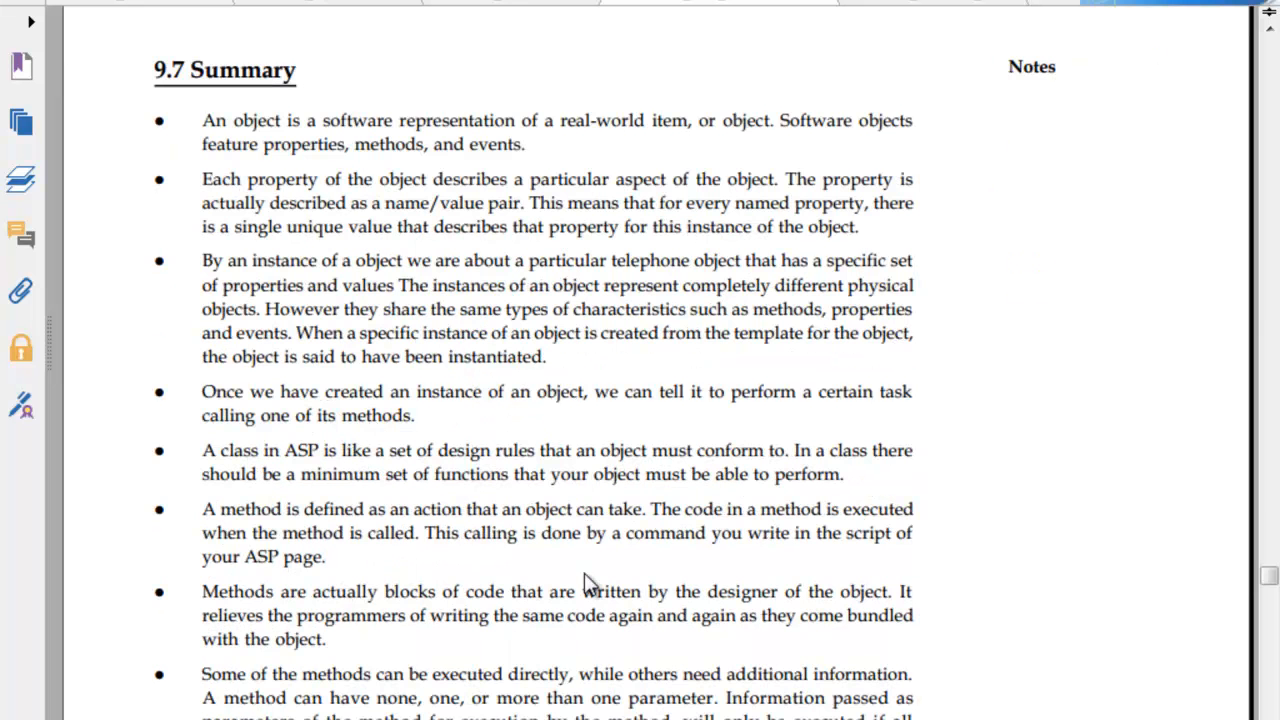
scroll("down", 3)
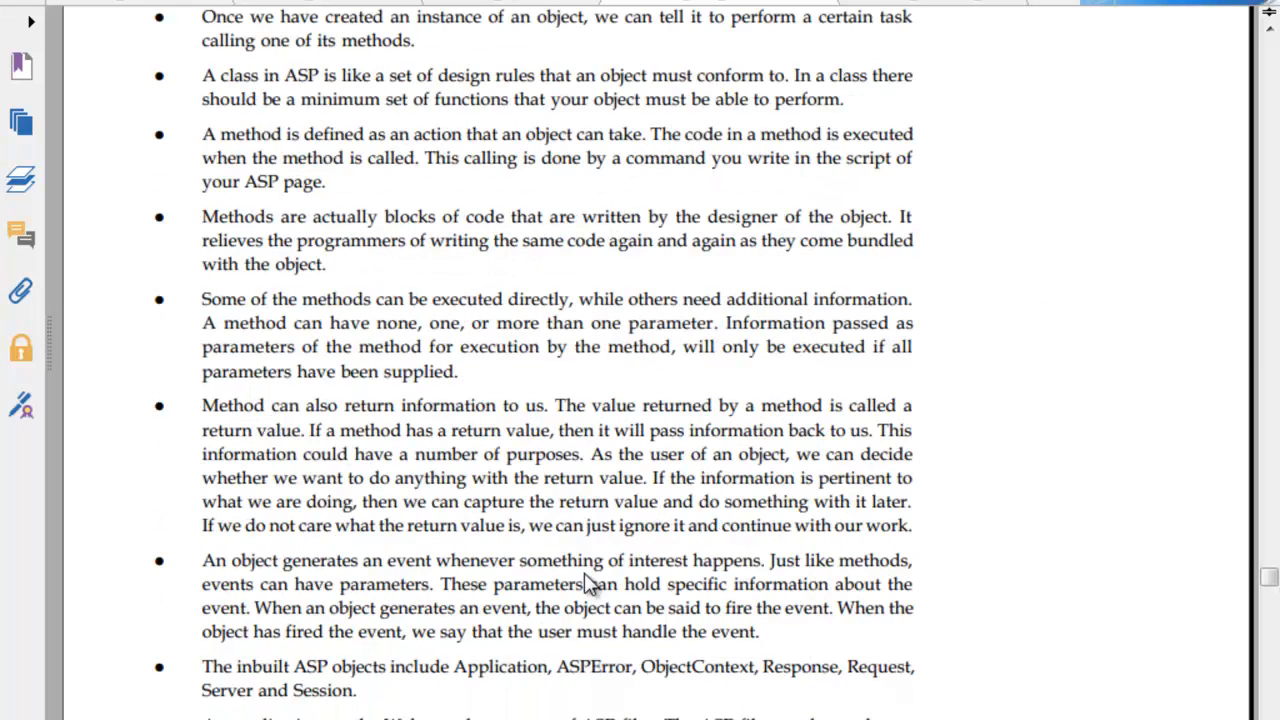
scroll("down", 3)
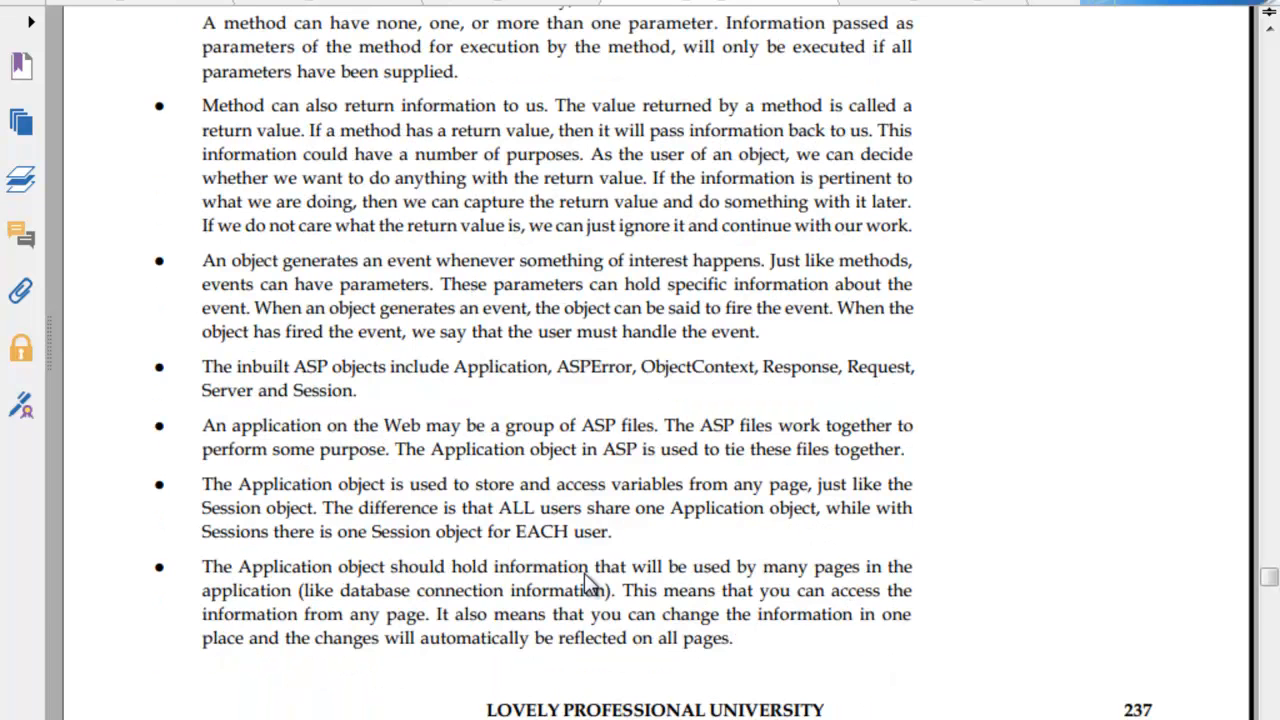
scroll("down", 3)
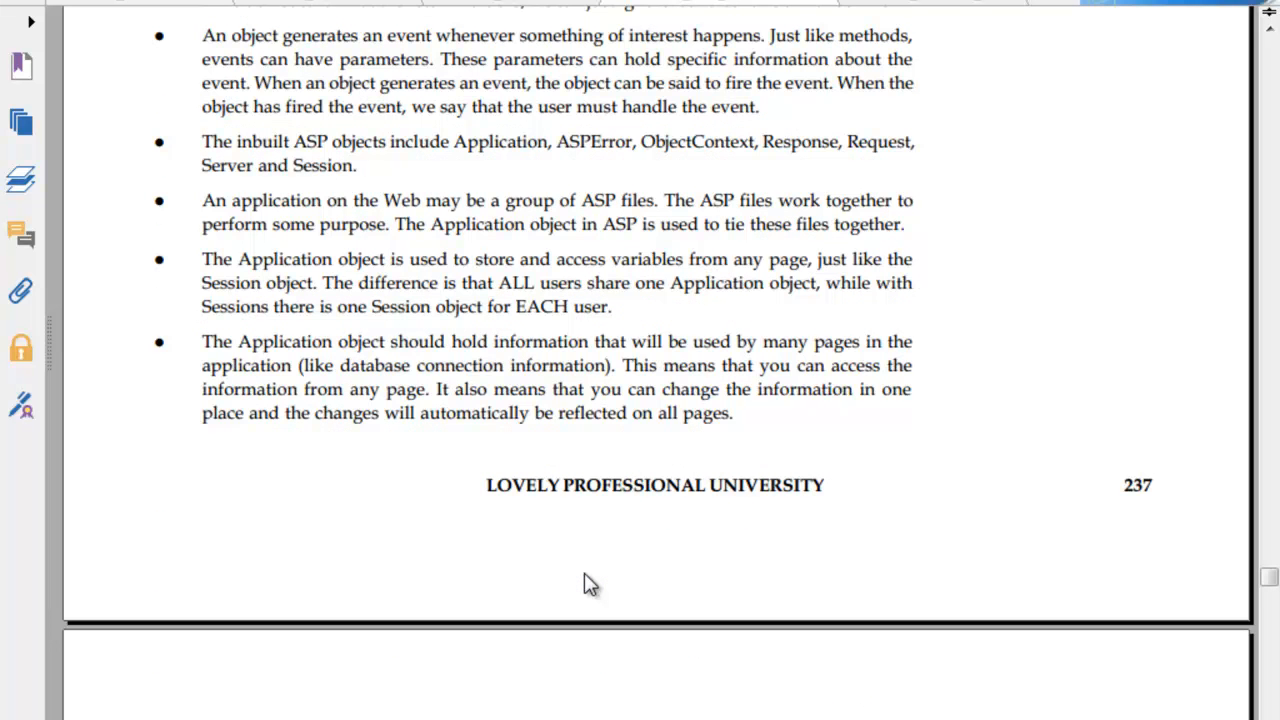
scroll("down", 3)
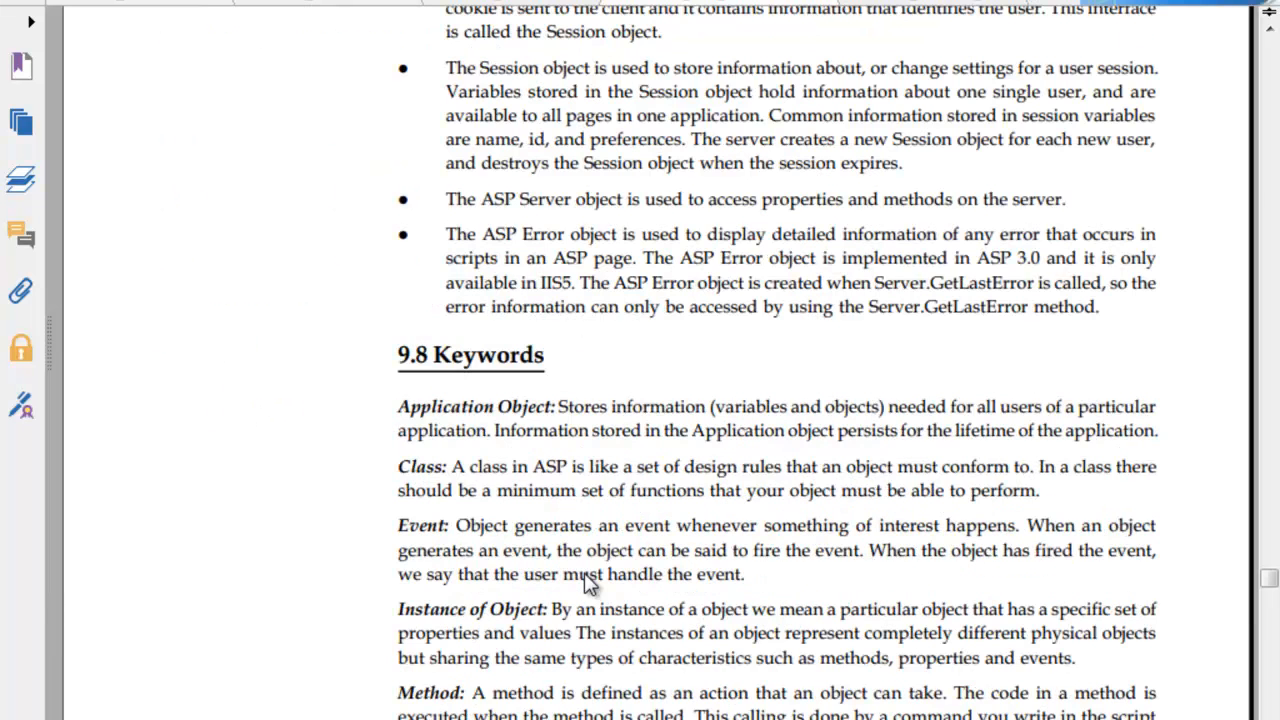
scroll("down", 3)
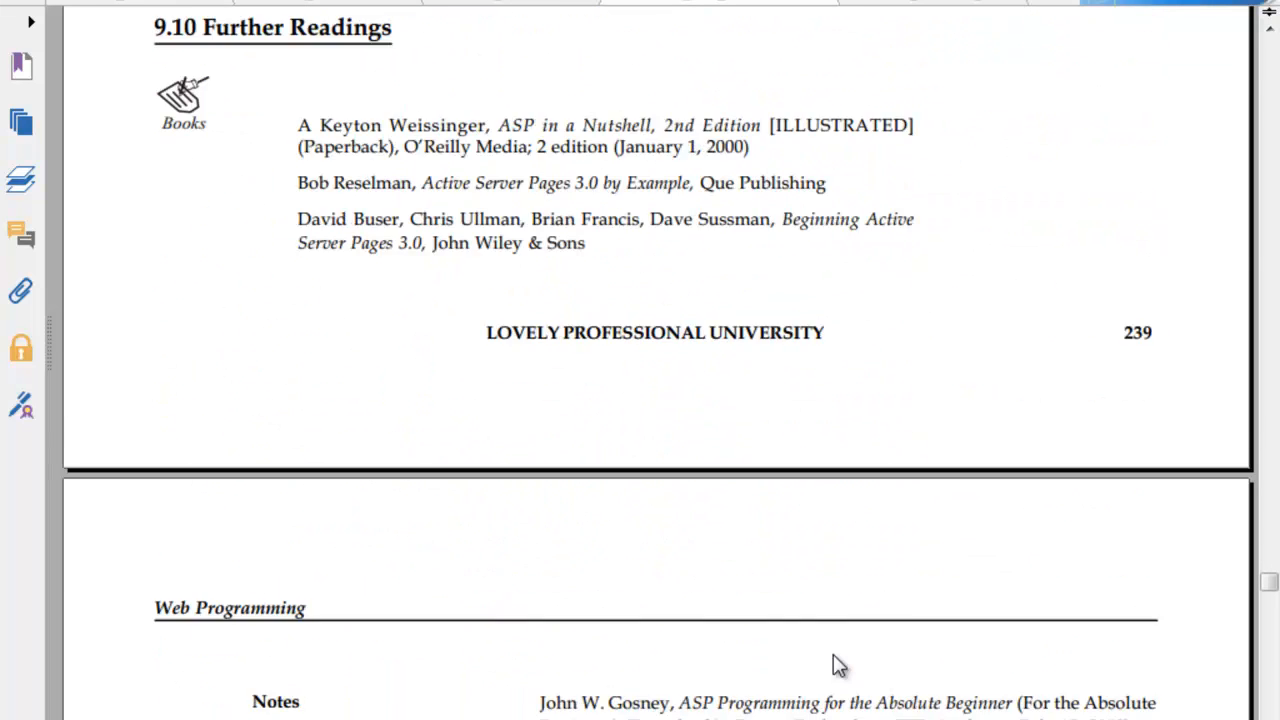
scroll("down", 3)
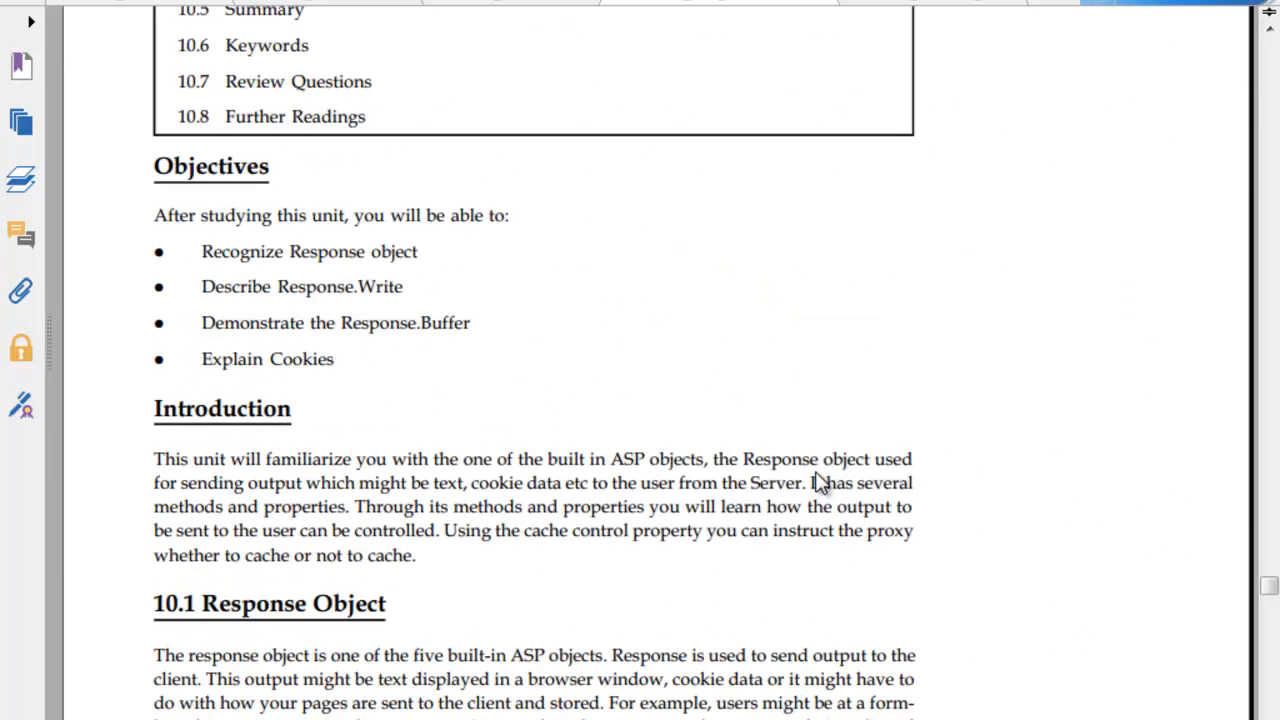
scroll("down", 3)
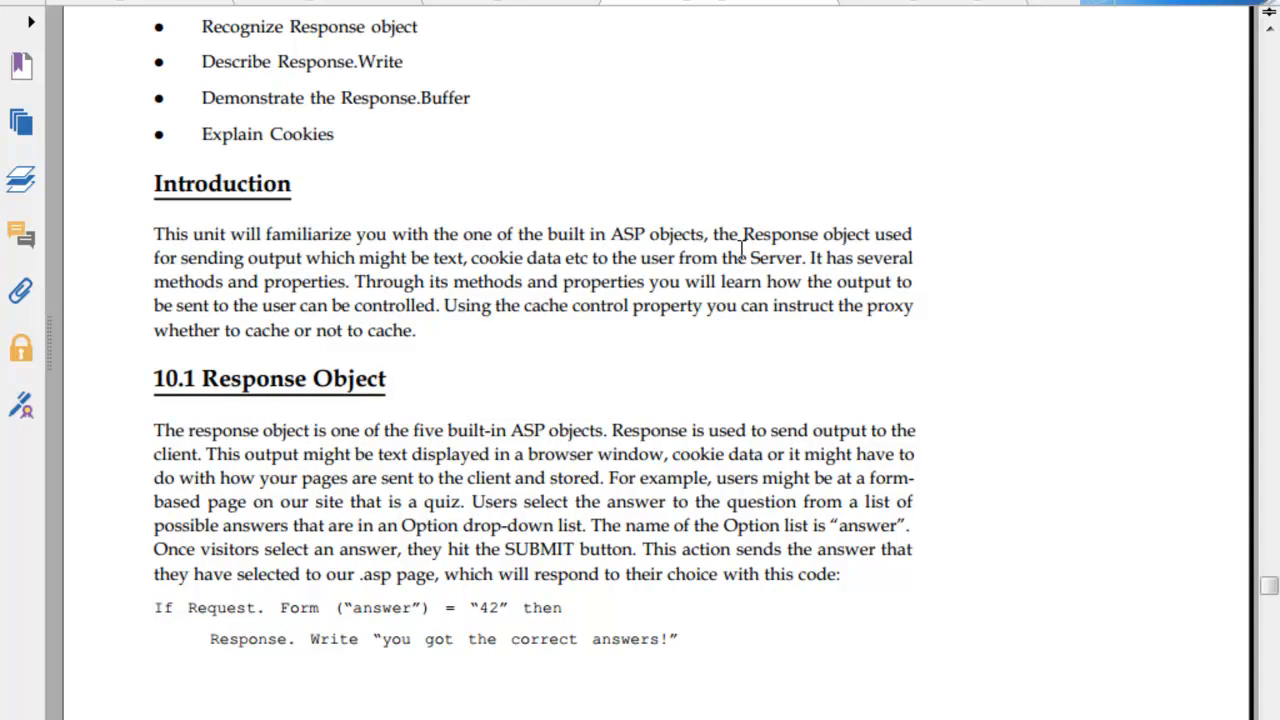
mouse_move(196, 312)
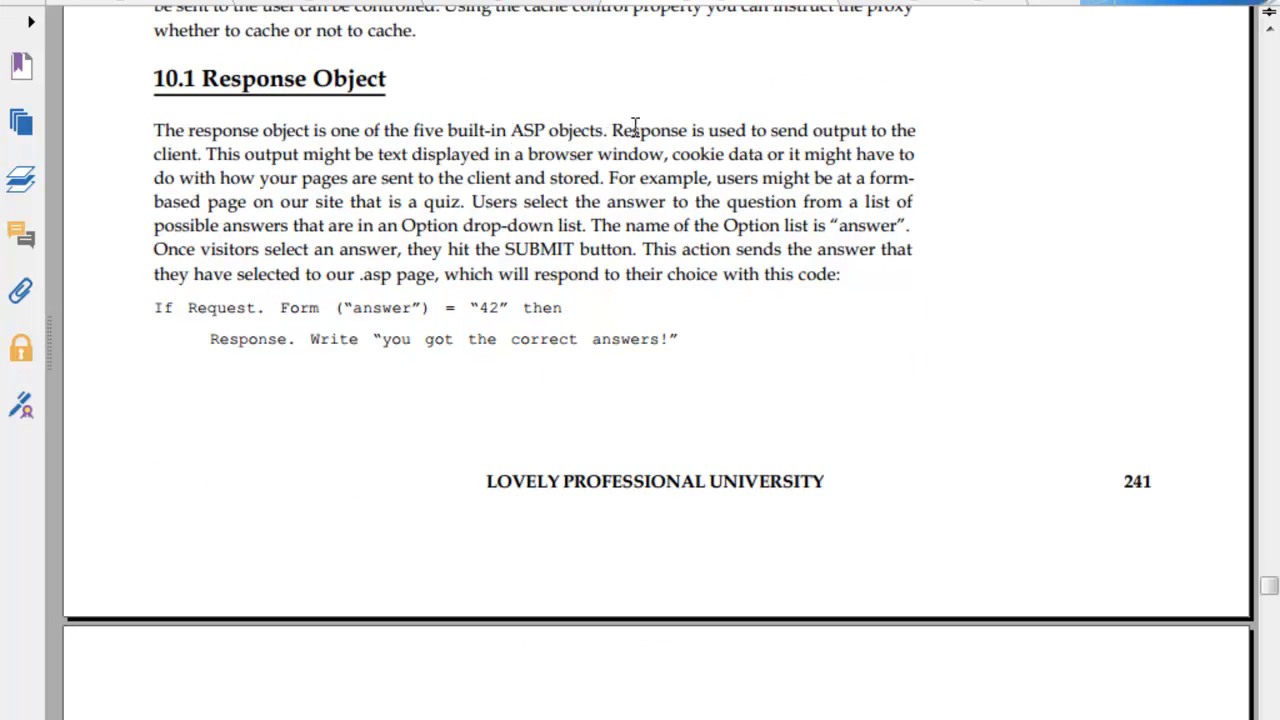
mouse_move(368, 162)
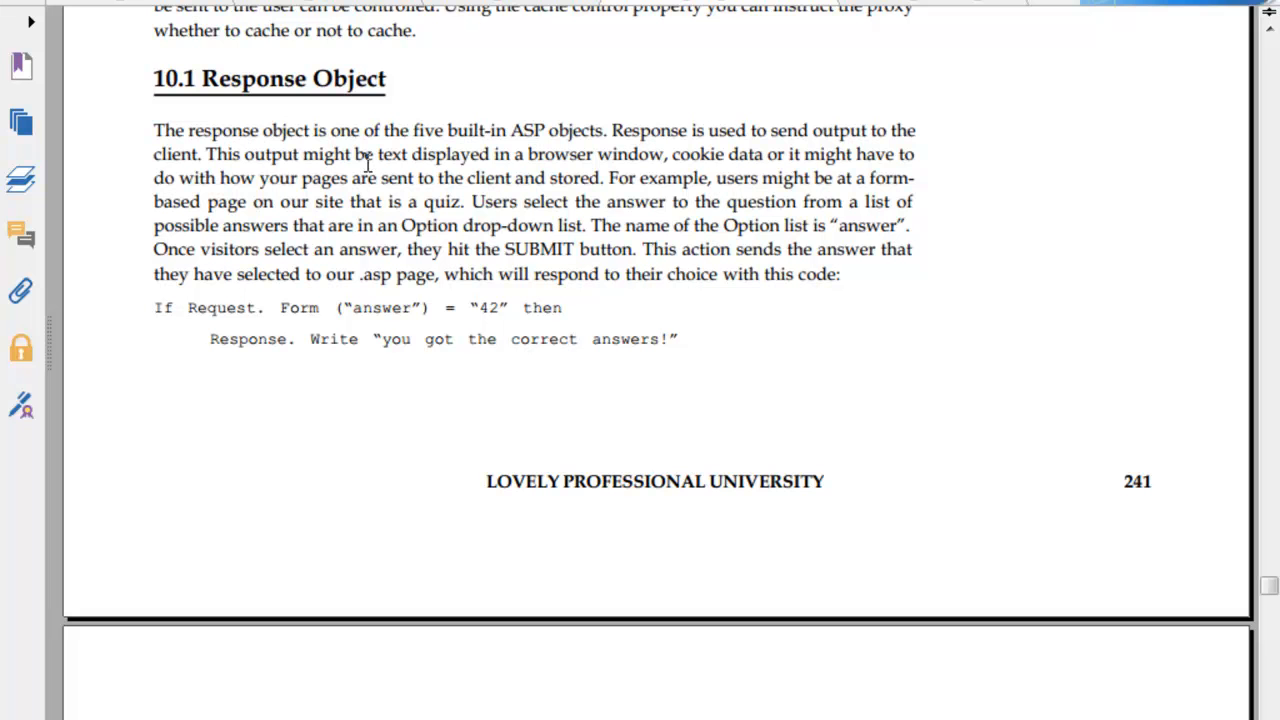
mouse_move(400, 196)
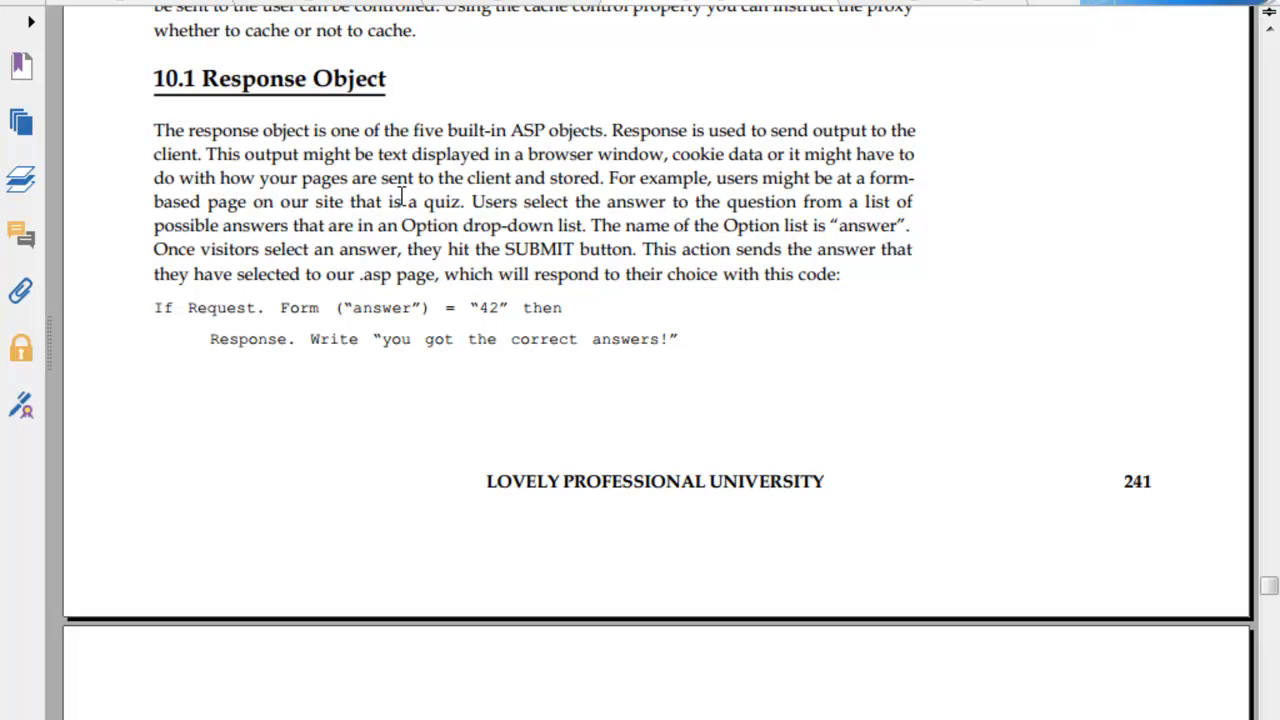
mouse_move(622, 192)
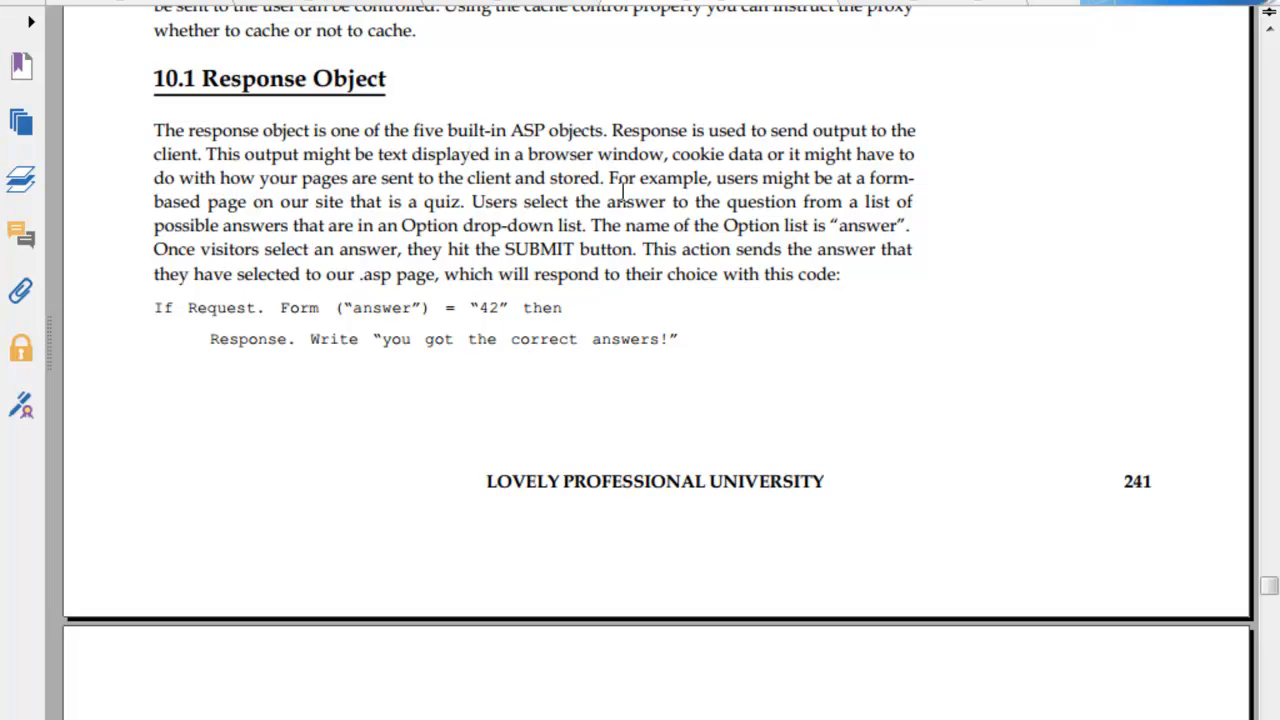
mouse_move(312, 218)
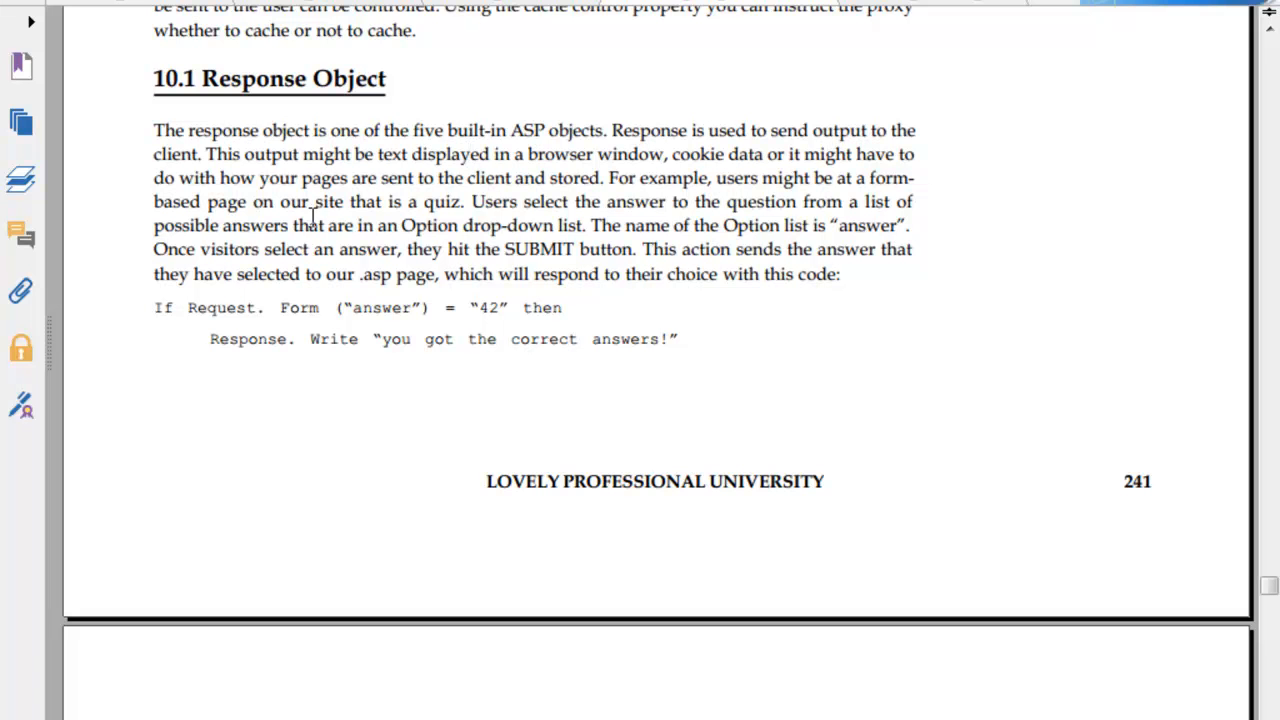
mouse_move(660, 204)
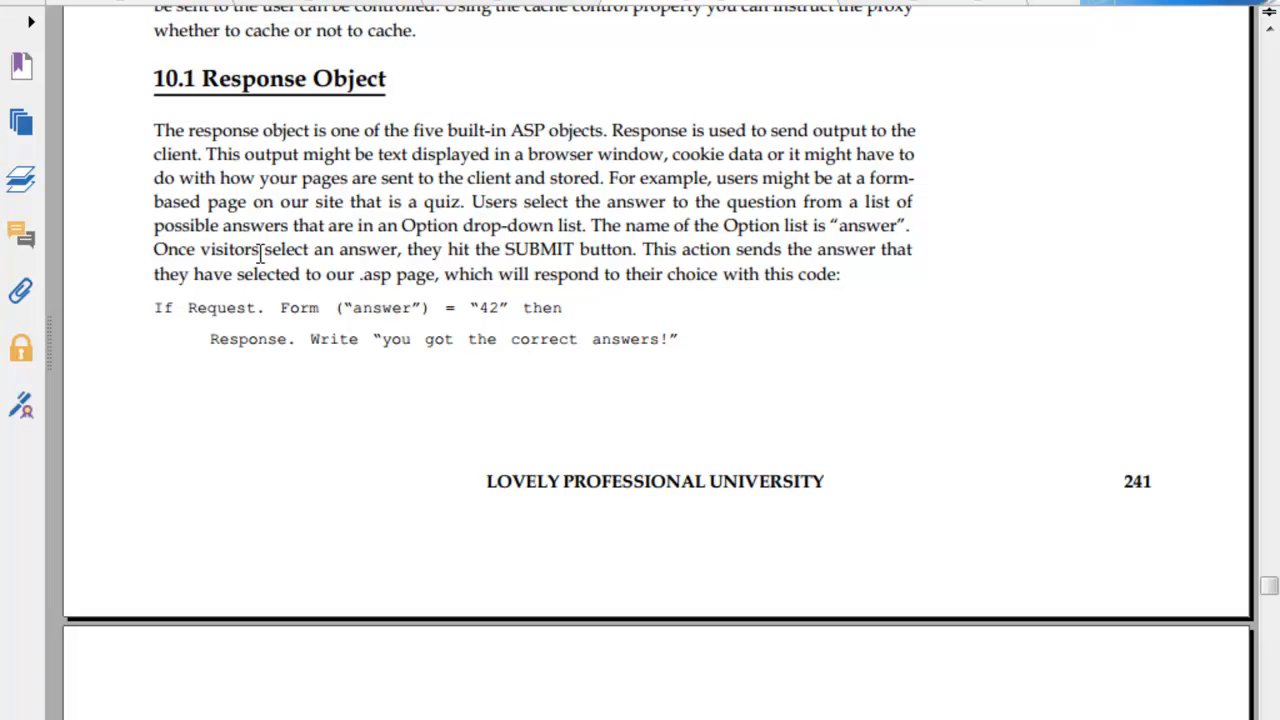
mouse_move(764, 252)
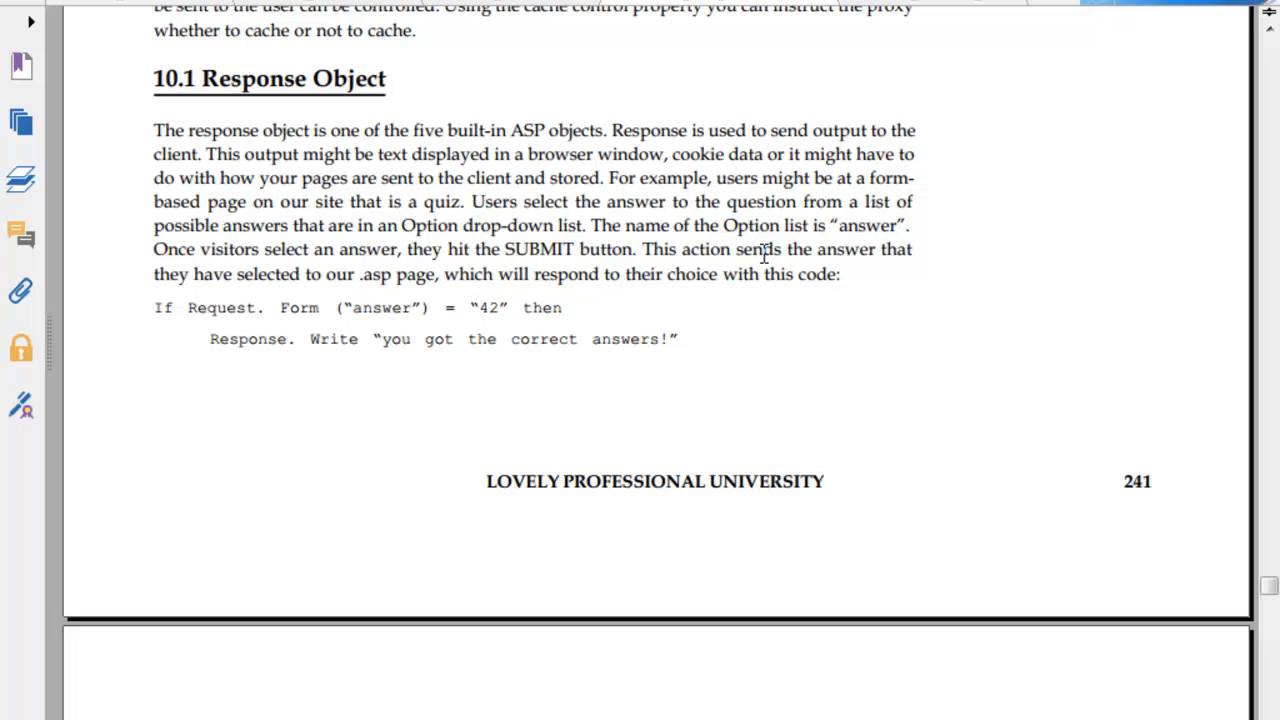
scroll("down", 3)
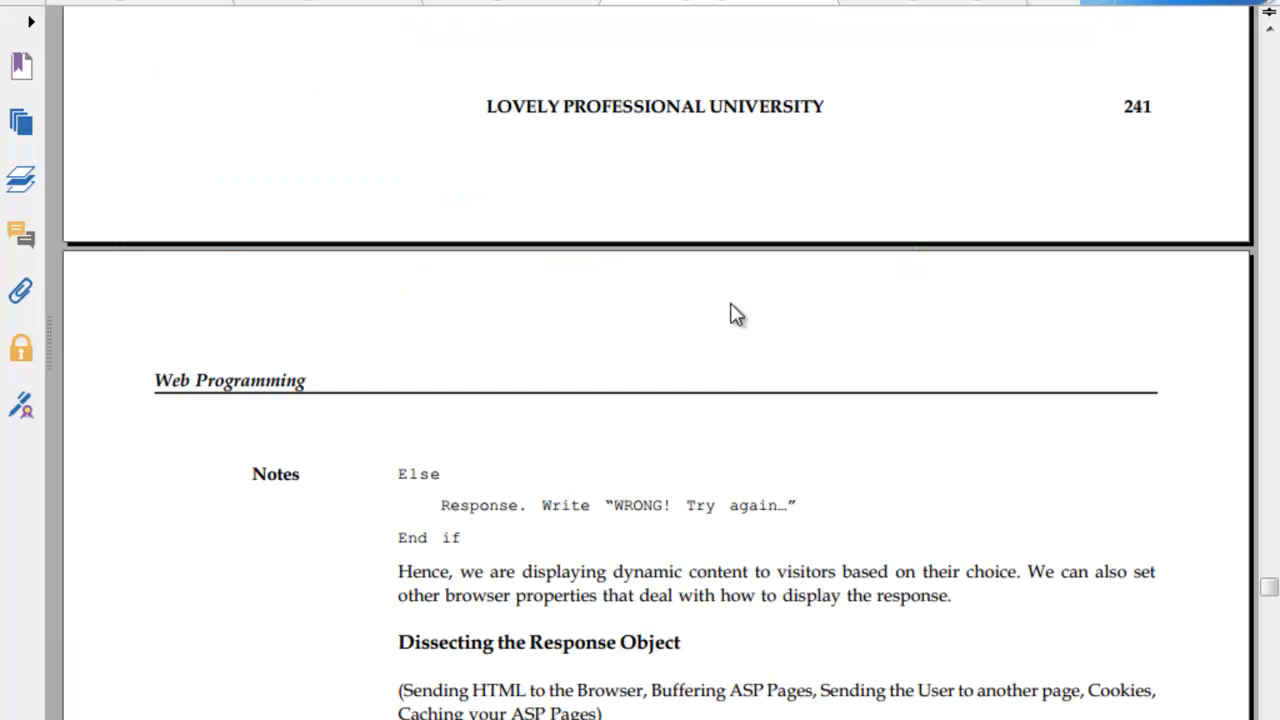
scroll("down", 3)
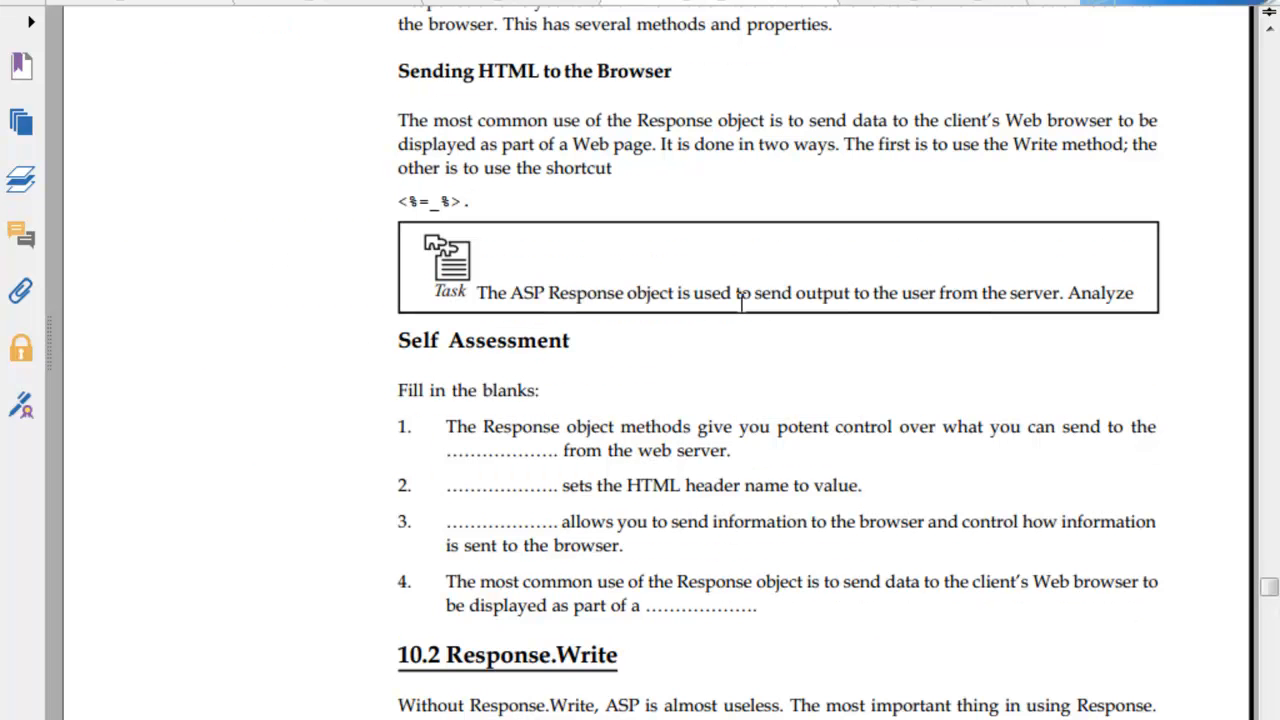
scroll("down", 3)
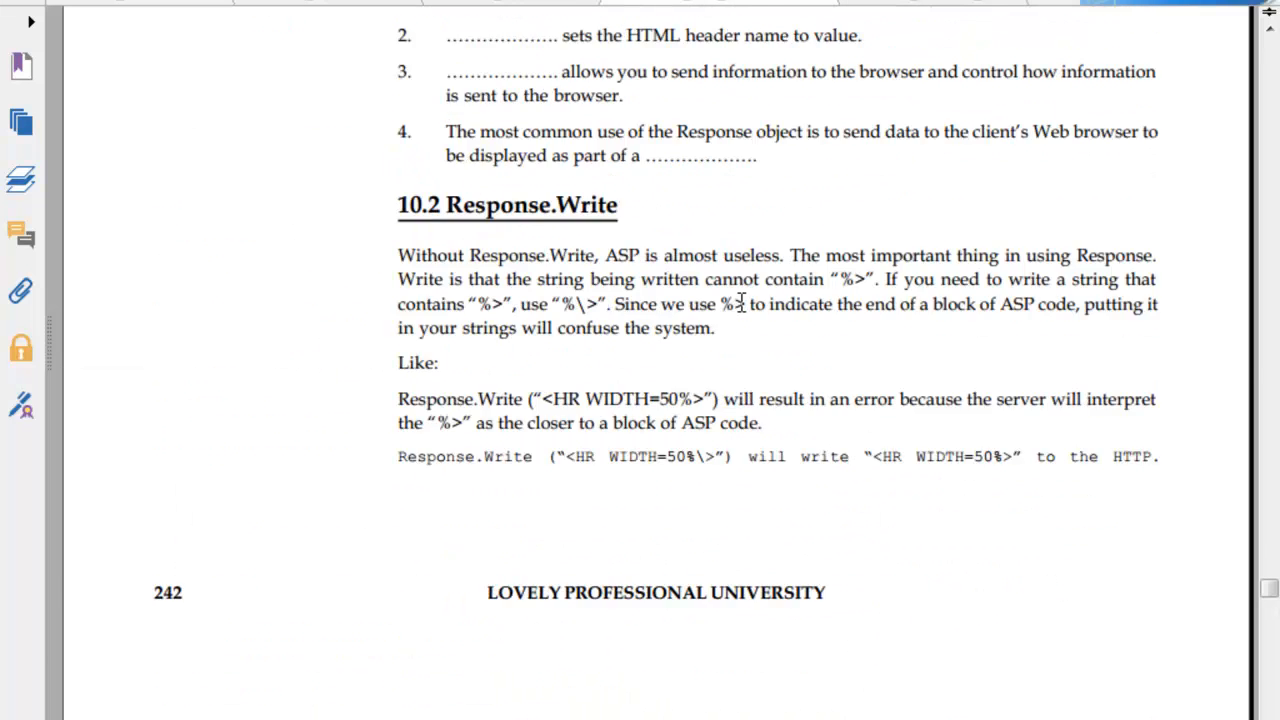
scroll("down", 3)
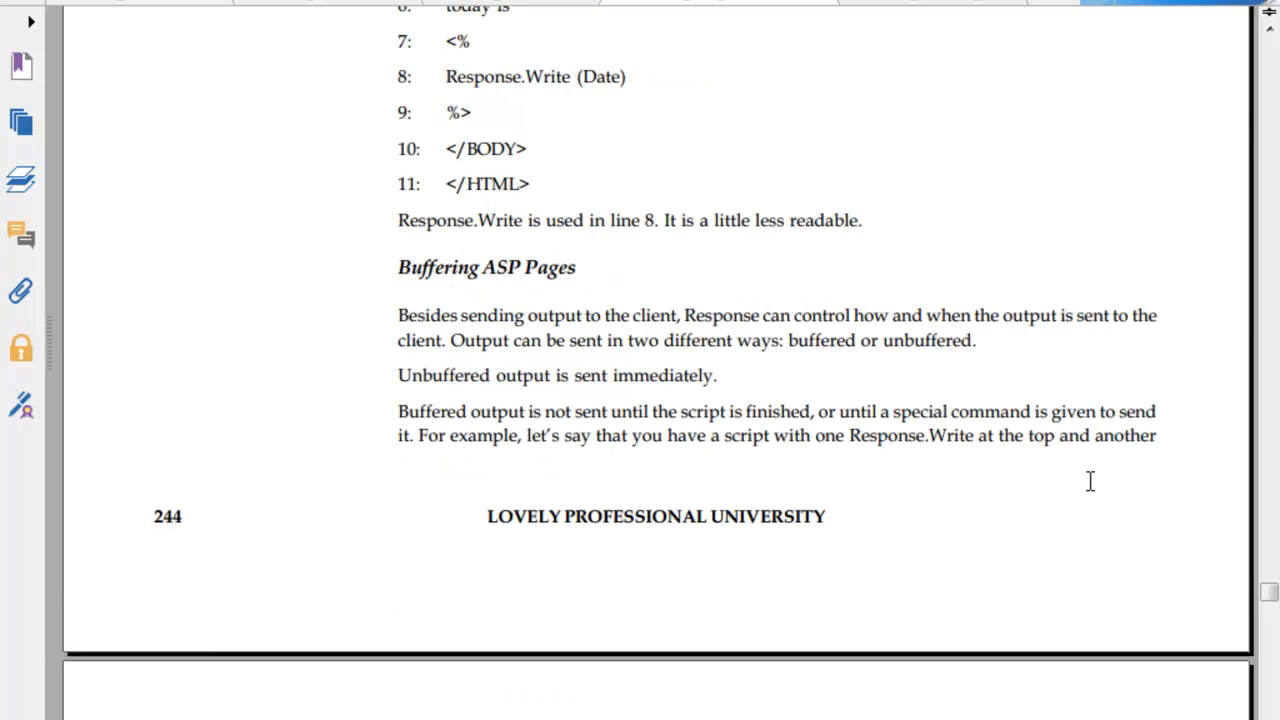
scroll("down", 3)
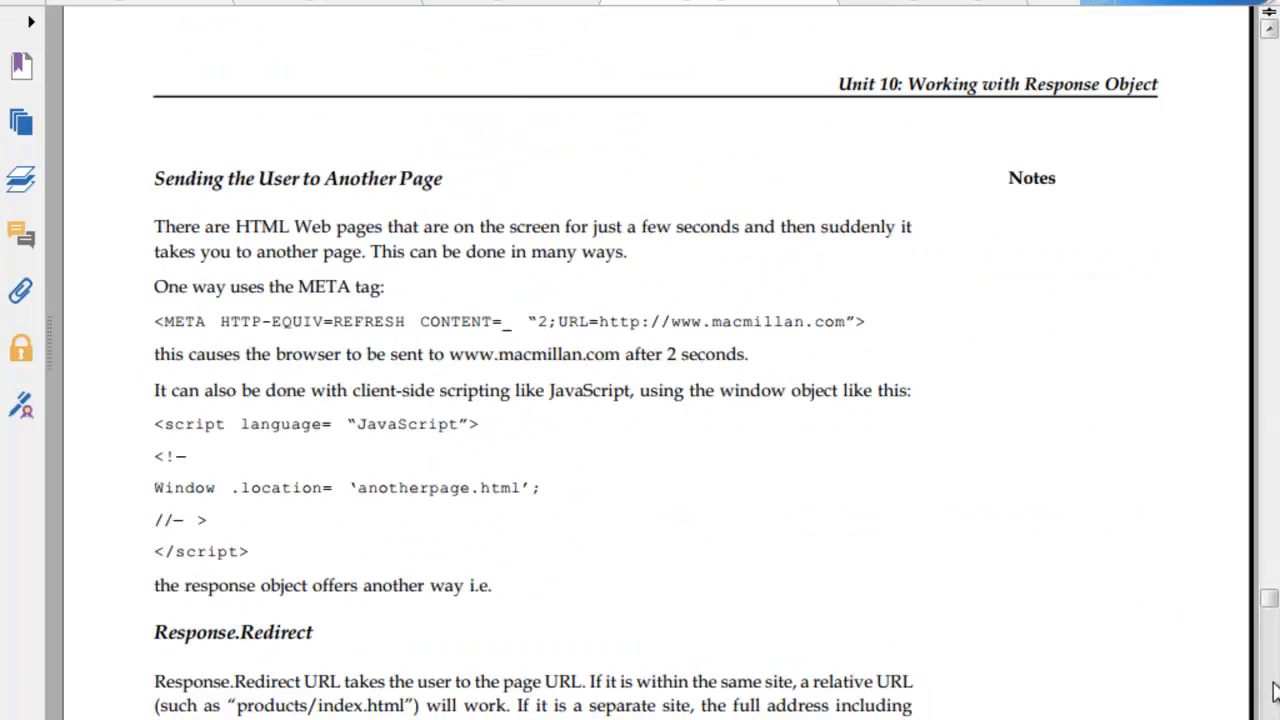
scroll("down", 3)
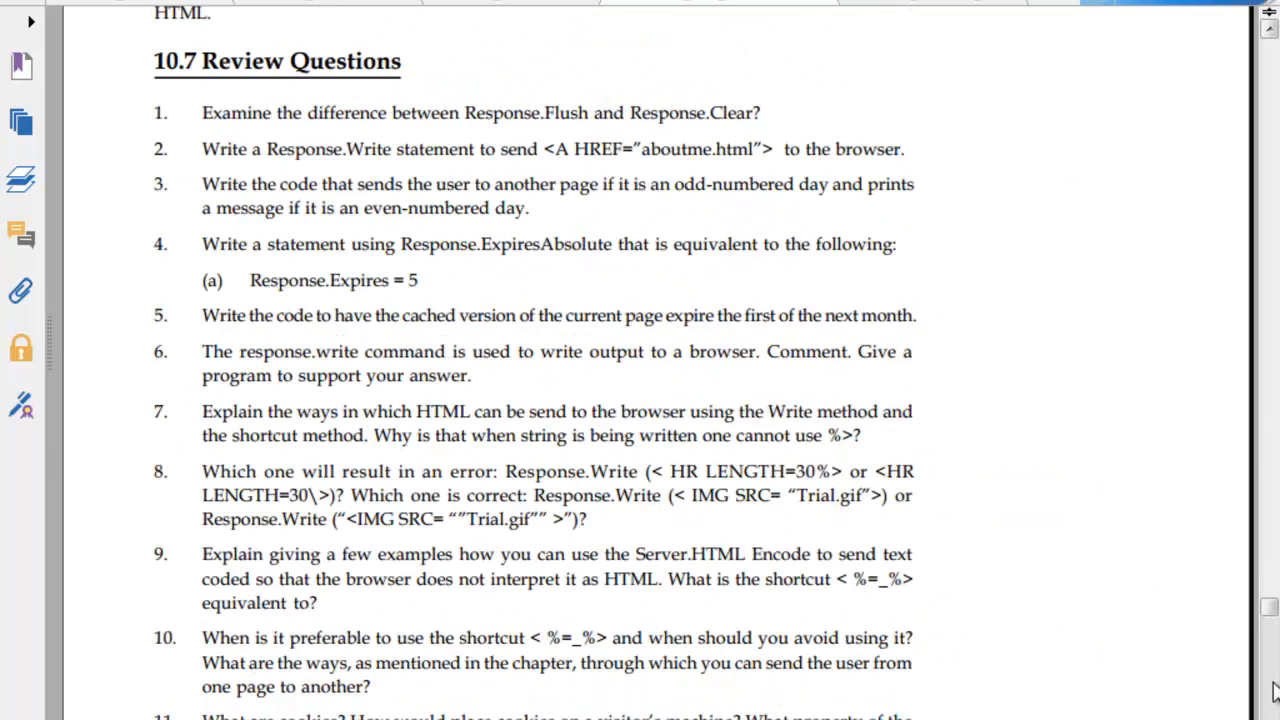
scroll("down", 3)
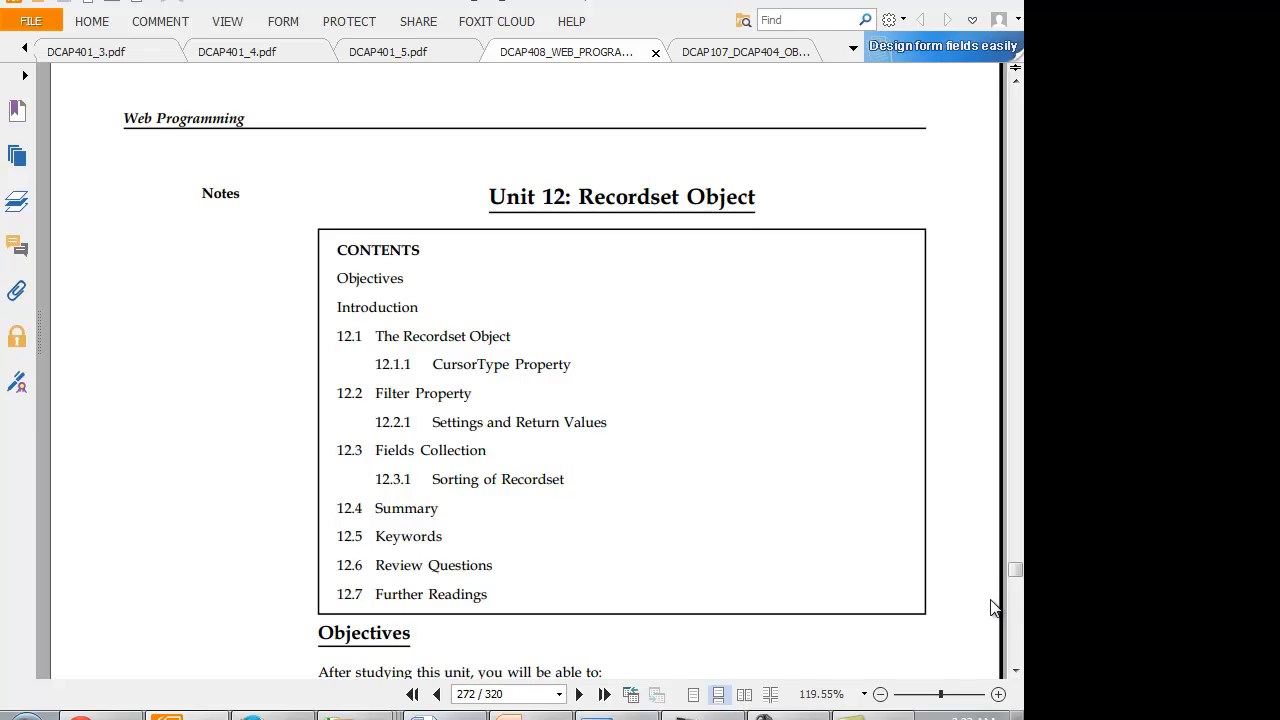
scroll("down", 3)
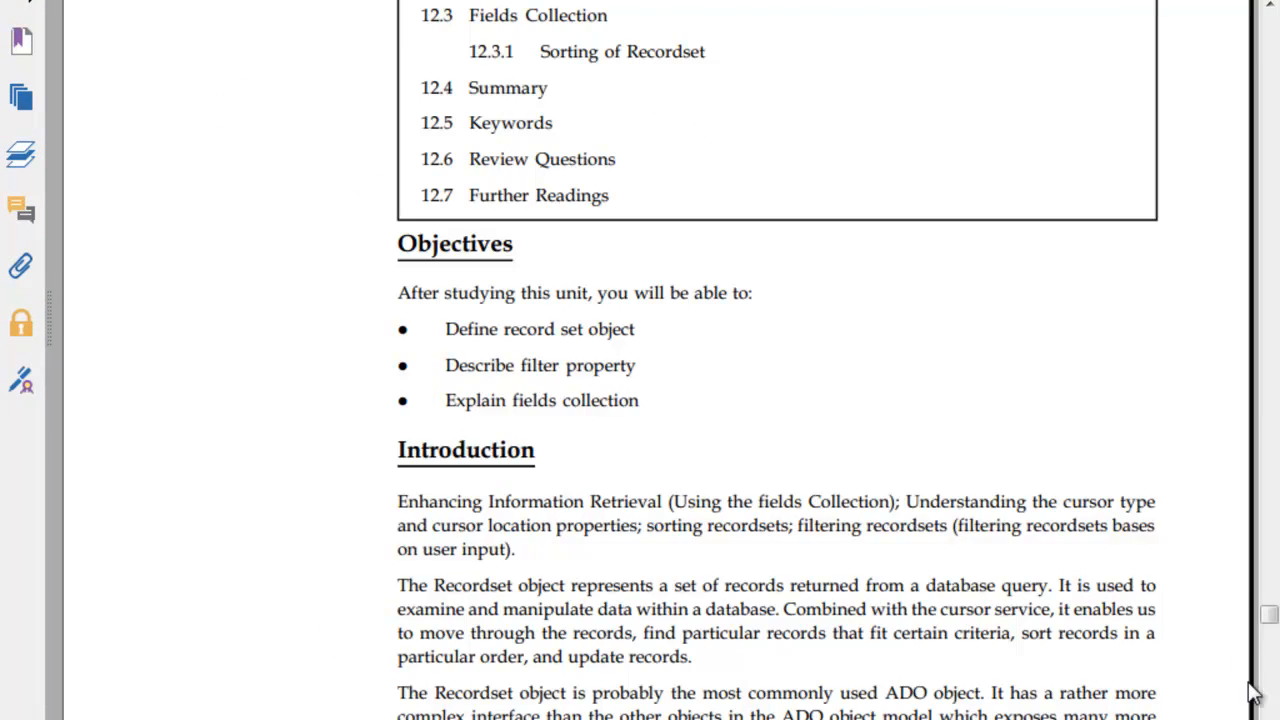
scroll("down", 3)
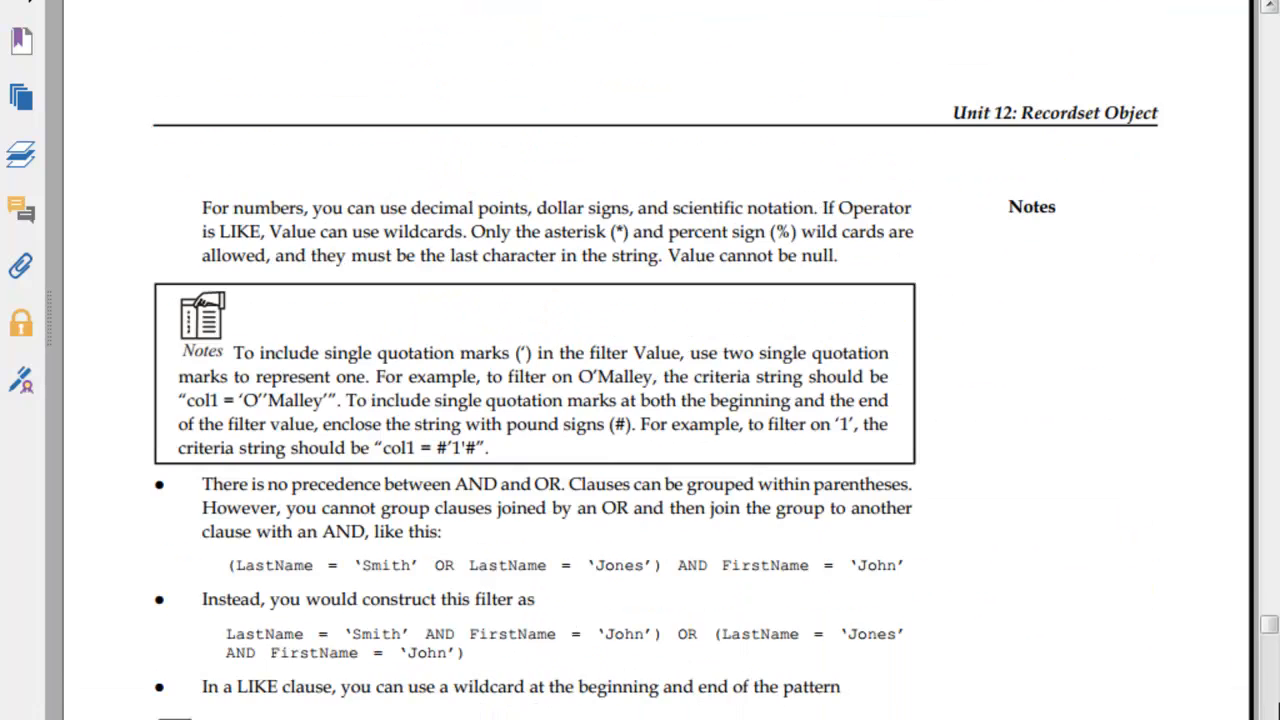
scroll("down", 3)
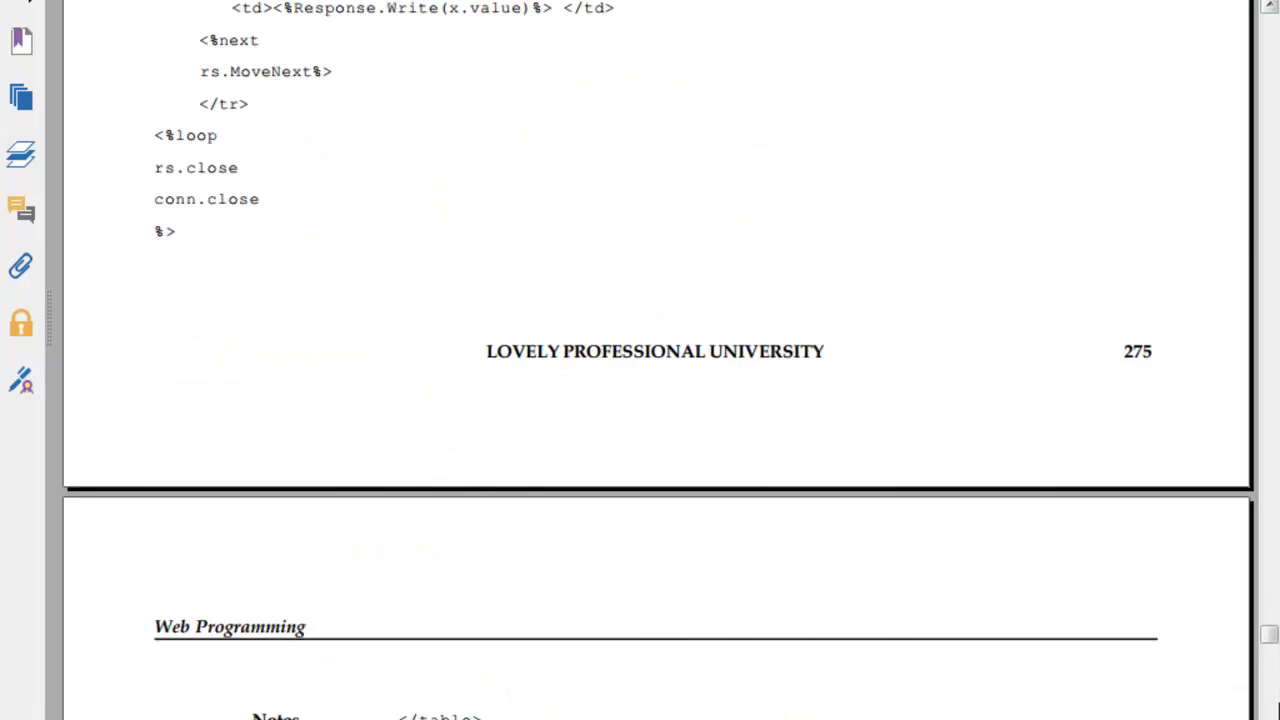
scroll("down", 3)
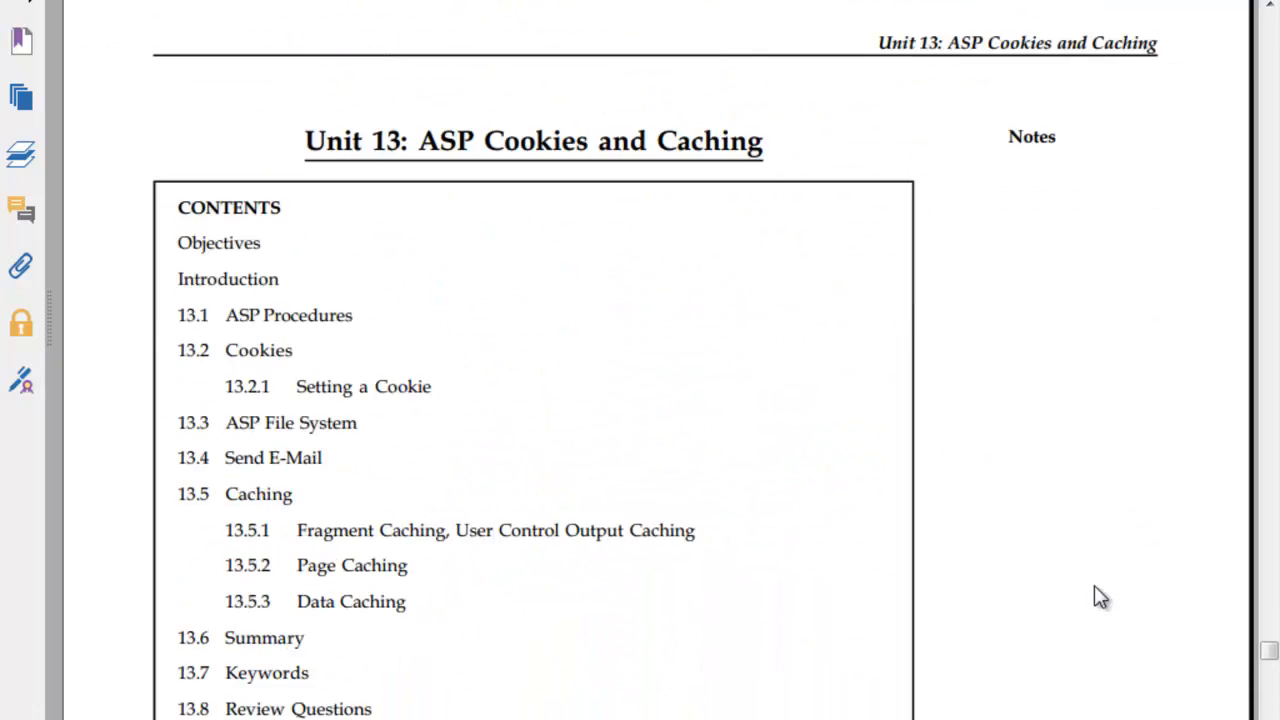
scroll("down", 3)
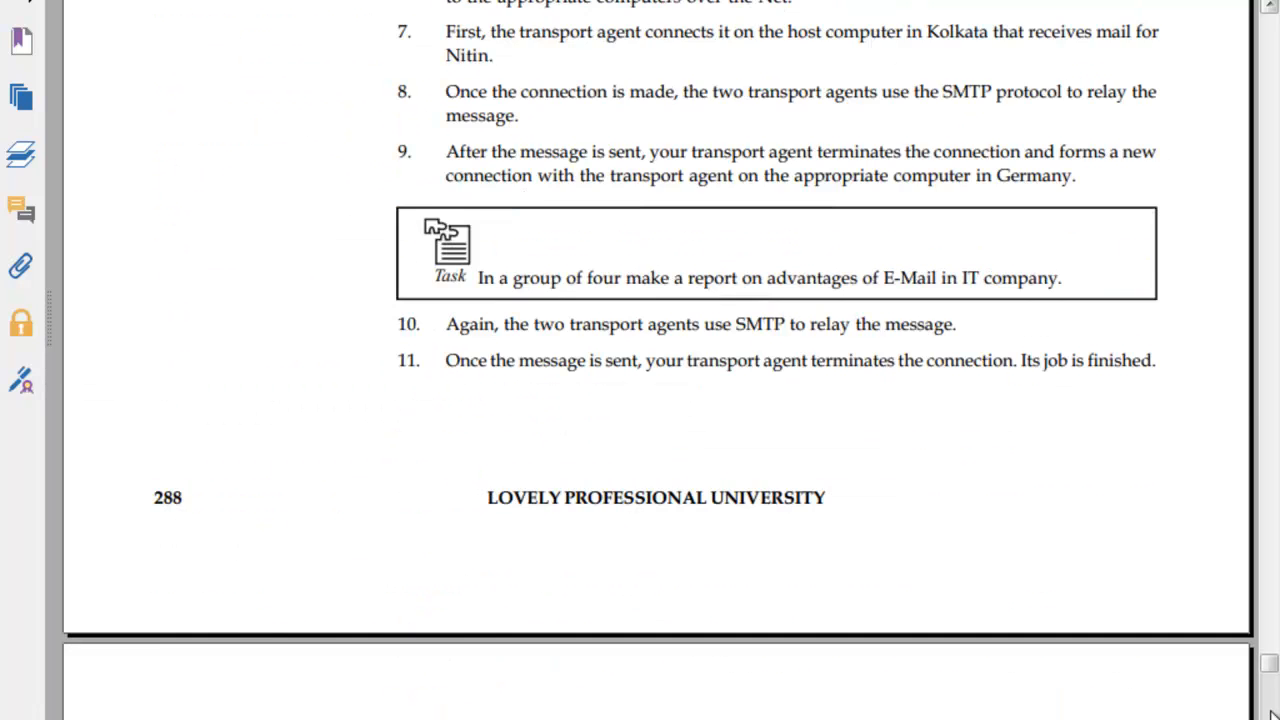
scroll("down", 3)
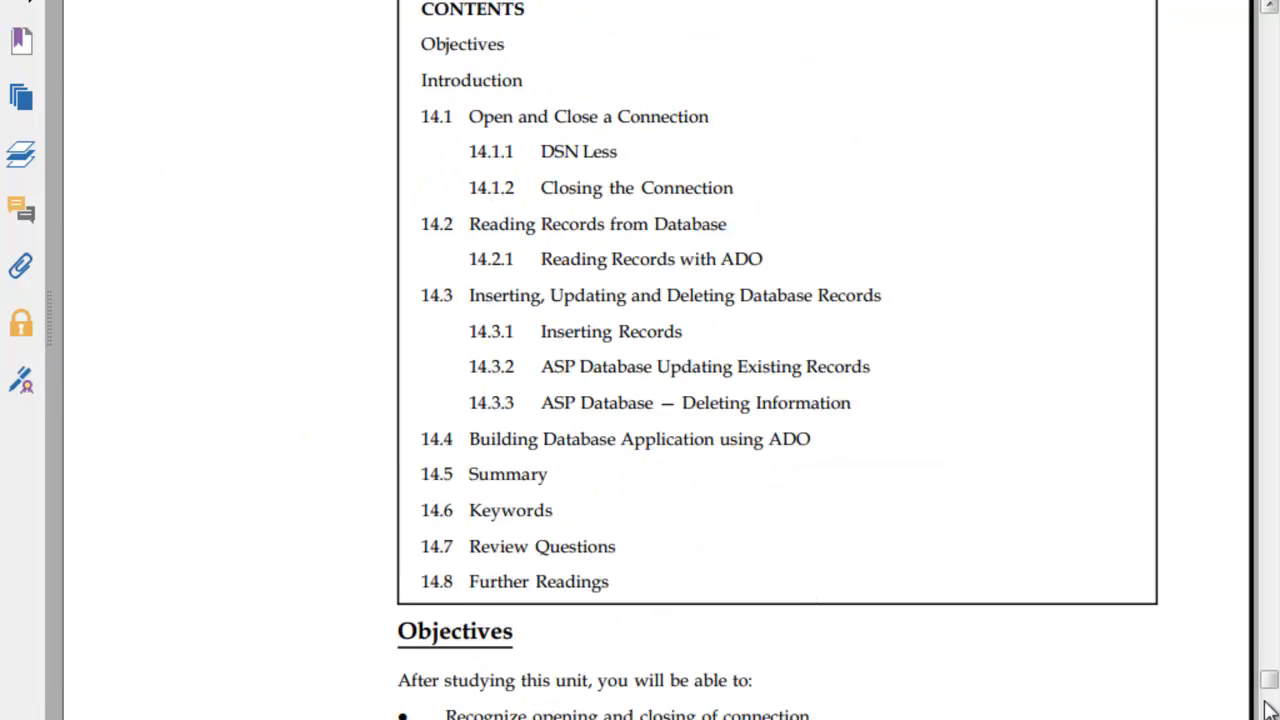
scroll("down", 3)
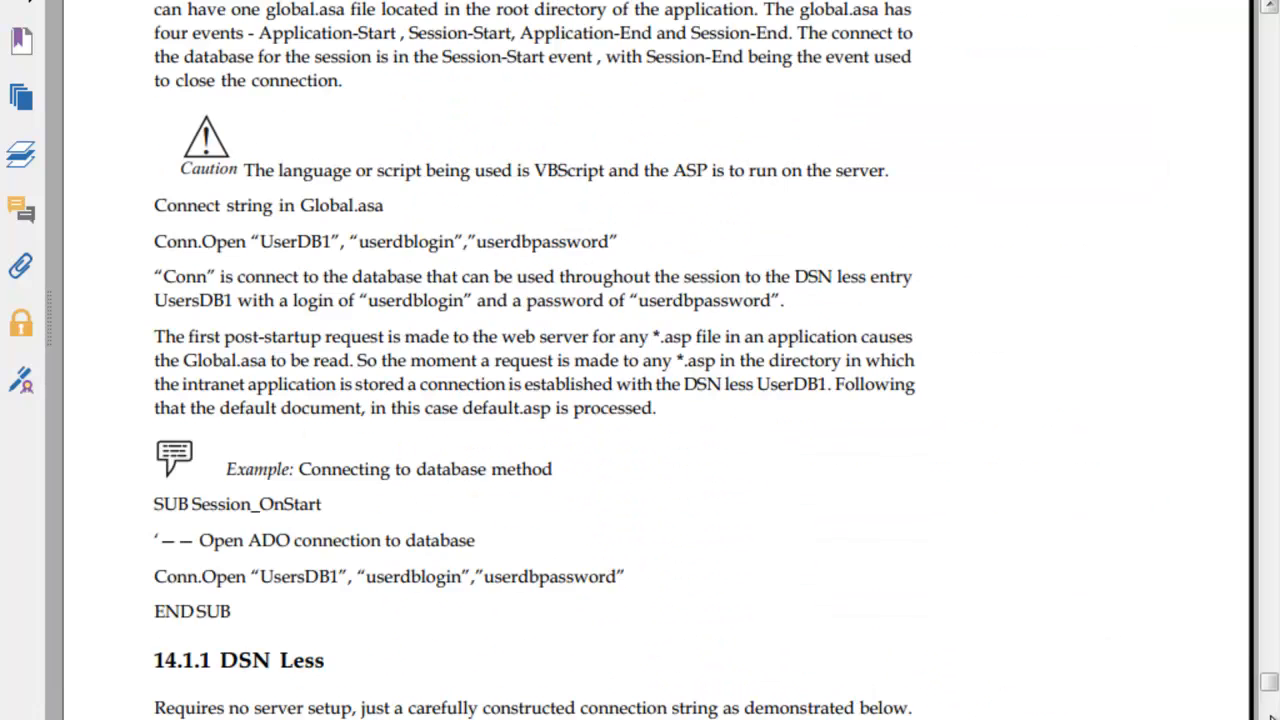
scroll("down", 3)
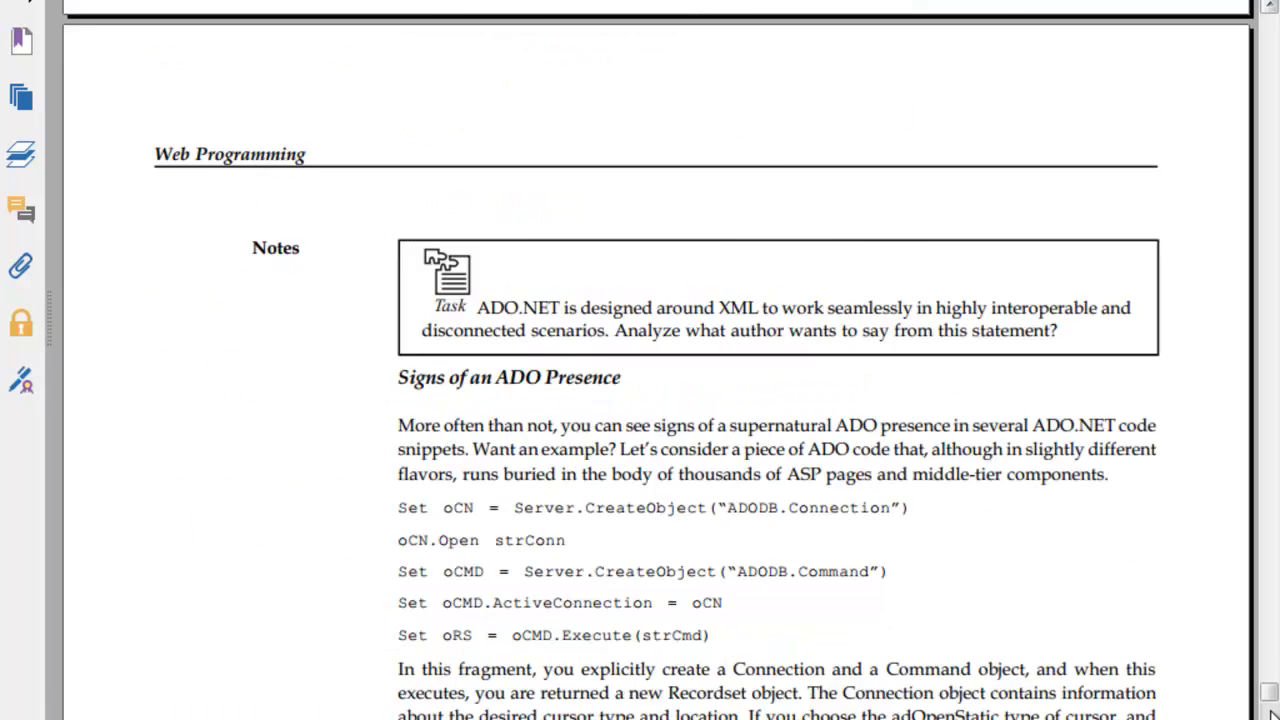
scroll("down", 3)
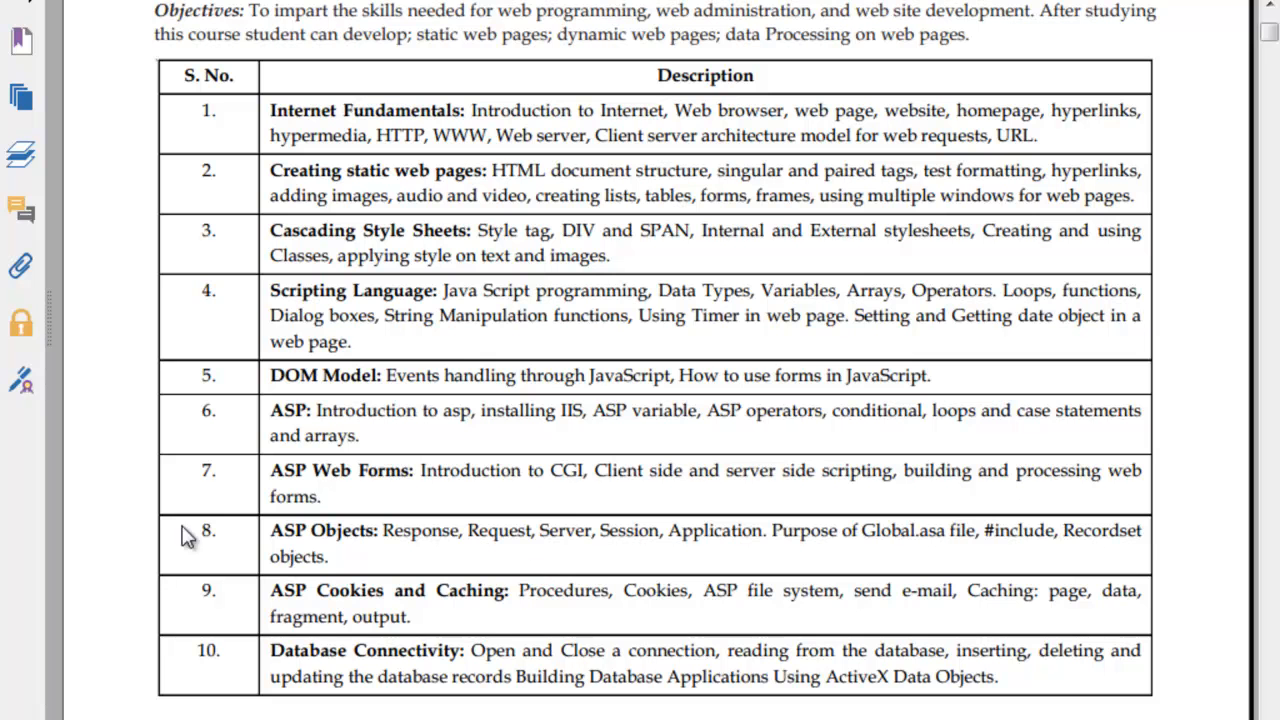
mouse_move(240, 620)
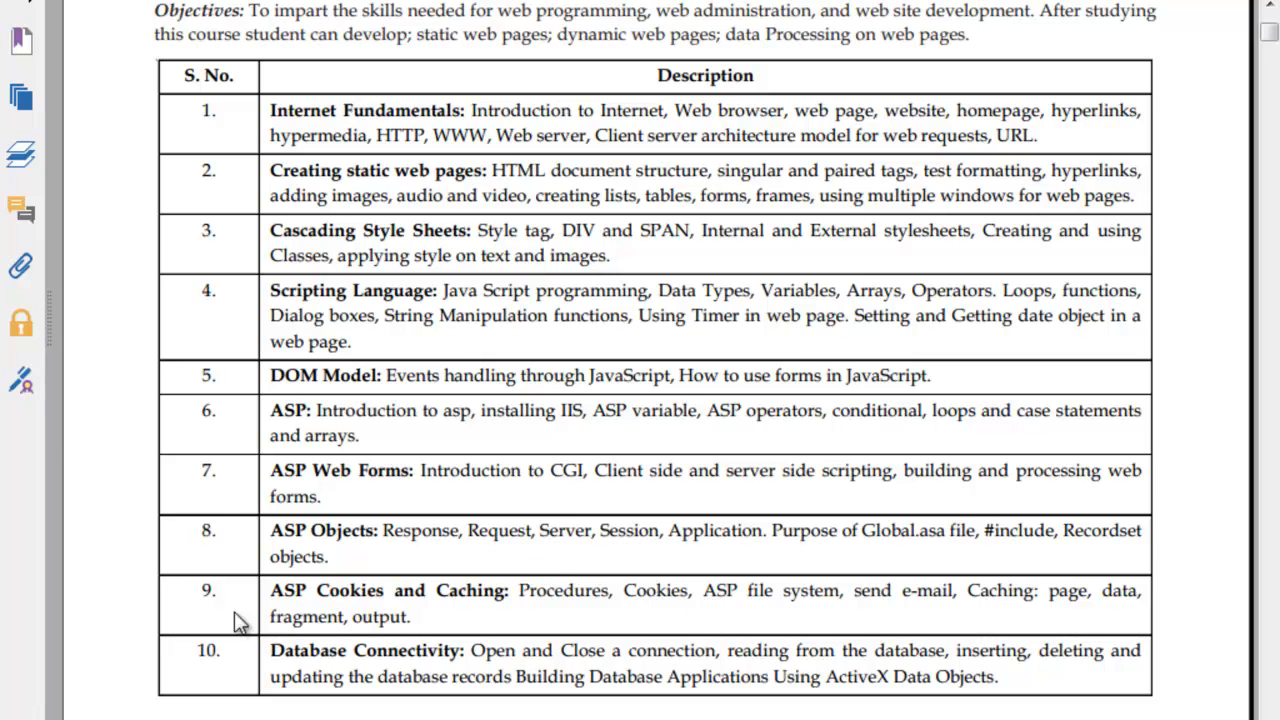
scroll("down", 3)
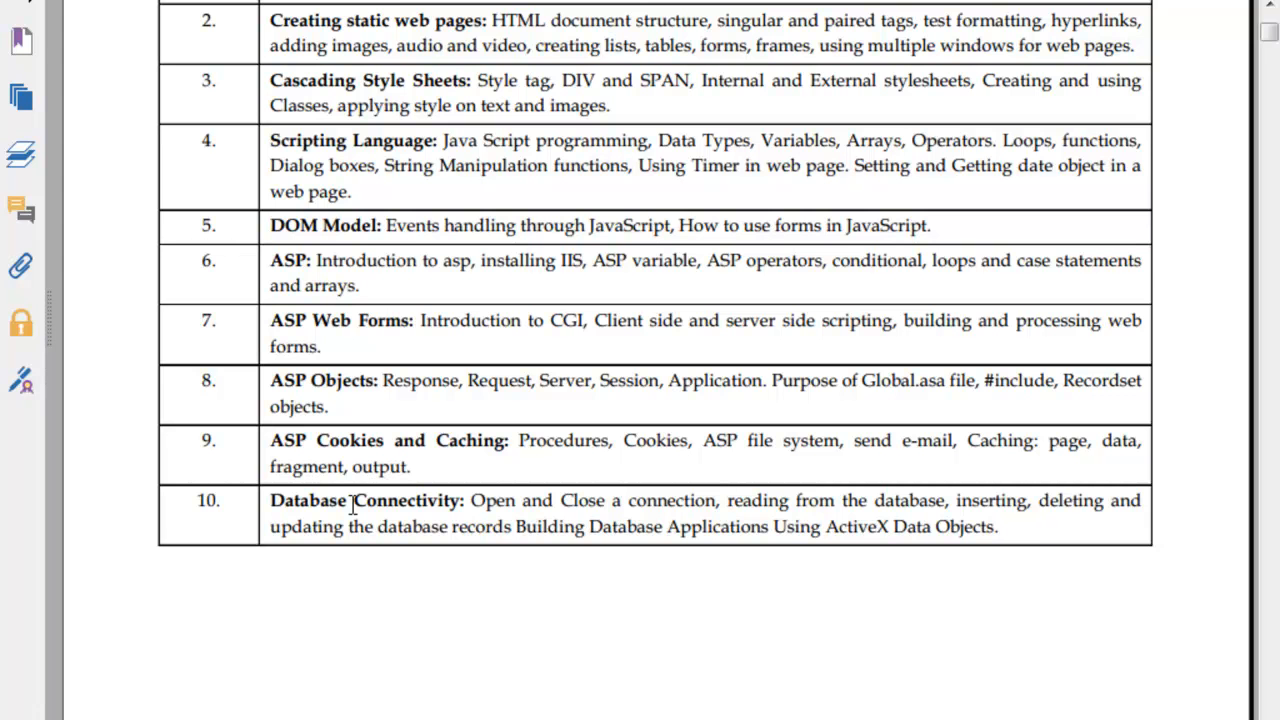
scroll("down", 3)
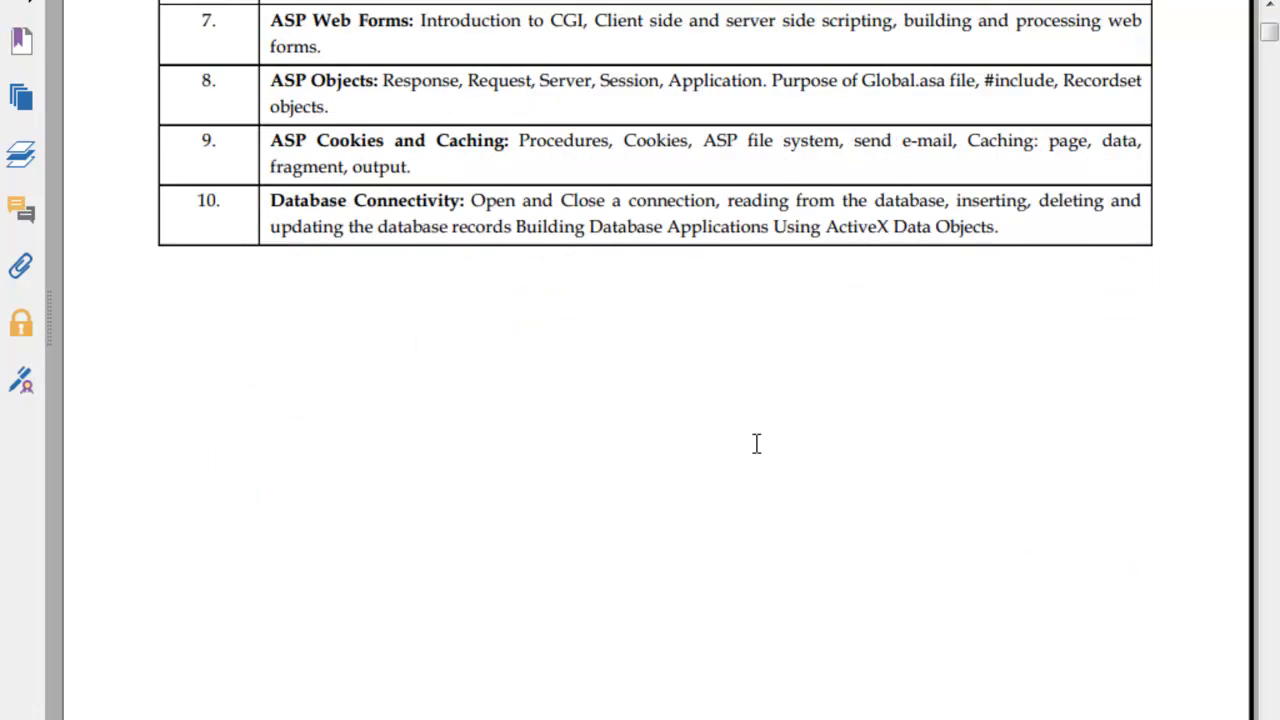